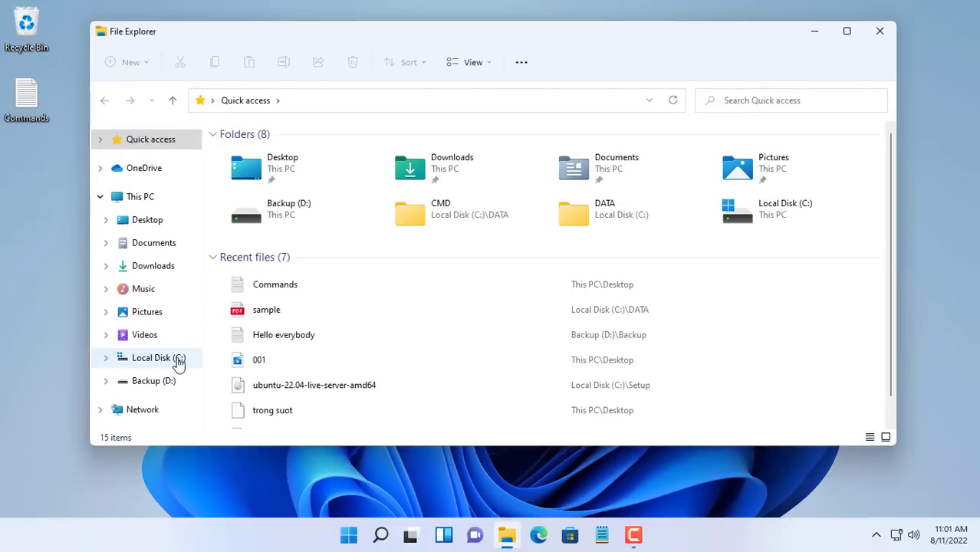
Browse C:\DATA (15 items) and the empty D:\Backup folder, then close File Explorer
{"action": "left_click", "coordinate": [159, 357]}
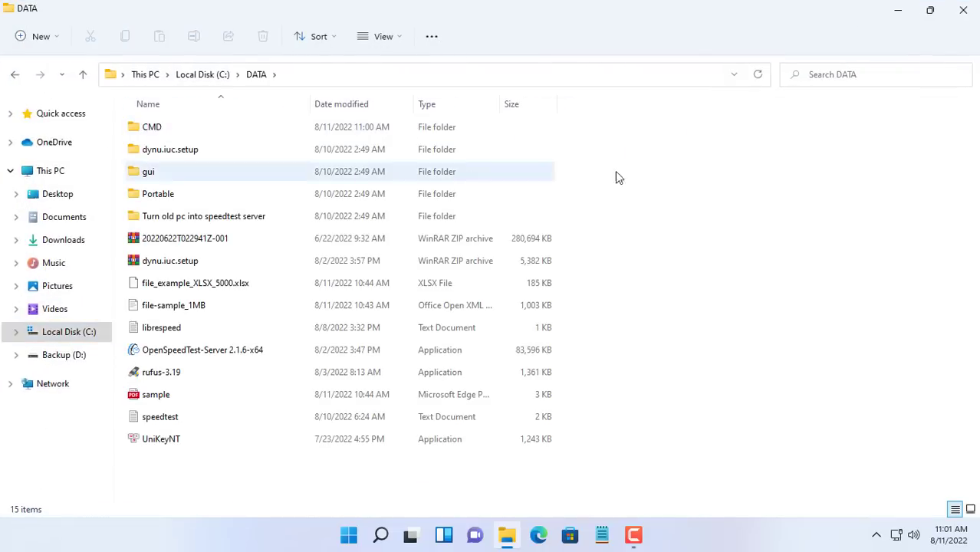
{"action": "key", "text": "ctrl+a"}
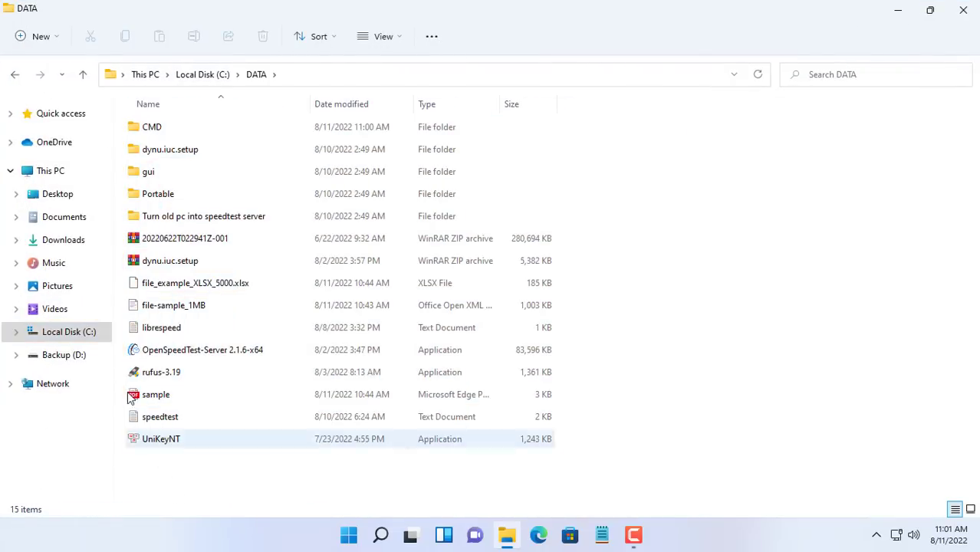
{"action": "left_click", "coordinate": [64, 354]}
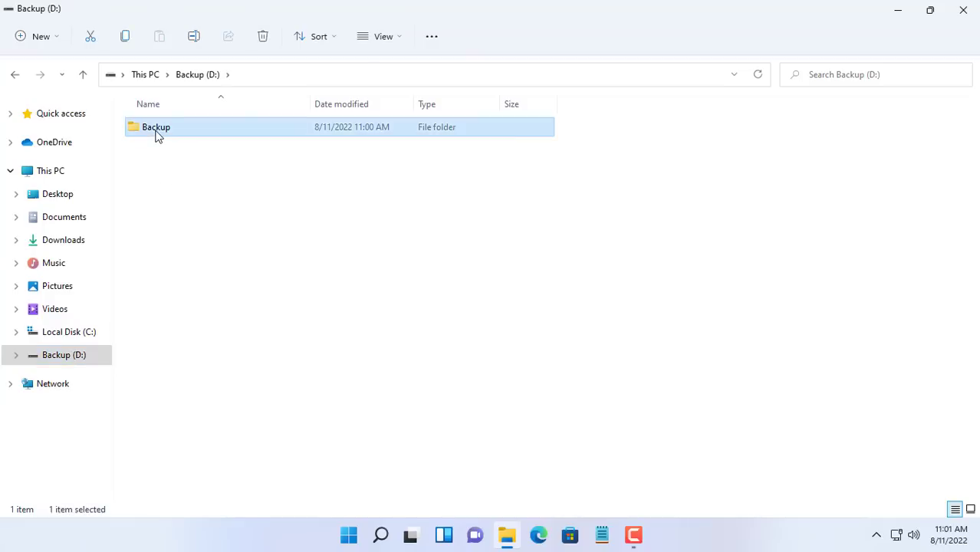
{"action": "double_click", "coordinate": [156, 126]}
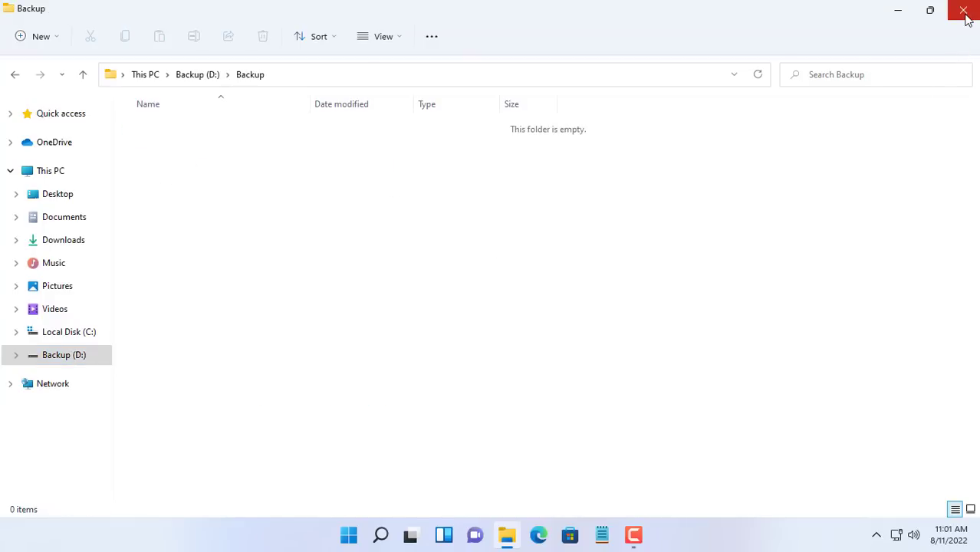
{"action": "left_click", "coordinate": [964, 11]}
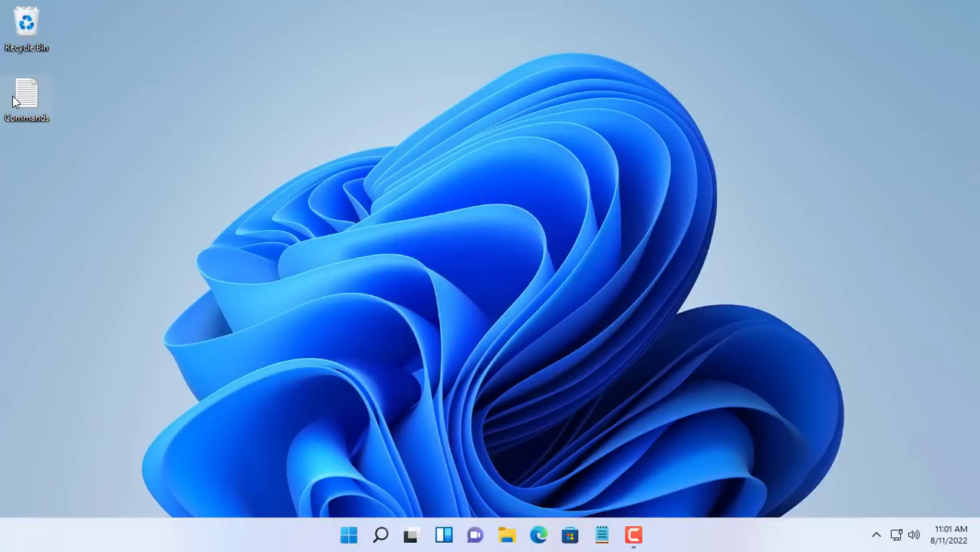
{"action": "double_click", "coordinate": [26, 95]}
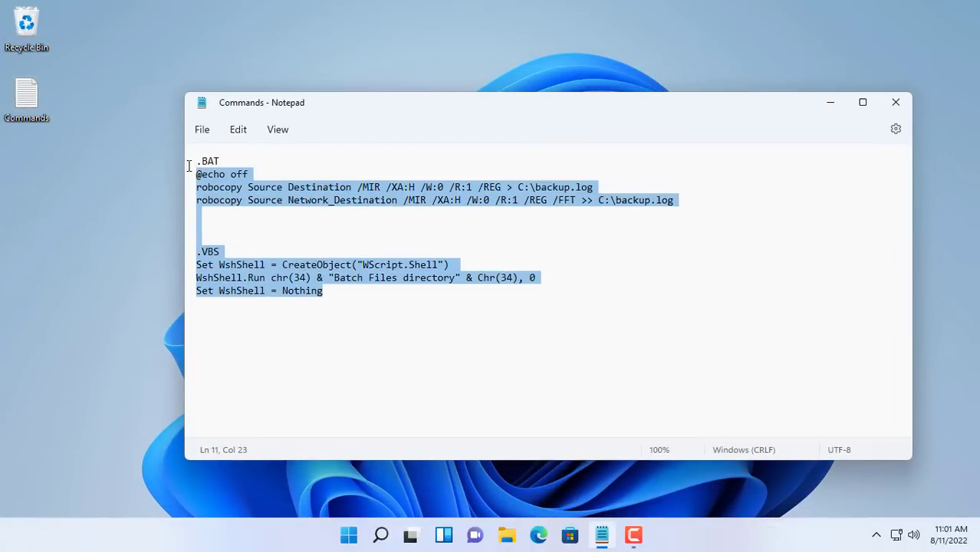
{"action": "left_click", "coordinate": [357, 187]}
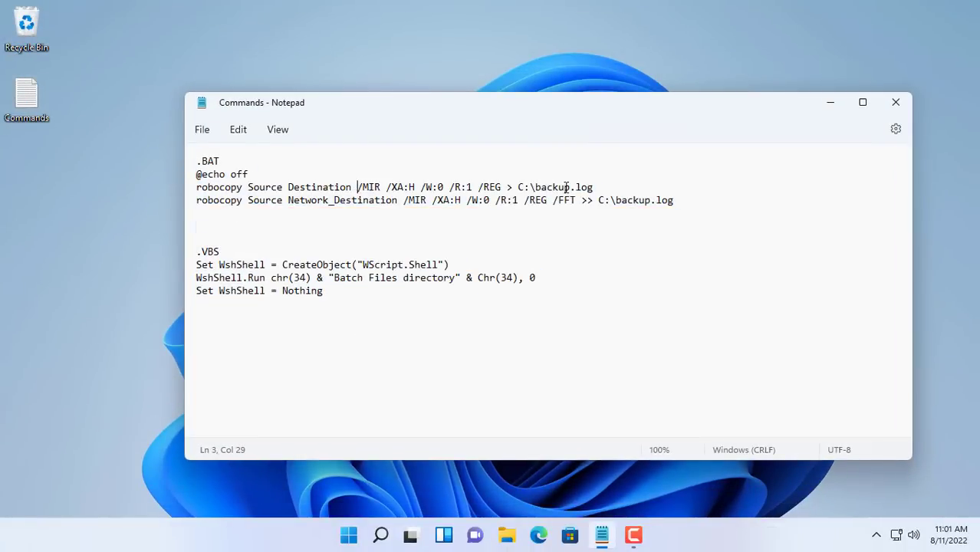
{"action": "left_click_drag", "start_coordinate": [196, 161], "coordinate": [590, 187]}
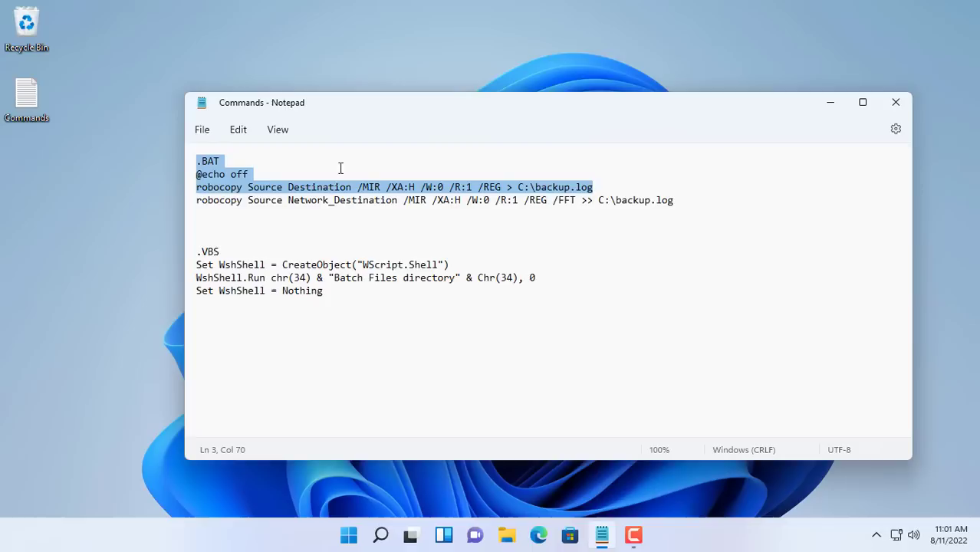
{"action": "mouse_move", "coordinate": [298, 250]}
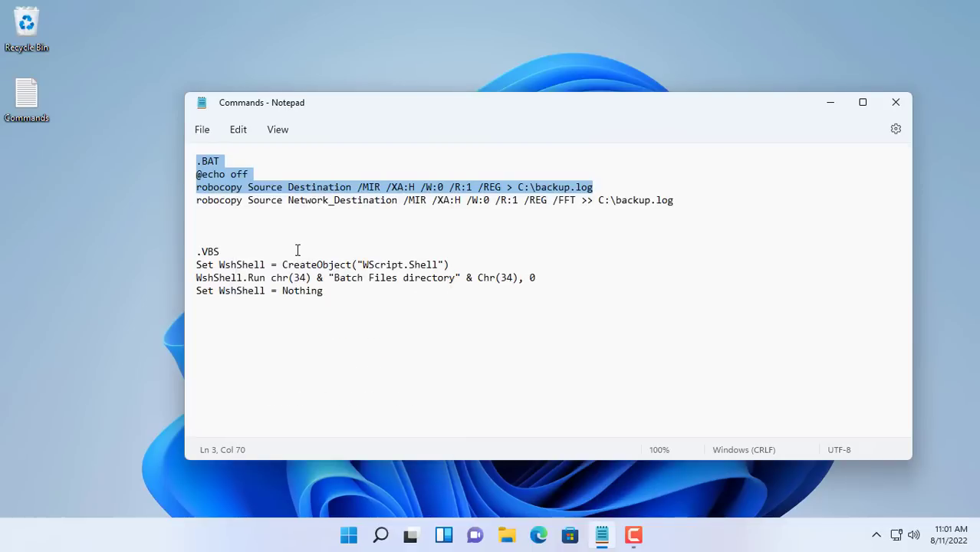
{"action": "left_click", "coordinate": [895, 102]}
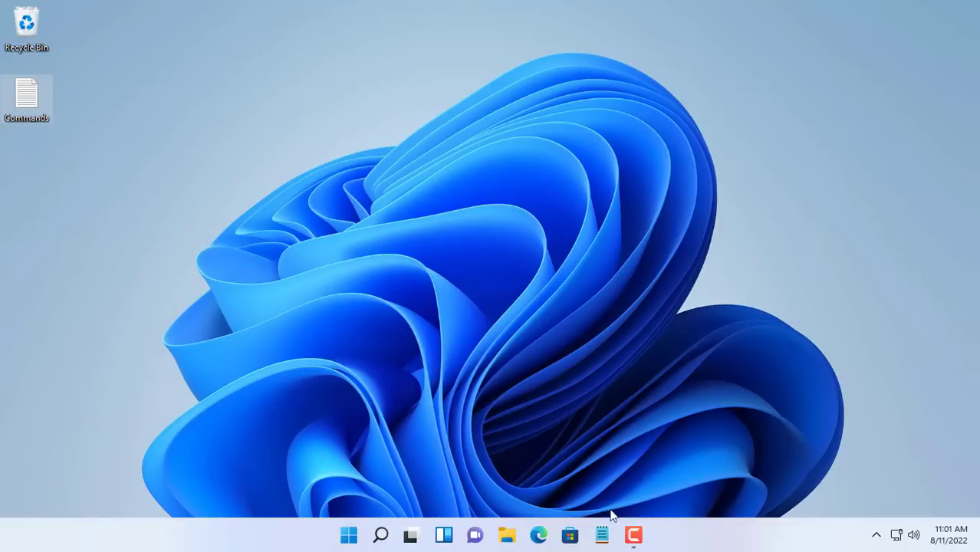
Paste the batch lines into a new note, replacing Source with C:\DATA and Destination with D:\Backup
{"action": "left_click", "coordinate": [601, 534]}
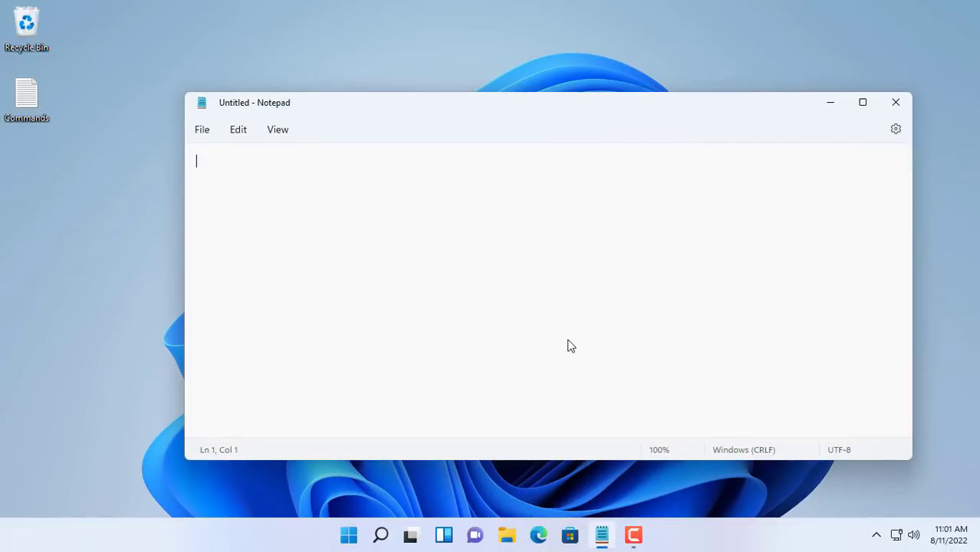
{"action": "type", "text": ".BAT"}
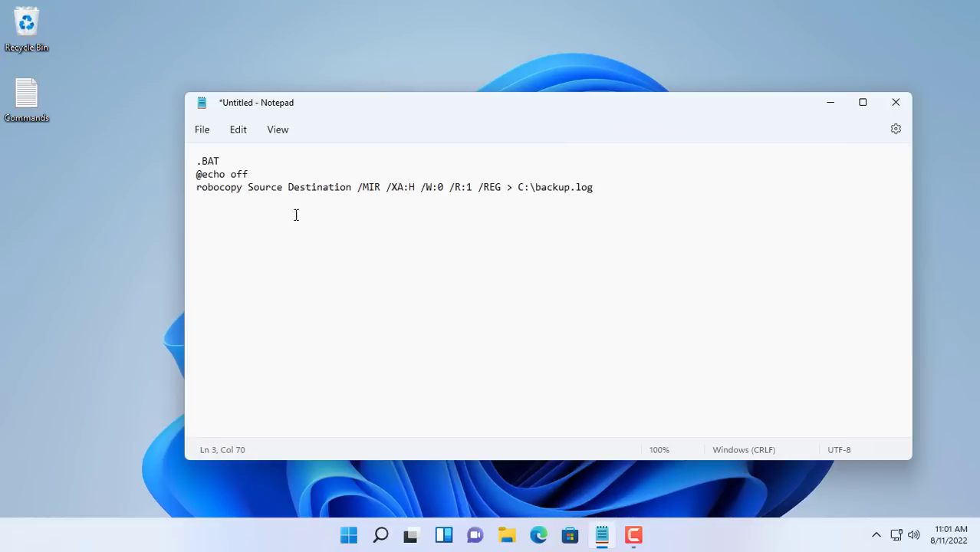
{"action": "double_click", "coordinate": [264, 187]}
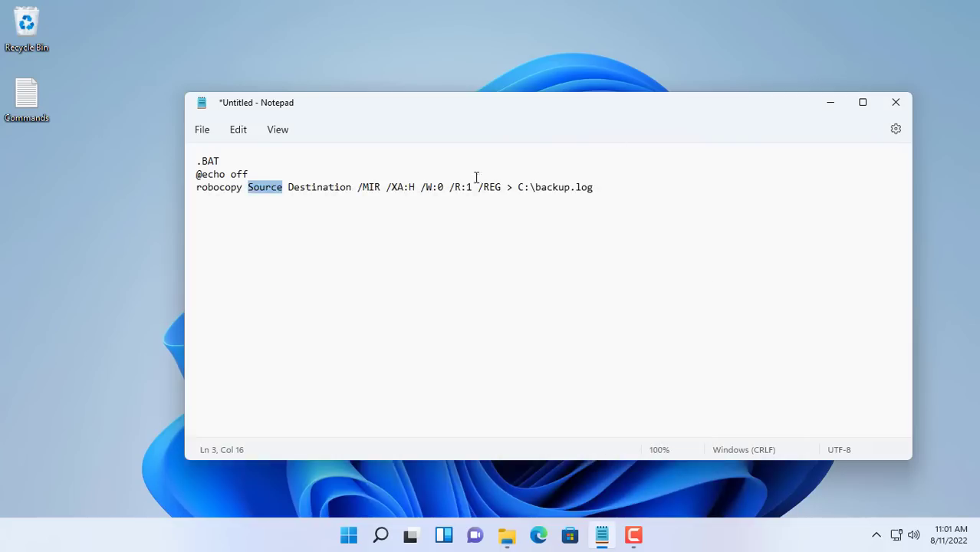
{"action": "type", "text": "C:\\DATA"}
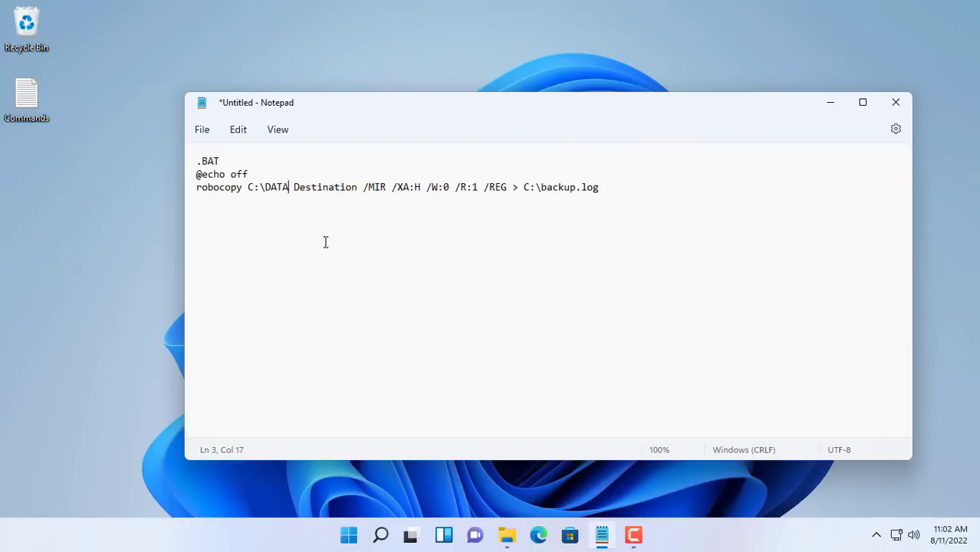
{"action": "double_click", "coordinate": [324, 186]}
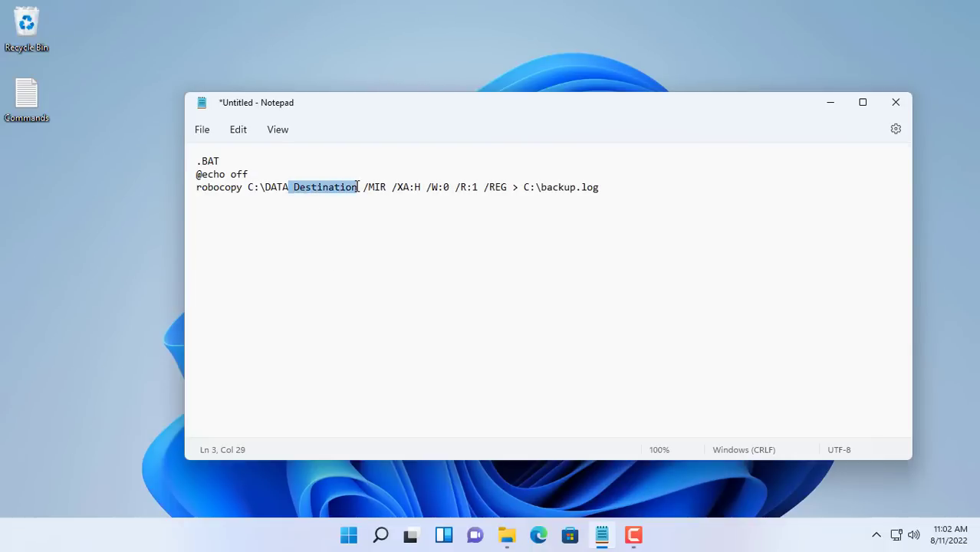
{"action": "mouse_move", "coordinate": [400, 230]}
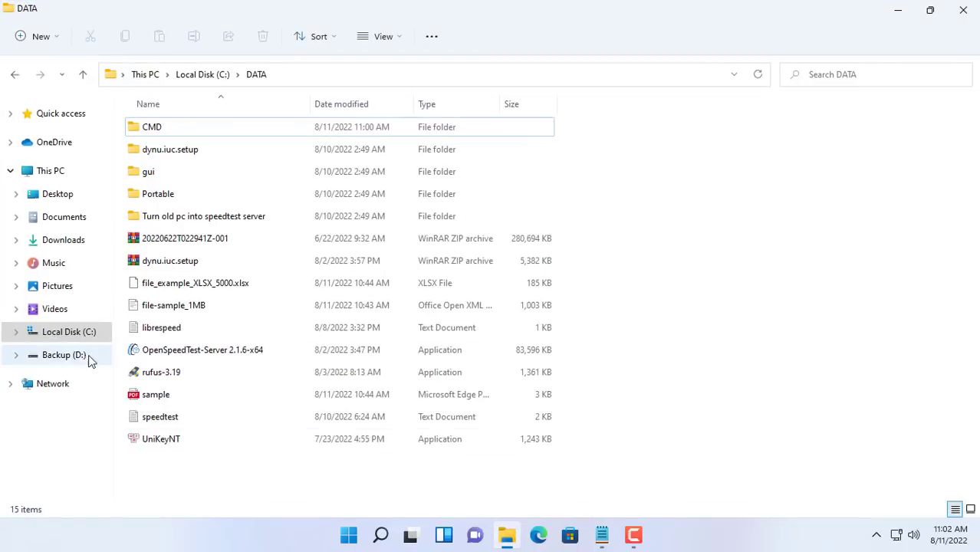
{"action": "left_click", "coordinate": [63, 354]}
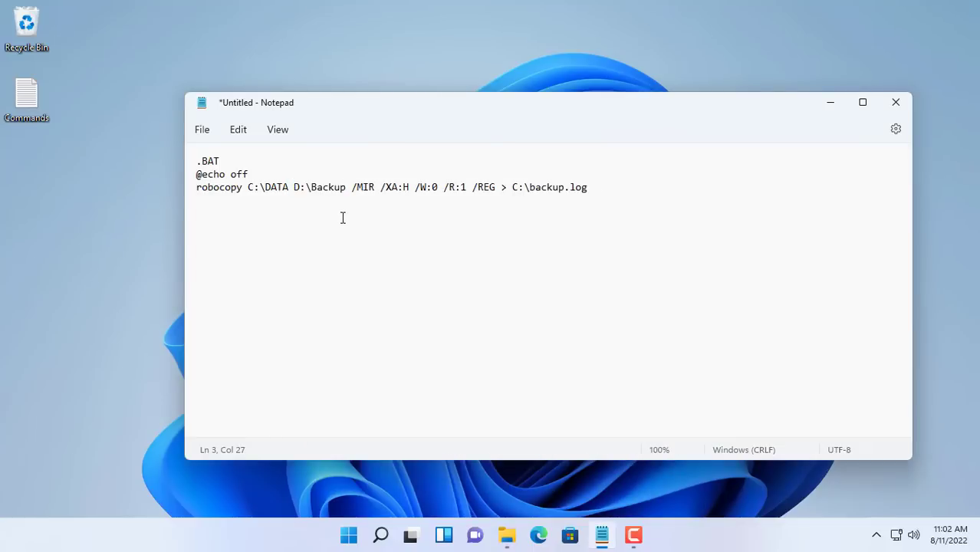
{"action": "double_click", "coordinate": [362, 187]}
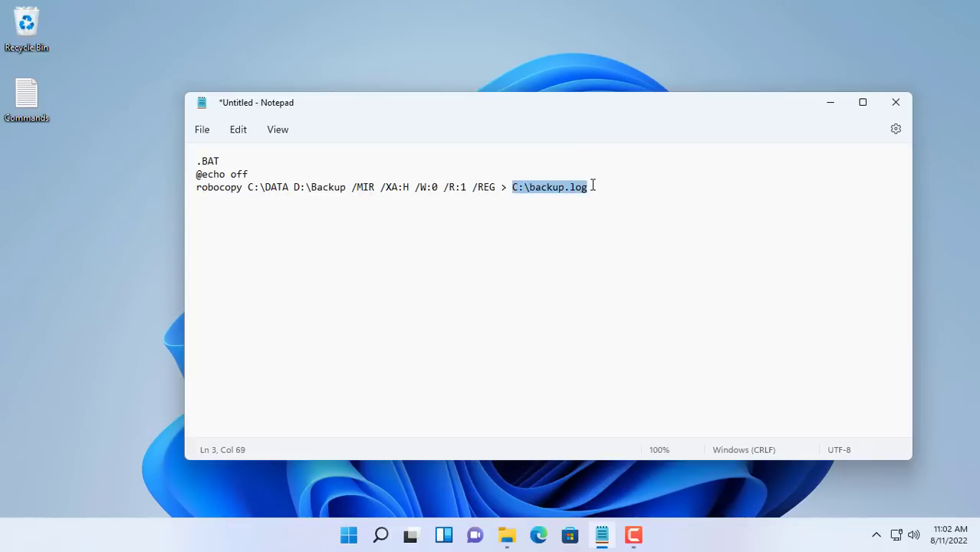
Save the note to the Desktop as backup.bat with file type set to All files
{"action": "left_click", "coordinate": [202, 129]}
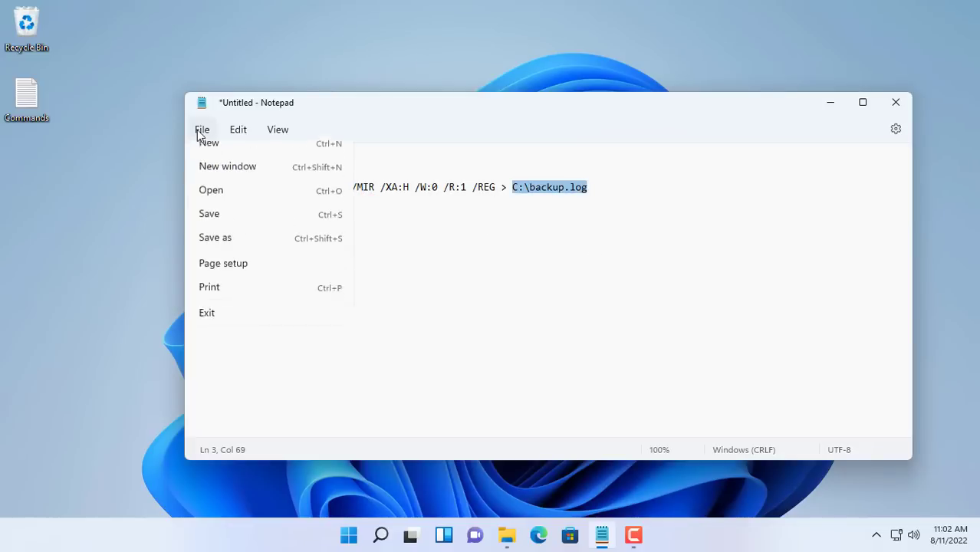
{"action": "left_click", "coordinate": [215, 237]}
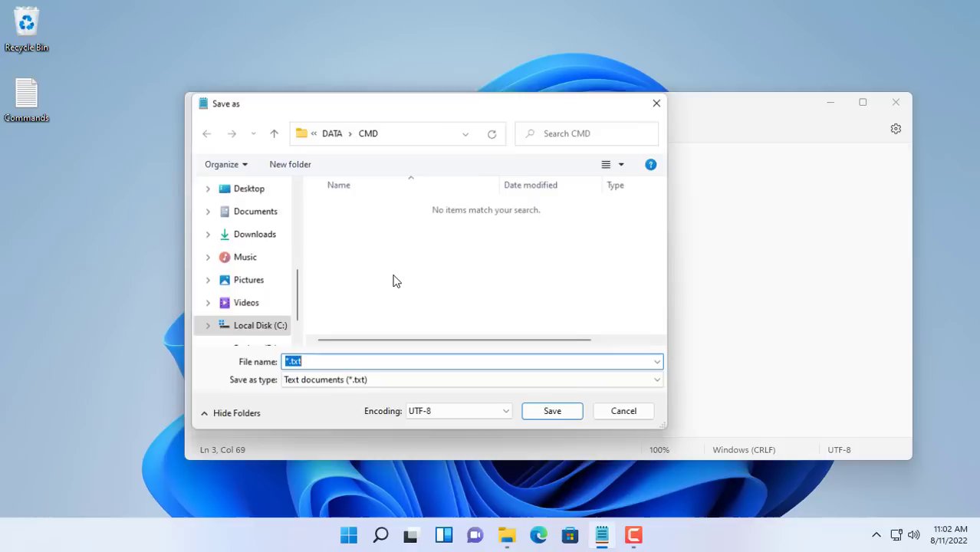
{"action": "left_click", "coordinate": [247, 188]}
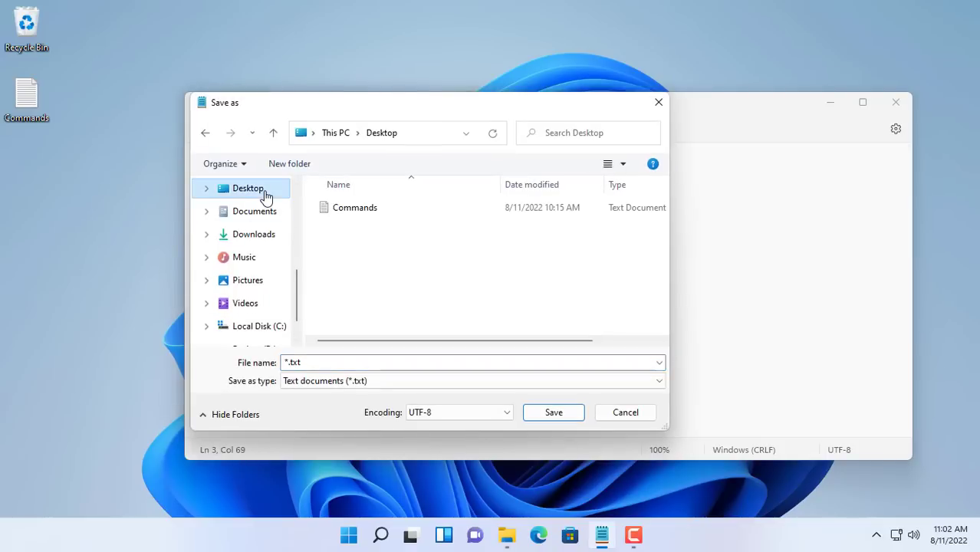
{"action": "left_click", "coordinate": [472, 362]}
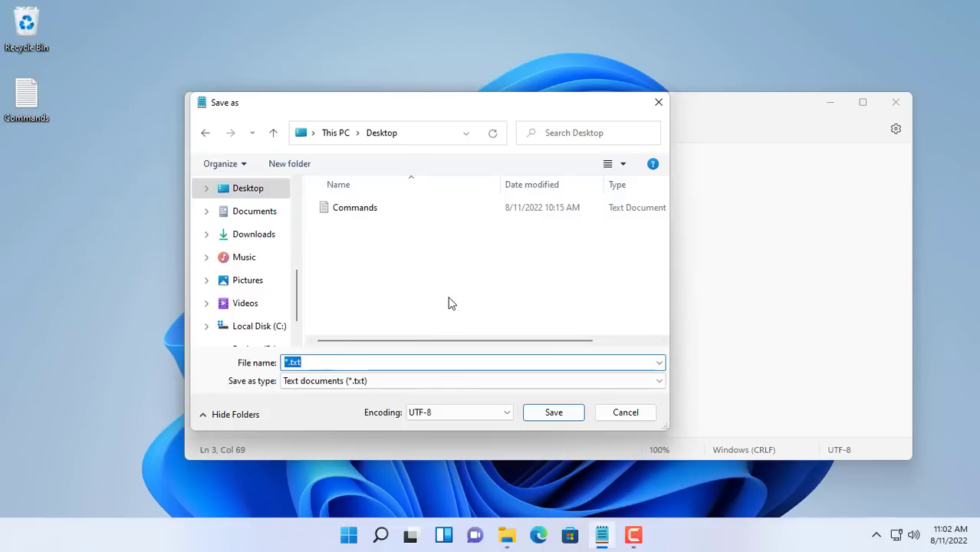
{"action": "type", "text": "backup.bat"}
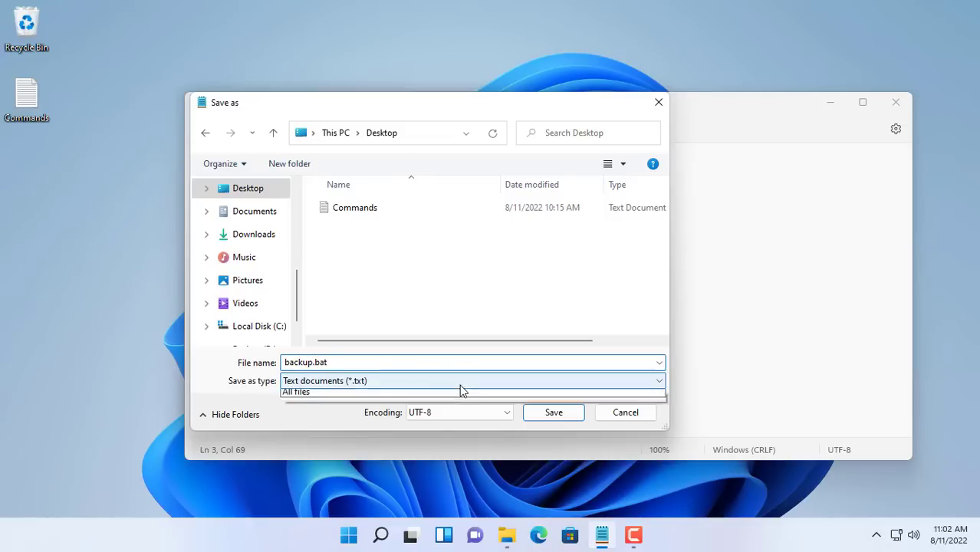
{"action": "left_click", "coordinate": [296, 392]}
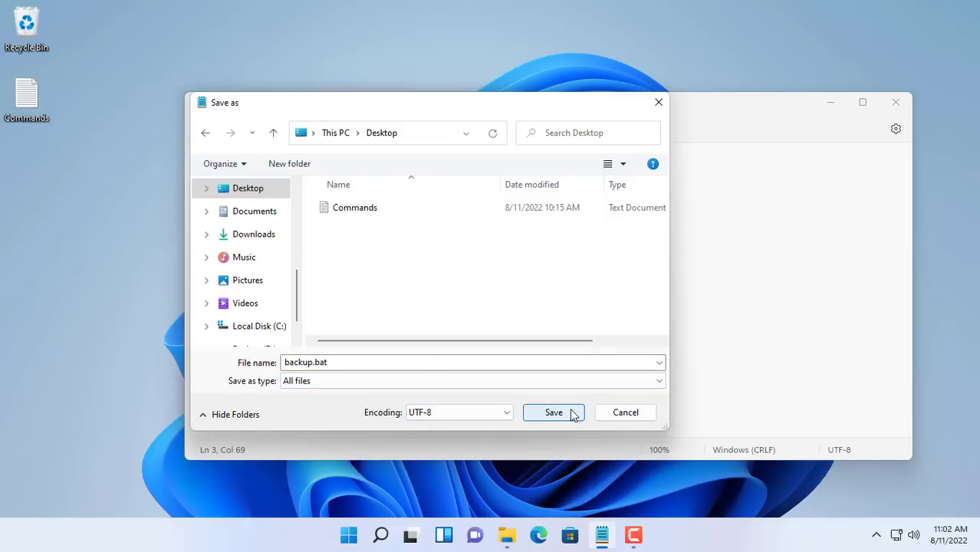
{"action": "left_click", "coordinate": [553, 412]}
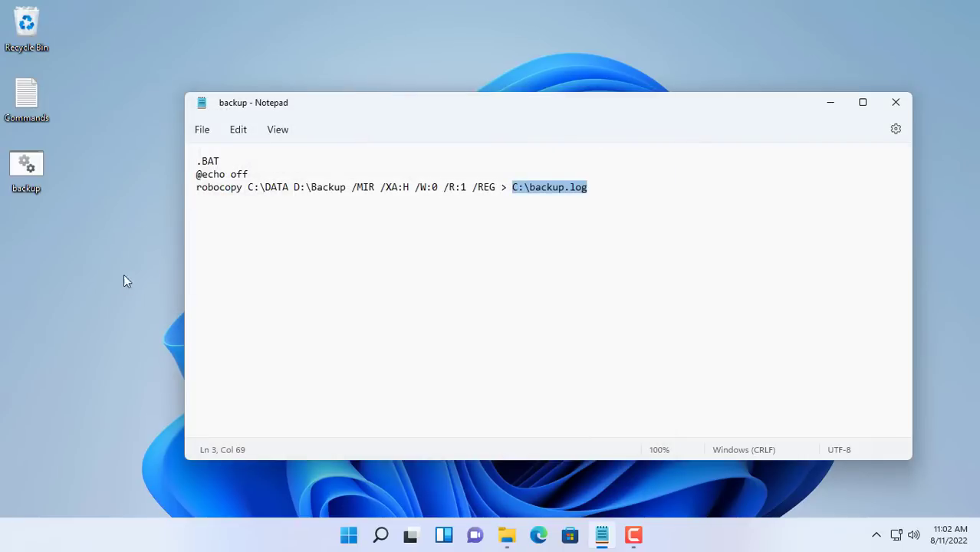
{"action": "mouse_move", "coordinate": [895, 102]}
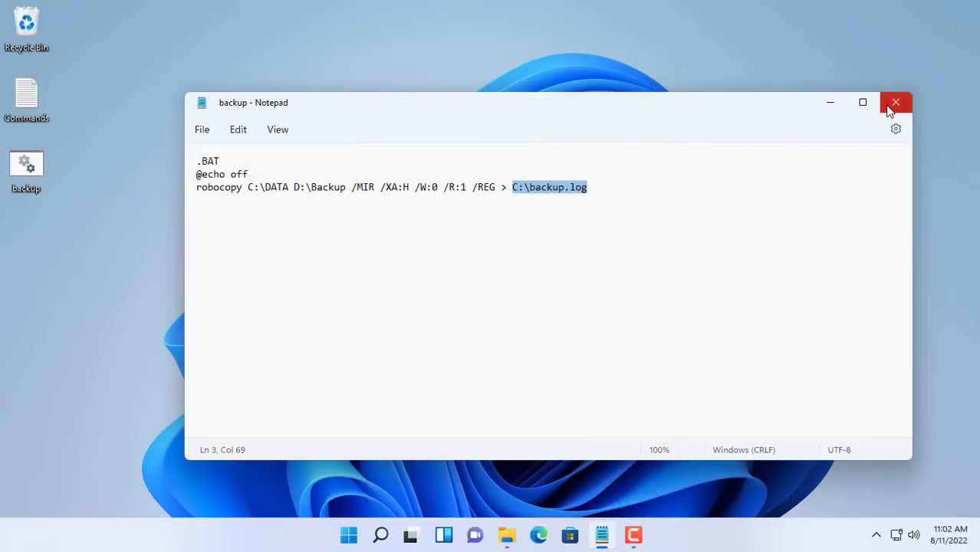
Run the desktop backup.bat as administrator, filling D:\Backup with 15 mirrored items
{"action": "left_click", "coordinate": [894, 102]}
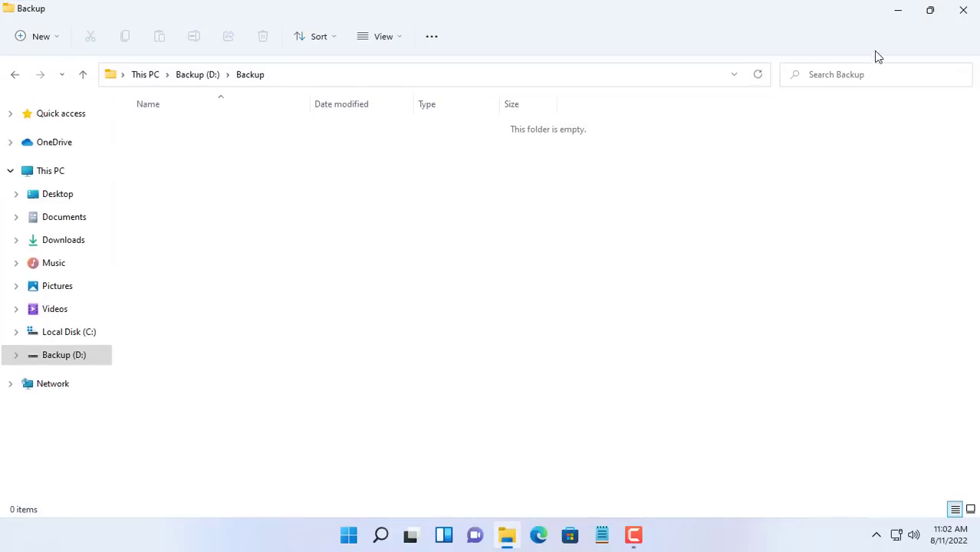
{"action": "left_click", "coordinate": [930, 10]}
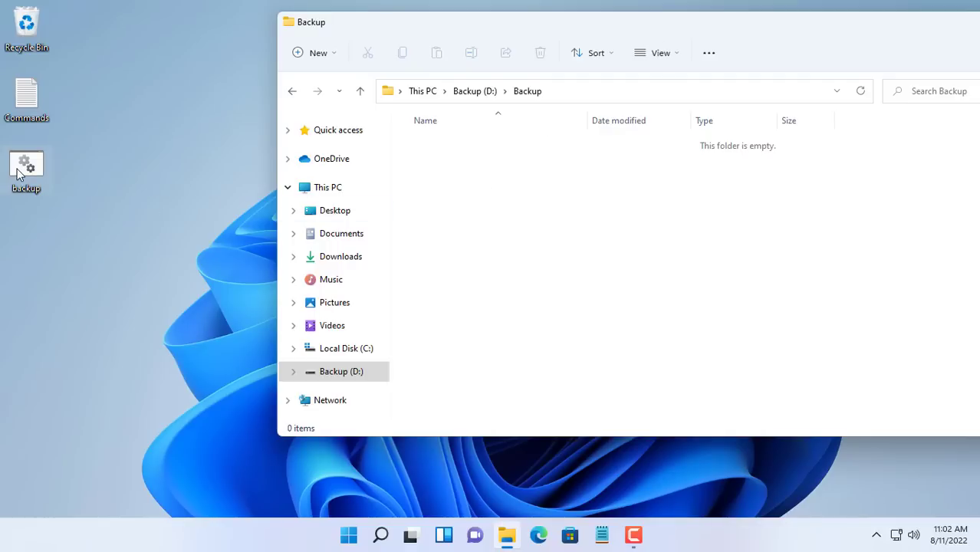
{"action": "right_click", "coordinate": [26, 166]}
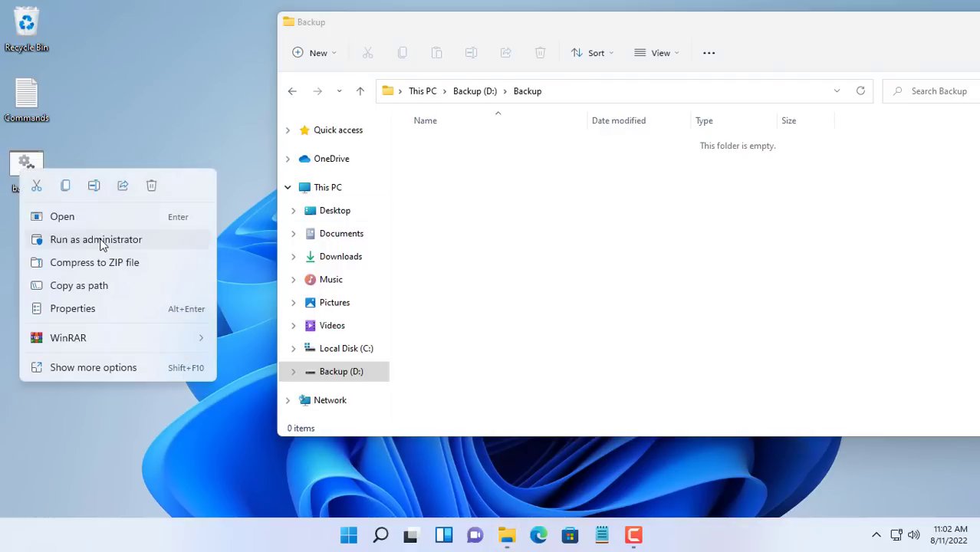
{"action": "left_click", "coordinate": [96, 239]}
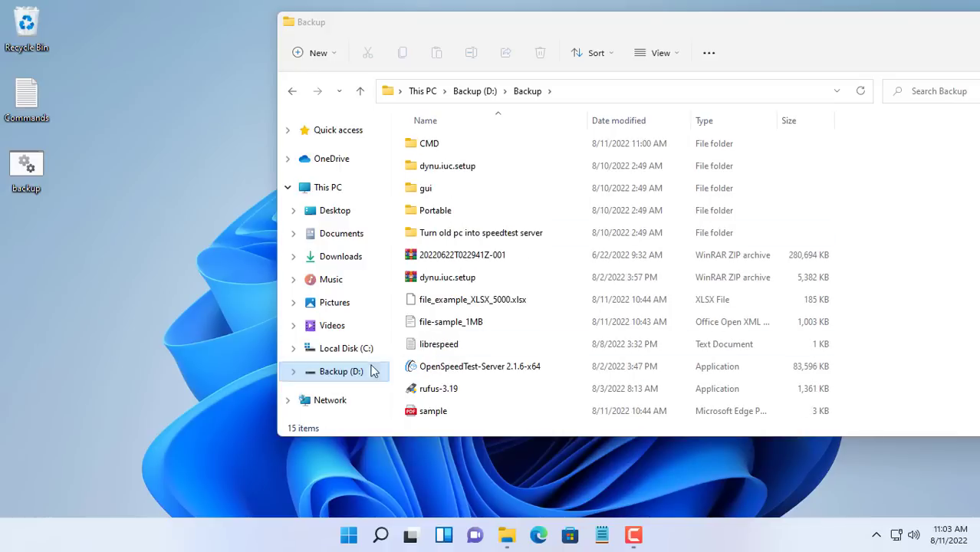
Review the C: backup log's summary (1805 files, 1.065 GB, no failures) and end time
{"action": "left_click", "coordinate": [346, 348]}
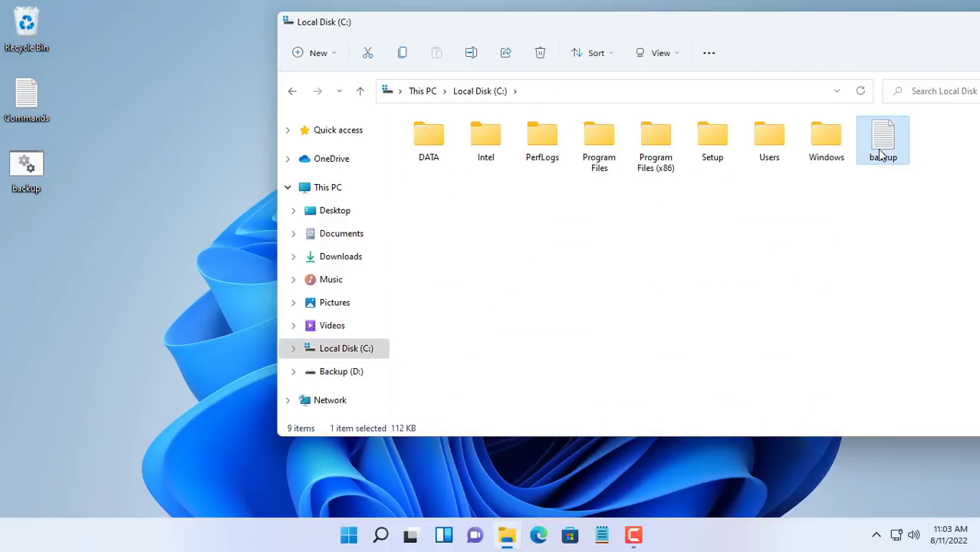
{"action": "double_click", "coordinate": [883, 139]}
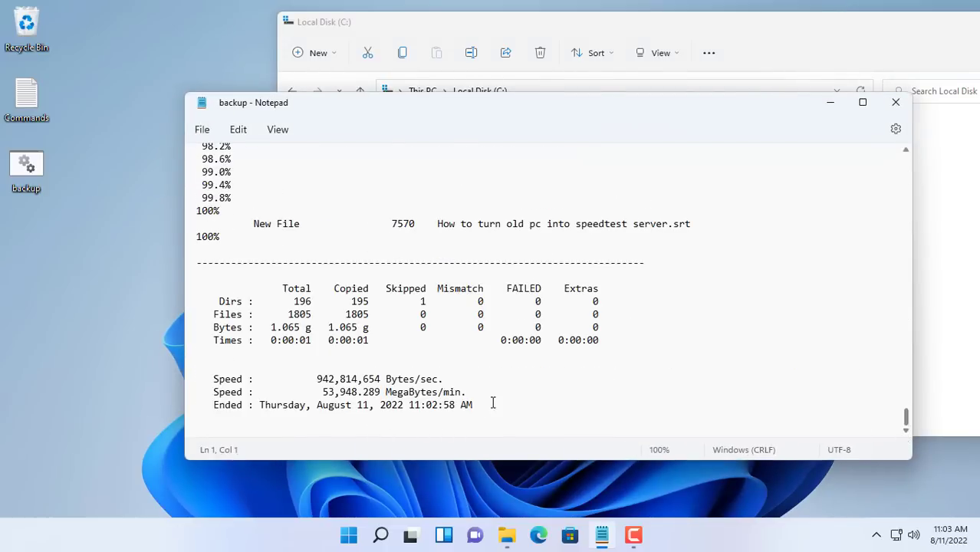
{"action": "triple_click", "coordinate": [343, 405]}
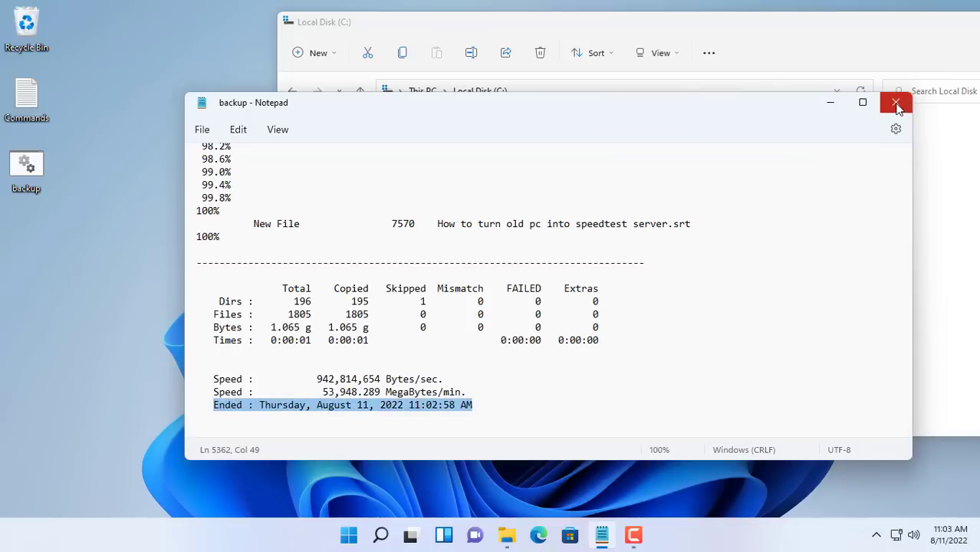
{"action": "left_click", "coordinate": [895, 102]}
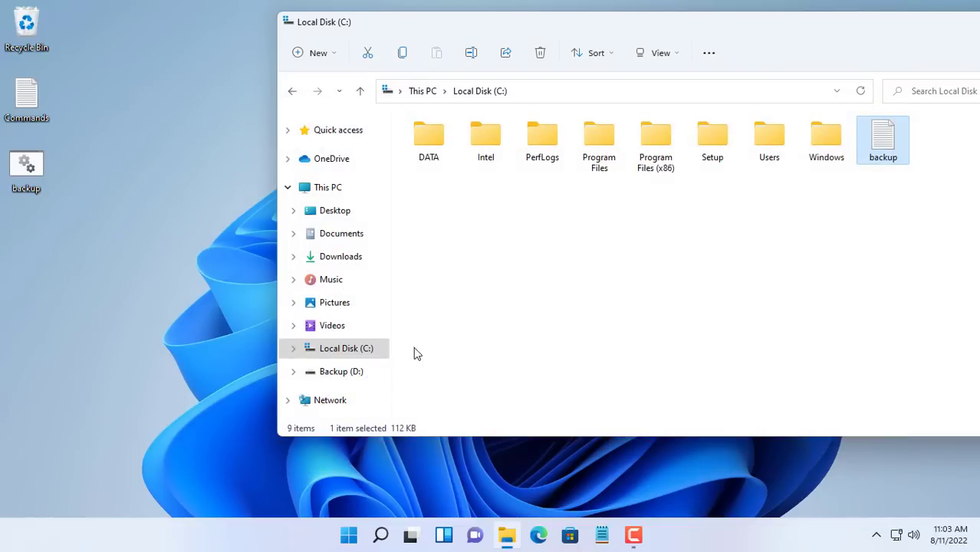
Delete all 15 copied items from D:\Backup and close File Explorer
{"action": "left_click", "coordinate": [341, 371]}
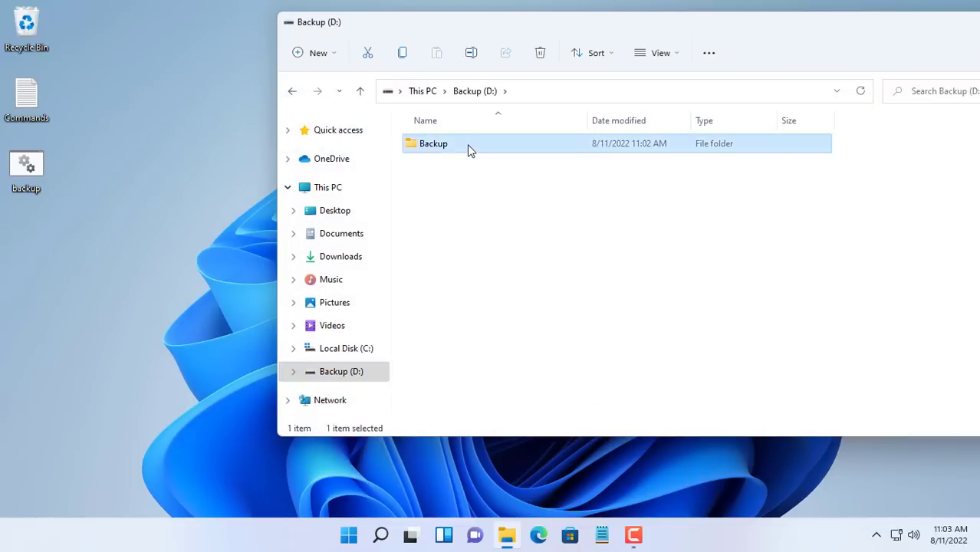
{"action": "double_click", "coordinate": [432, 144]}
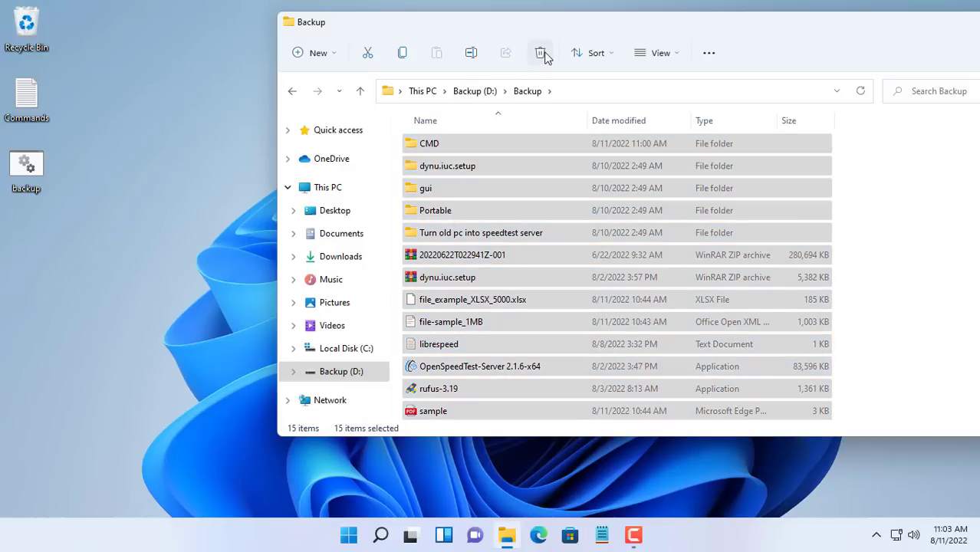
{"action": "left_click", "coordinate": [541, 52]}
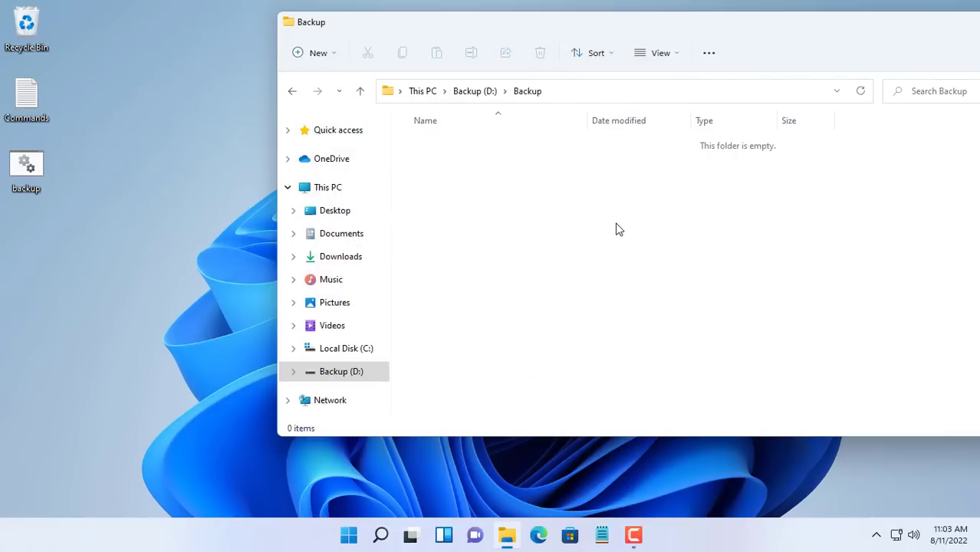
{"action": "mouse_move", "coordinate": [701, 26]}
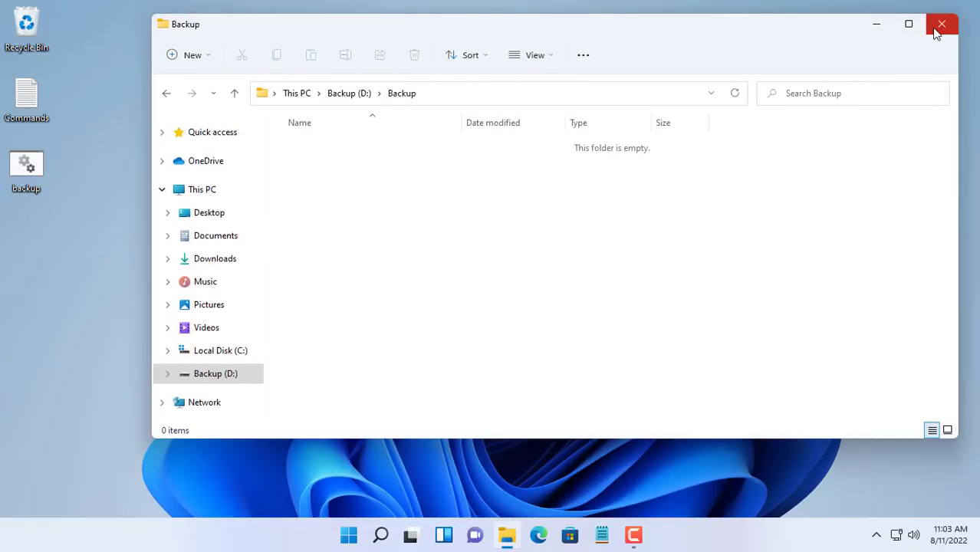
{"action": "left_click", "coordinate": [942, 24]}
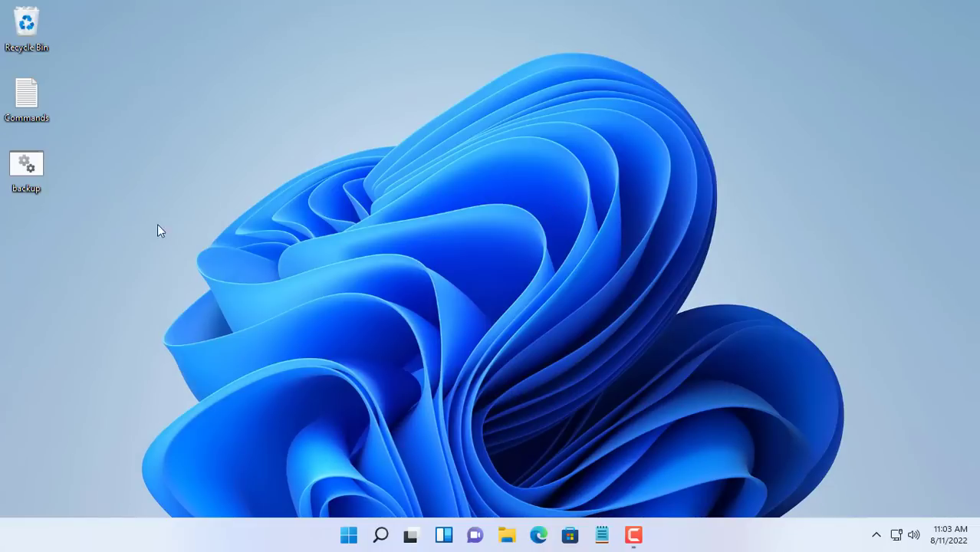
Cut backup.bat from the desktop and open the empty C:\DATA\CMD folder
{"action": "right_click", "coordinate": [26, 163]}
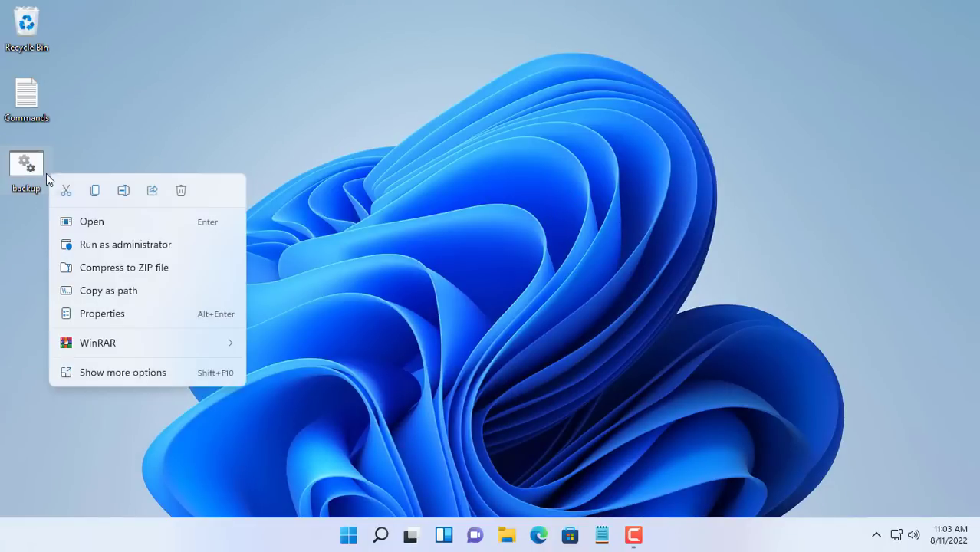
{"action": "left_click", "coordinate": [207, 236]}
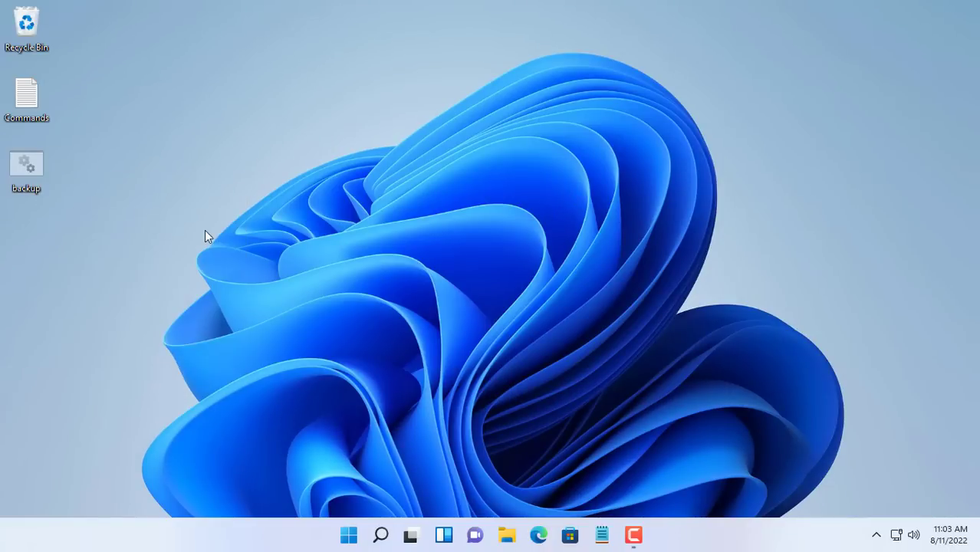
{"action": "left_click", "coordinate": [506, 534]}
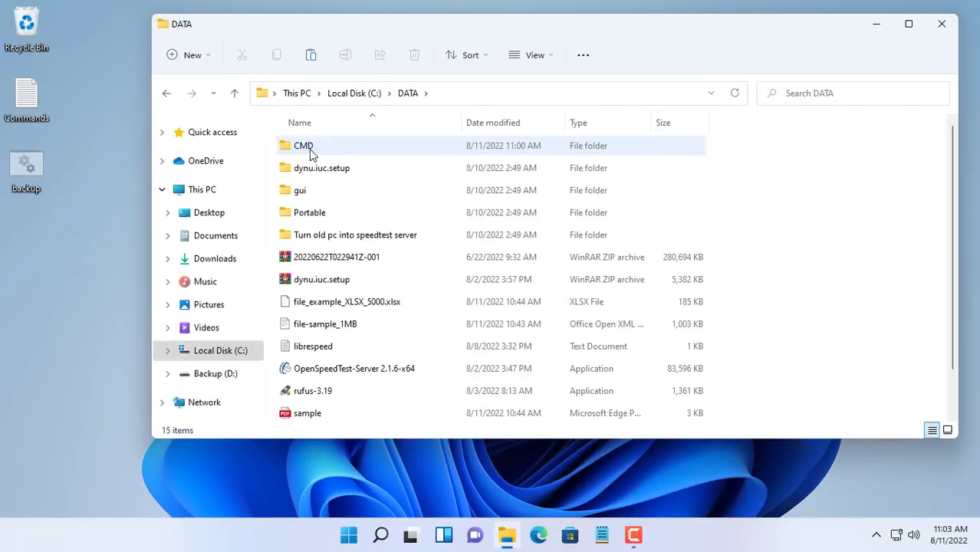
{"action": "double_click", "coordinate": [302, 146]}
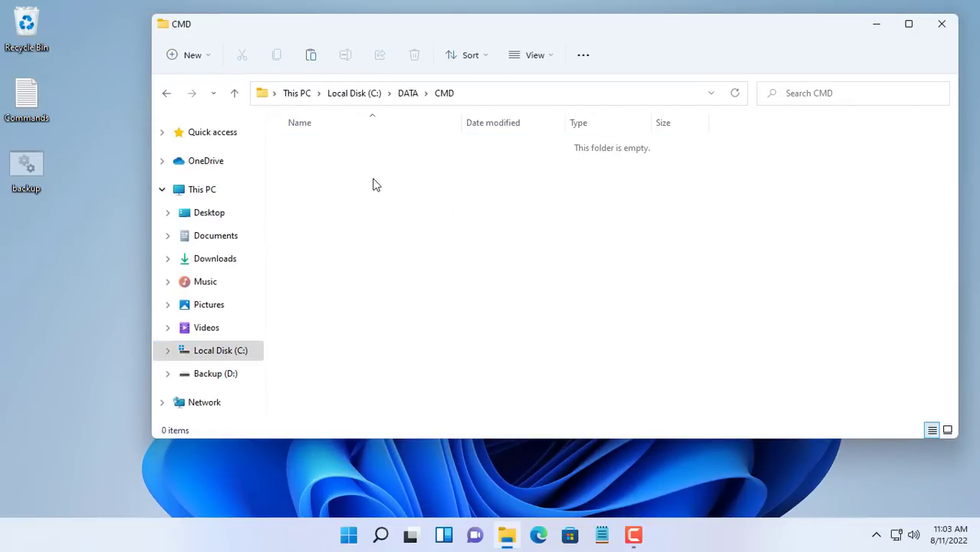
{"action": "mouse_move", "coordinate": [393, 193]}
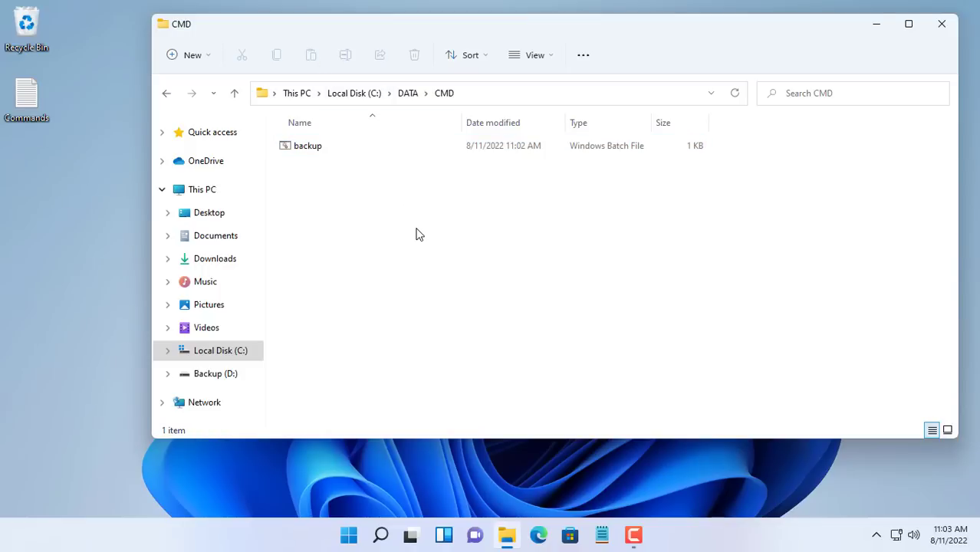
Move backup.bat into C:\DATA\CMD, close Explorer, and open Windows search
{"action": "left_click", "coordinate": [307, 145]}
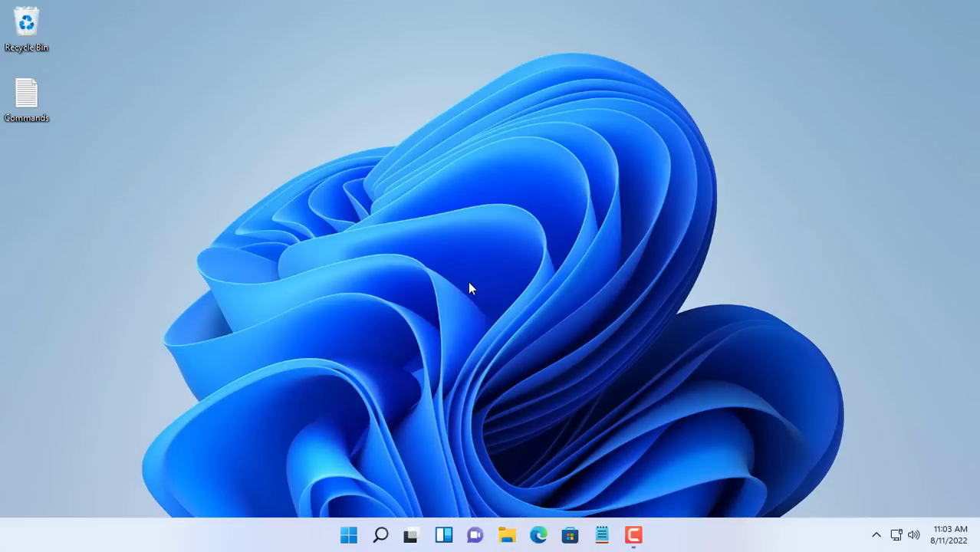
{"action": "left_click", "coordinate": [380, 535]}
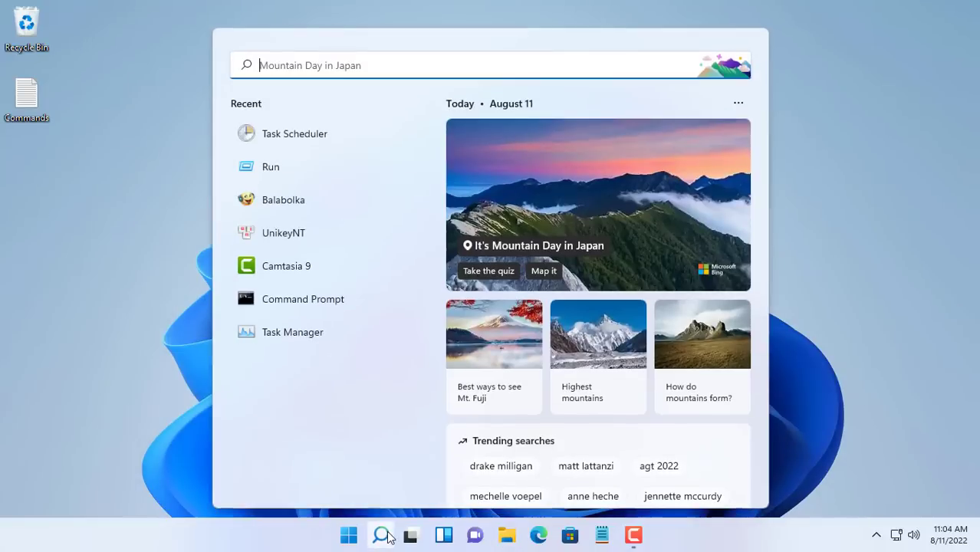
{"action": "mouse_move", "coordinate": [295, 133]}
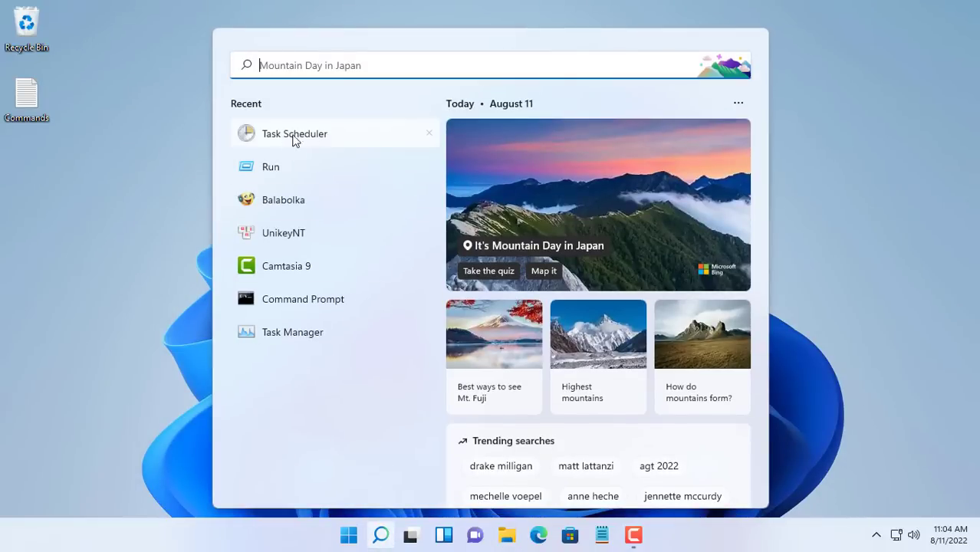
Launch Task Scheduler and create a basic task named MyBackup with a daily trigger
{"action": "left_click", "coordinate": [295, 133]}
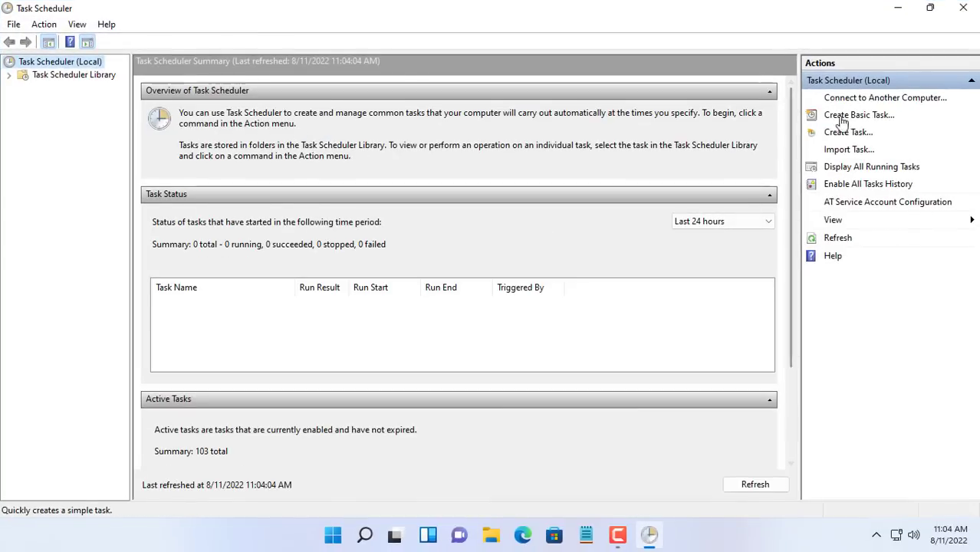
{"action": "left_click", "coordinate": [859, 114]}
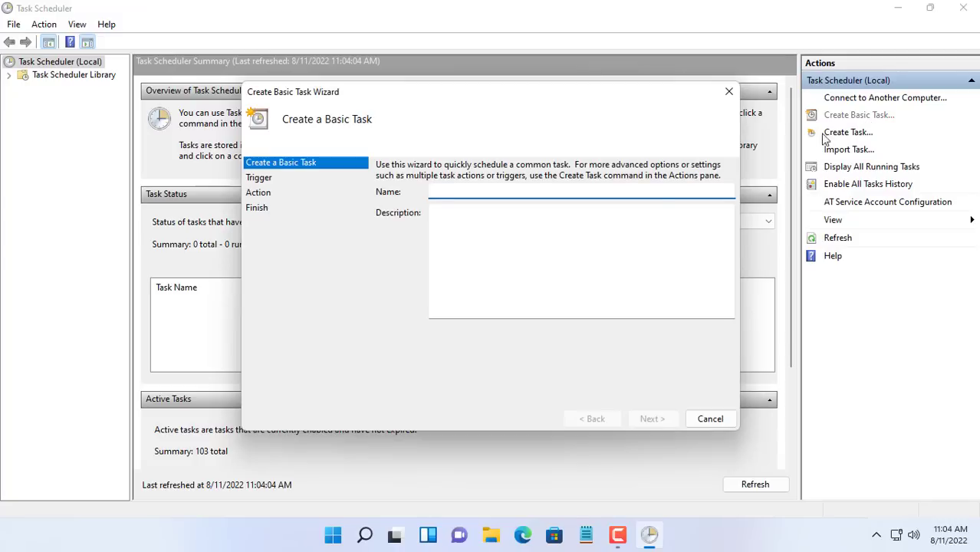
{"action": "mouse_move", "coordinate": [647, 287]}
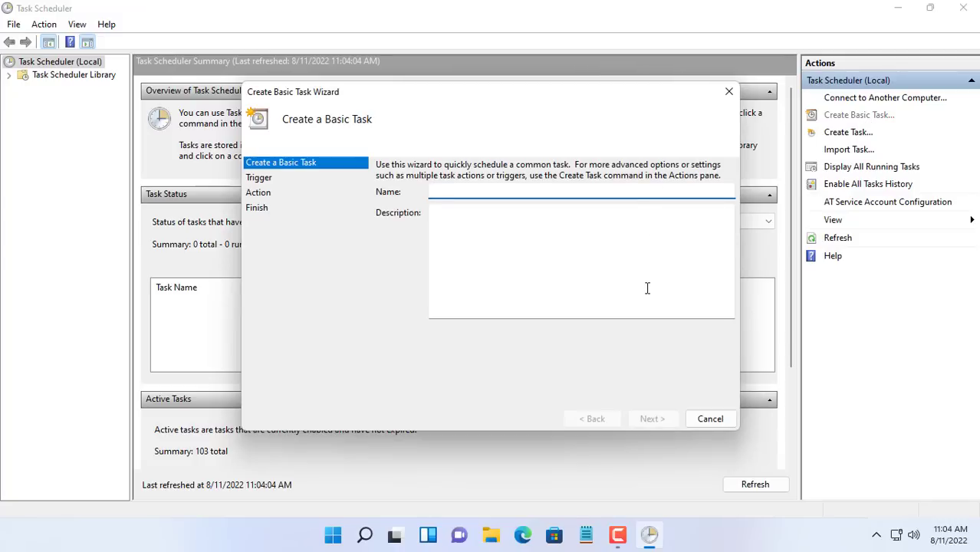
{"action": "type", "text": "My"}
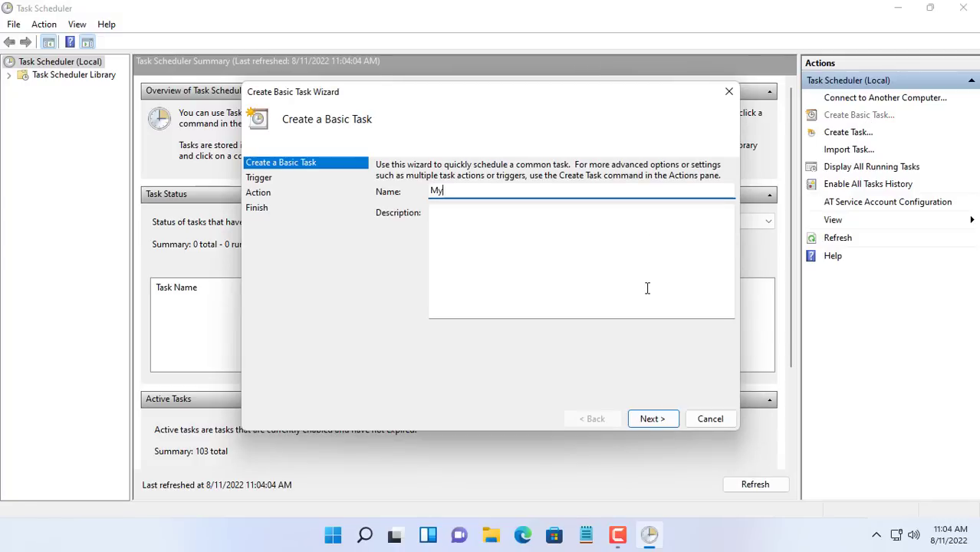
{"action": "type", "text": "Backup"}
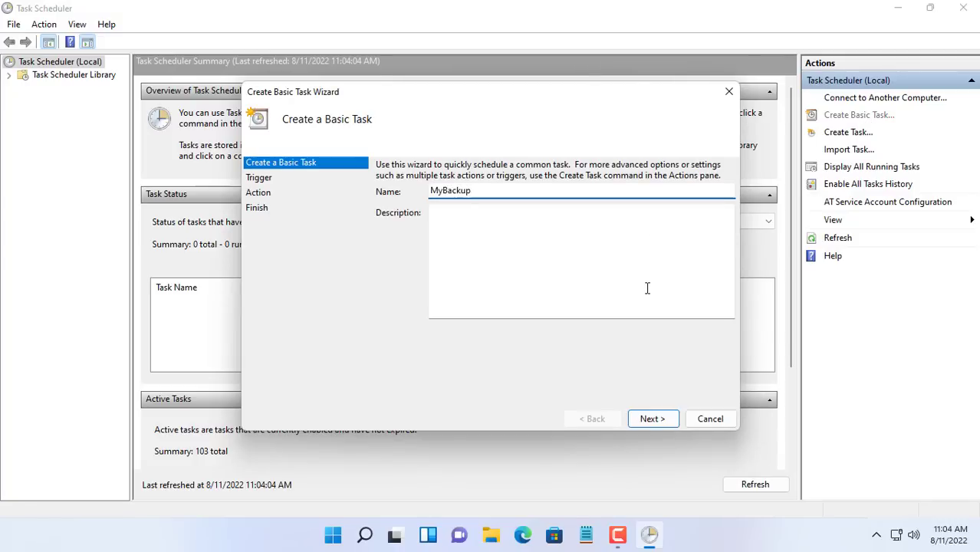
{"action": "left_click", "coordinate": [652, 418]}
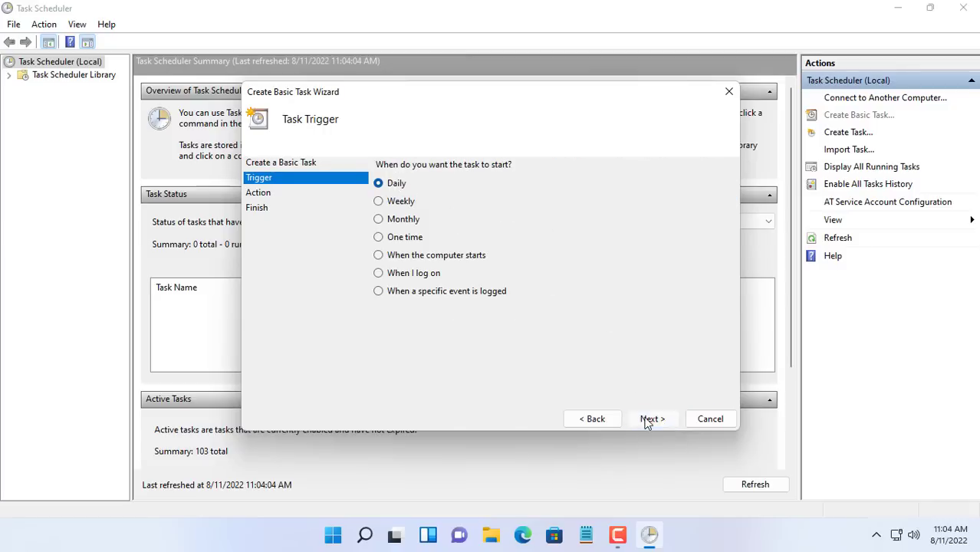
{"action": "left_click", "coordinate": [652, 419]}
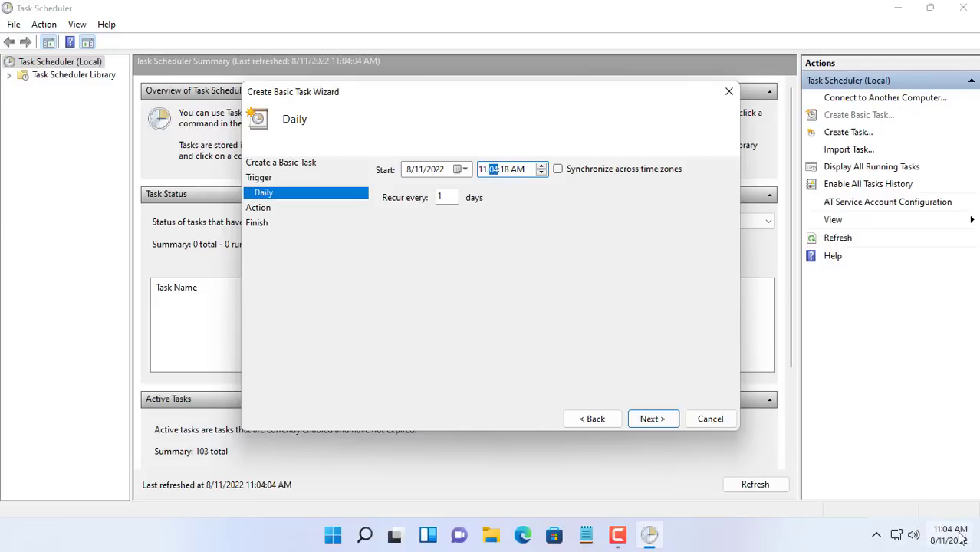
{"action": "mouse_move", "coordinate": [500, 190]}
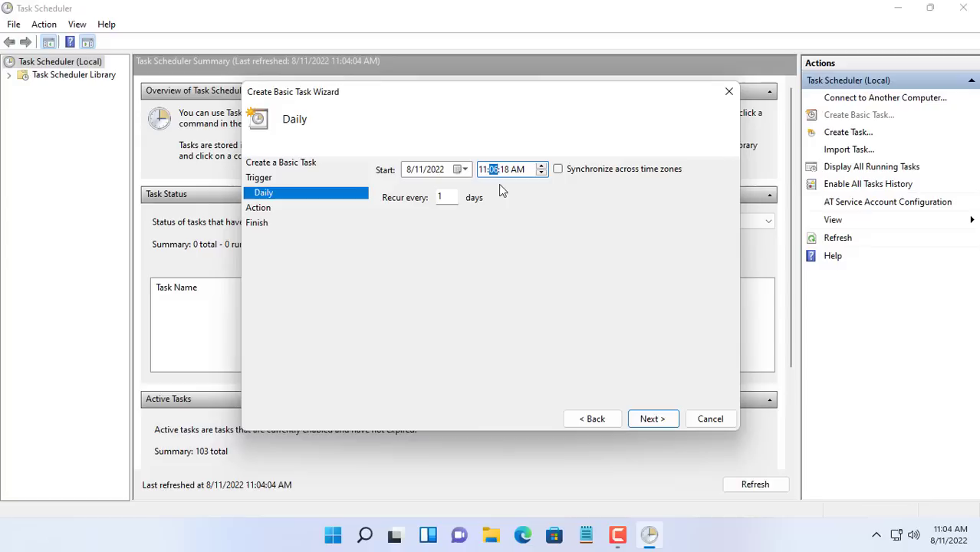
Set the action to start C:\DATA\CMD\backup.bat and reach the task summary
{"action": "left_click", "coordinate": [651, 418]}
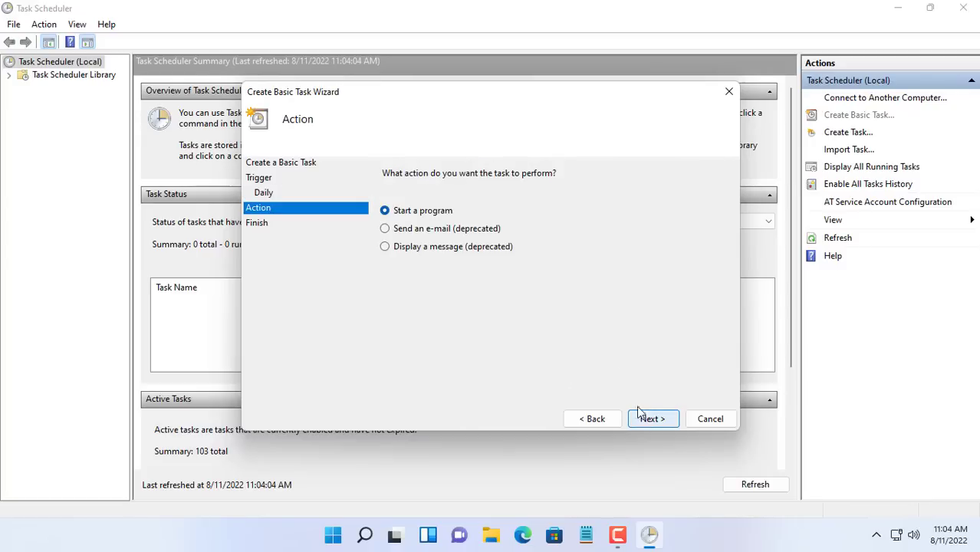
{"action": "left_click", "coordinate": [651, 418]}
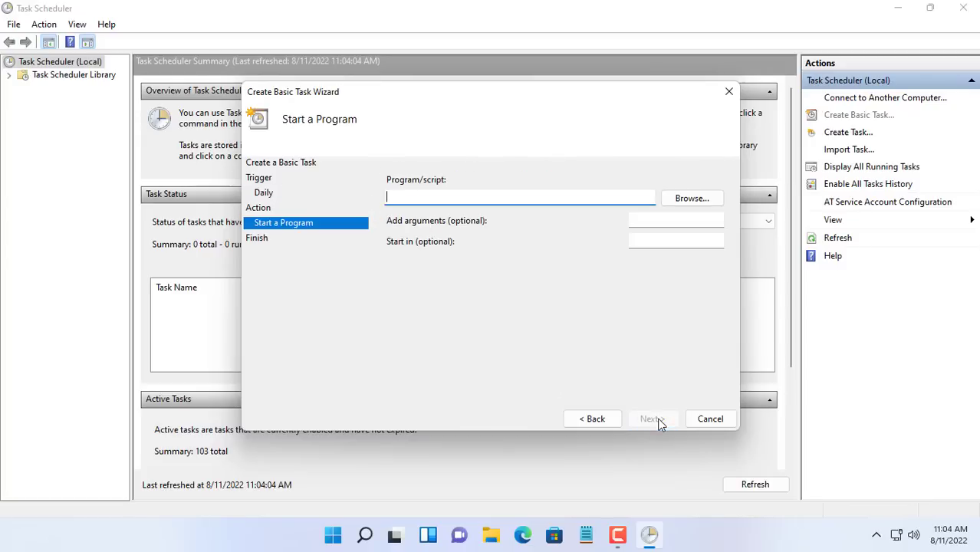
{"action": "left_click", "coordinate": [691, 198]}
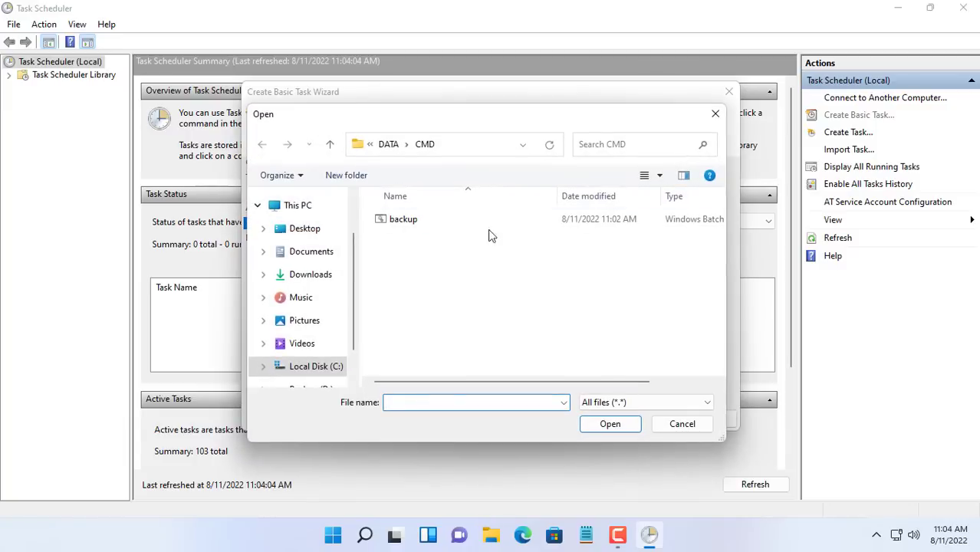
{"action": "left_click", "coordinate": [402, 218]}
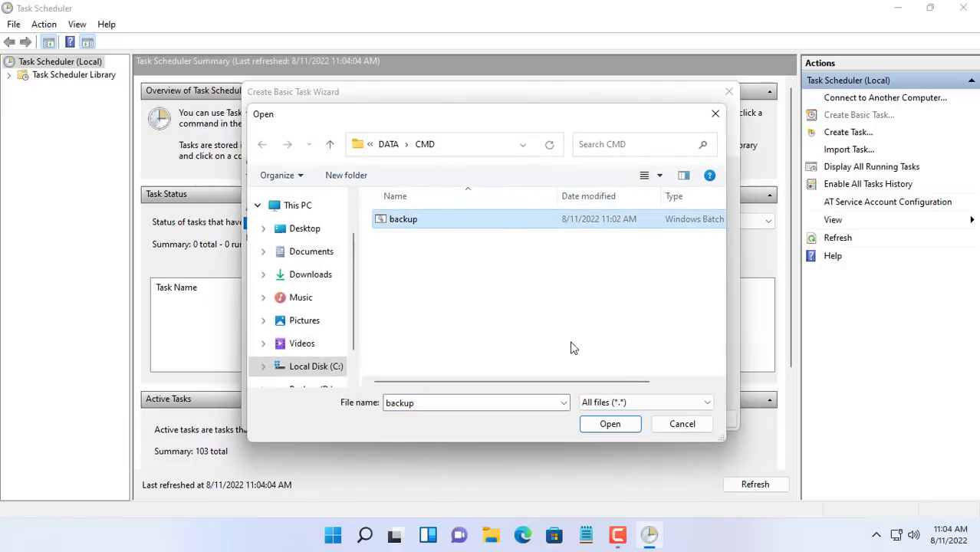
{"action": "left_click", "coordinate": [609, 424]}
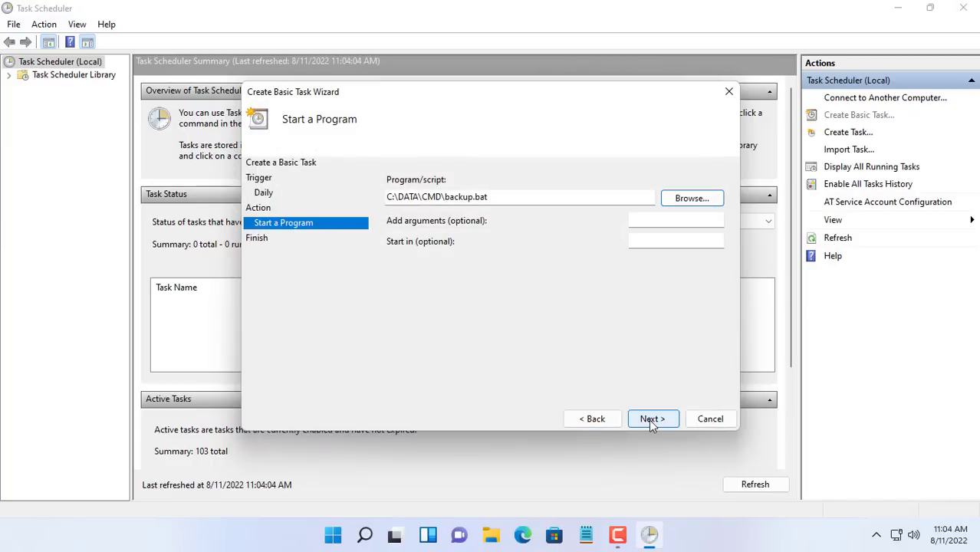
{"action": "left_click", "coordinate": [652, 418]}
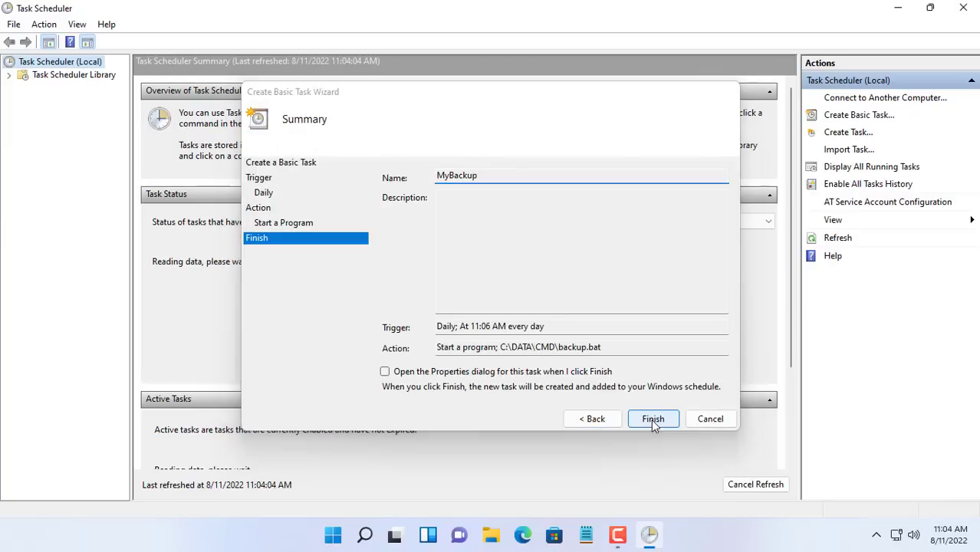
Finish creating MyBackup, then run it with highest privileges, configured for Windows 10
{"action": "left_click", "coordinate": [653, 419]}
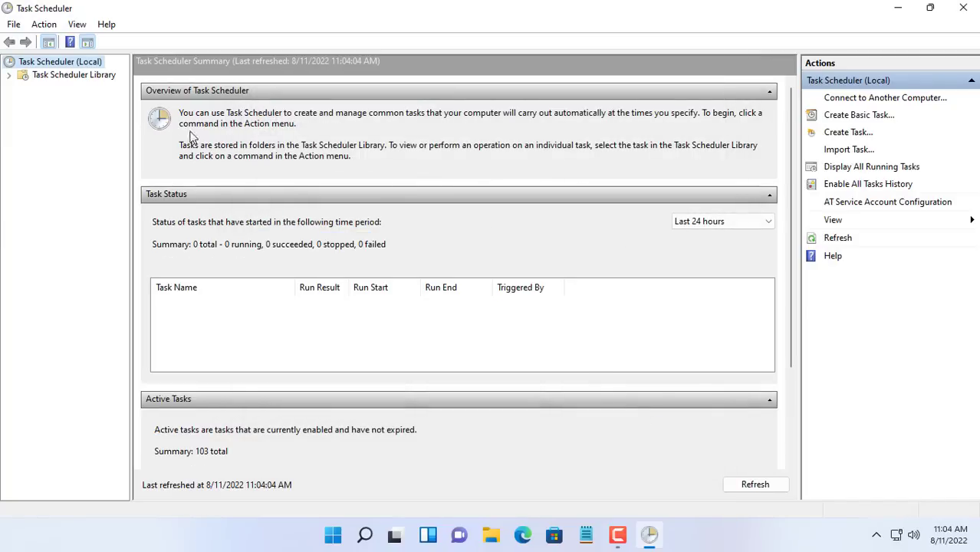
{"action": "left_click", "coordinate": [73, 75]}
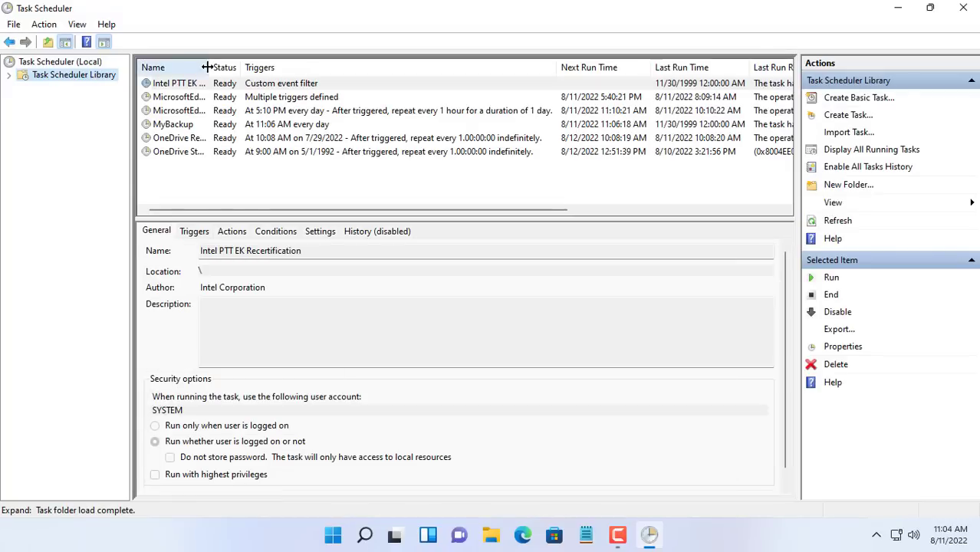
{"action": "left_click", "coordinate": [173, 124]}
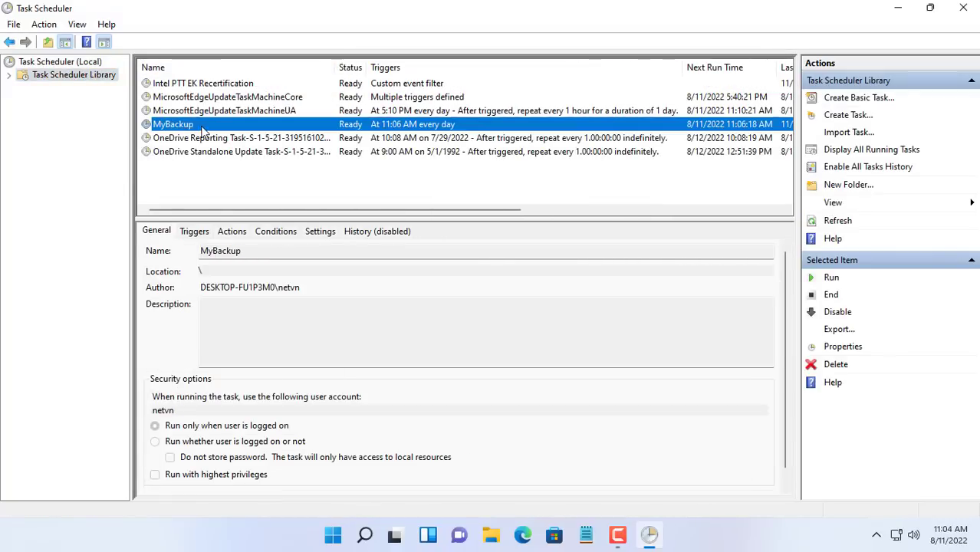
{"action": "double_click", "coordinate": [172, 123]}
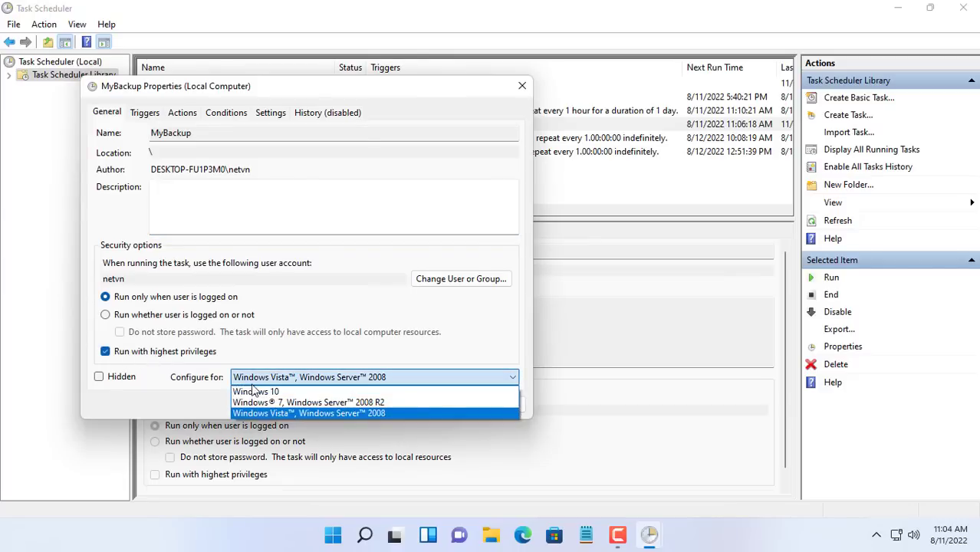
{"action": "left_click", "coordinate": [256, 391]}
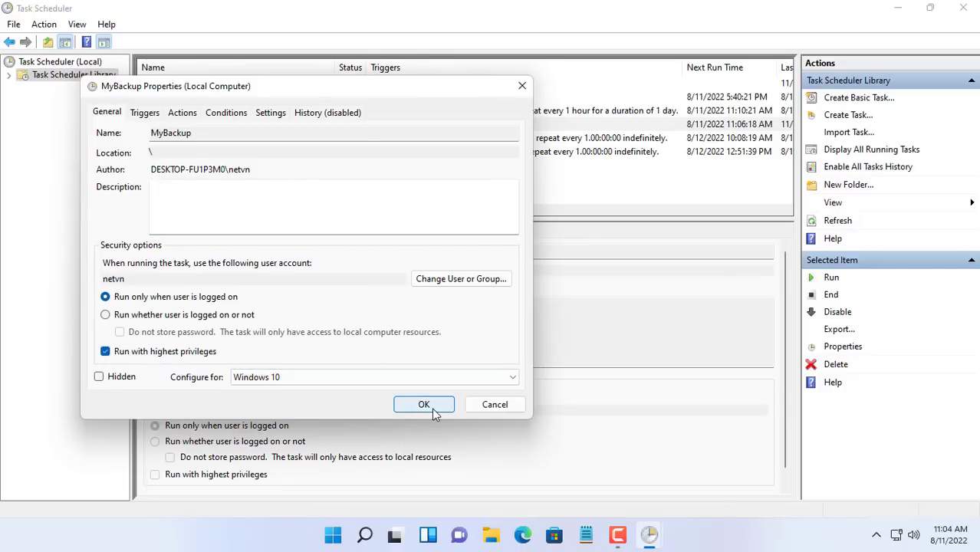
{"action": "left_click", "coordinate": [424, 404]}
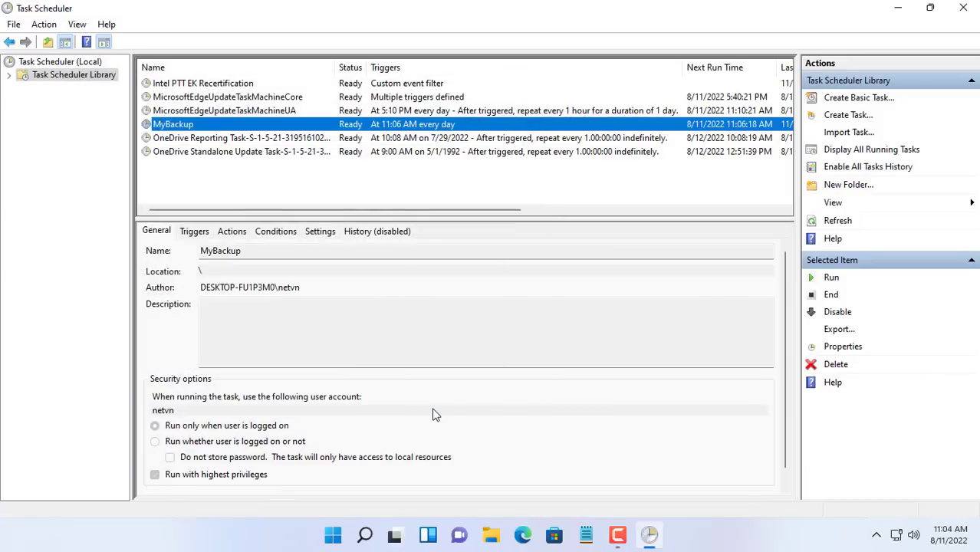
{"action": "mouse_move", "coordinate": [957, 25]}
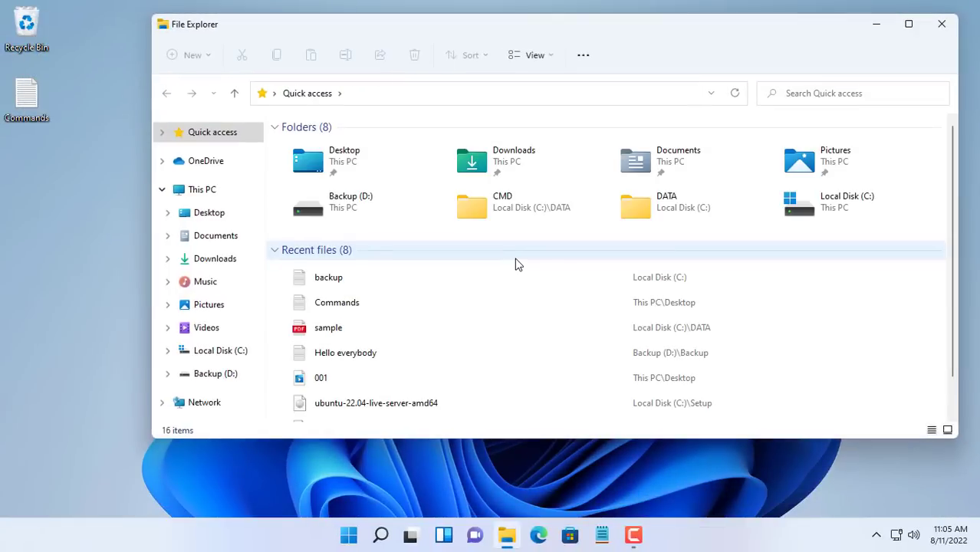
{"action": "mouse_move", "coordinate": [216, 373]}
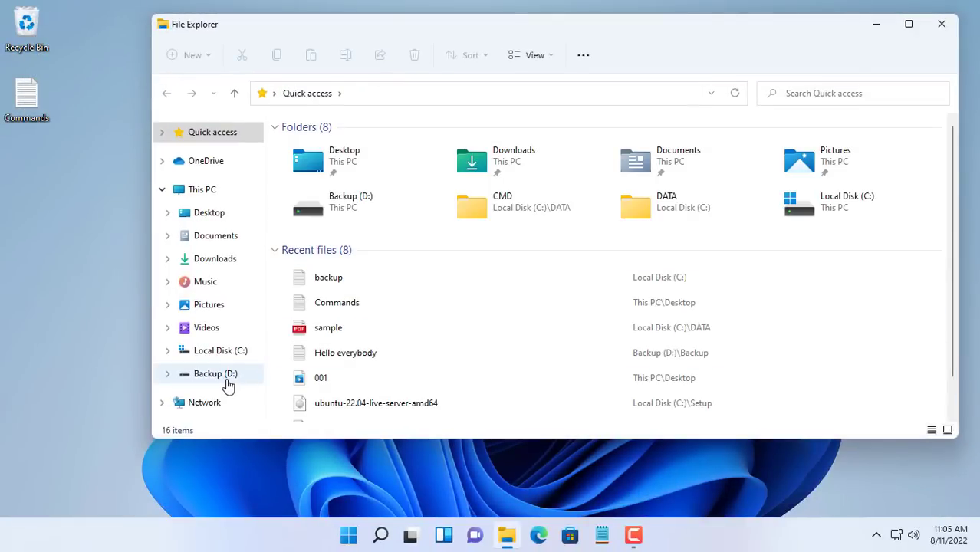
Open the Backup folder on D: and move the backup console window aside
{"action": "left_click", "coordinate": [215, 373]}
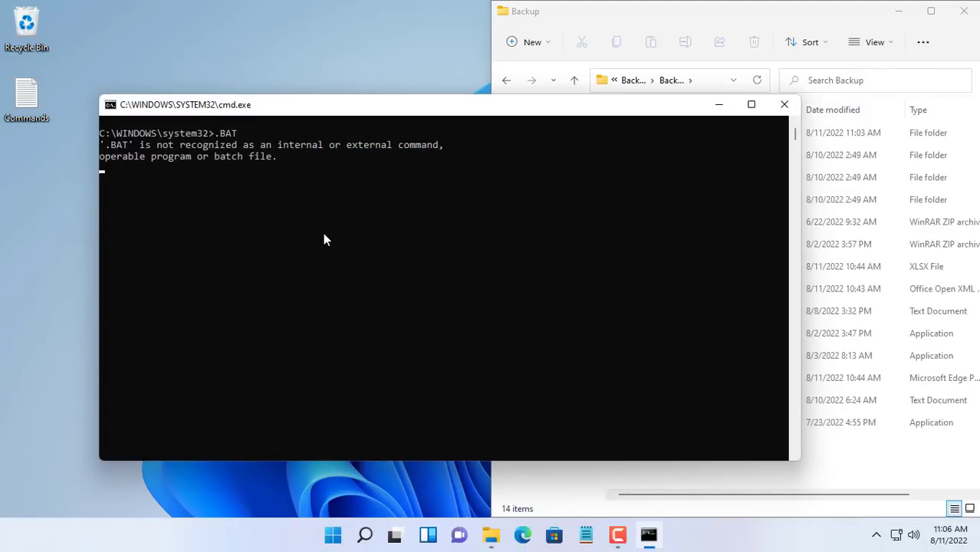
{"action": "mouse_move", "coordinate": [432, 115]}
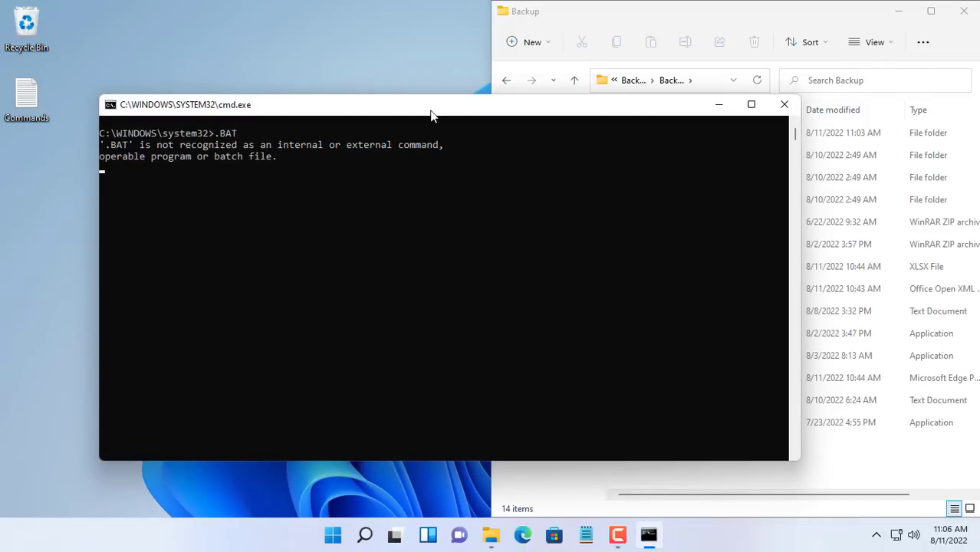
{"action": "left_click_drag", "start_coordinate": [429, 105], "coordinate": [341, 136]}
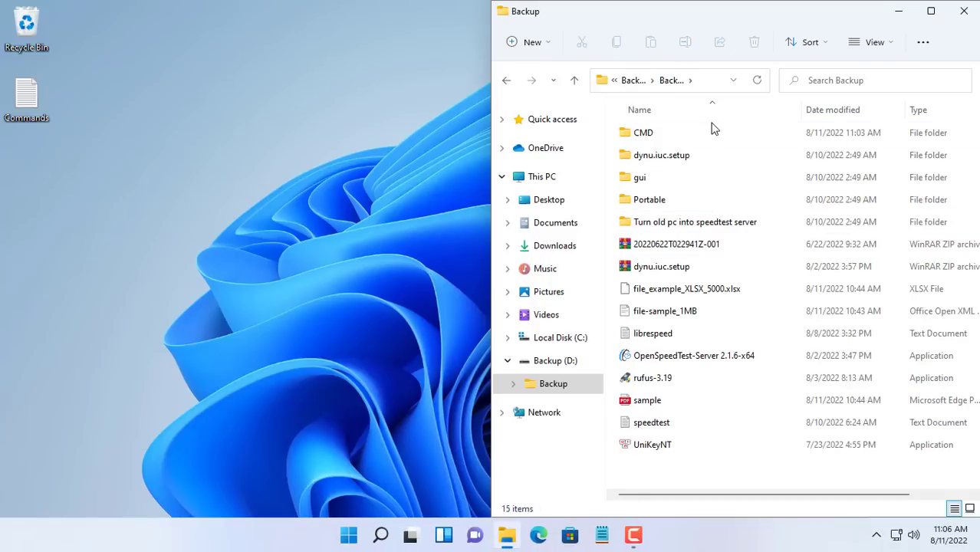
{"action": "mouse_move", "coordinate": [552, 337]}
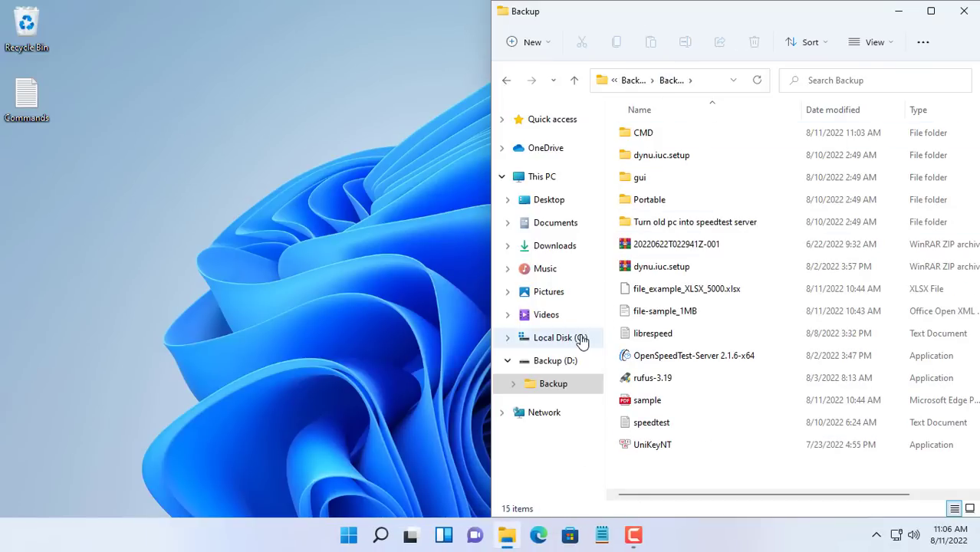
Read backup.log on C:, confirming 1806 files copied by 11:06:25 AM, then close it
{"action": "left_click", "coordinate": [931, 10]}
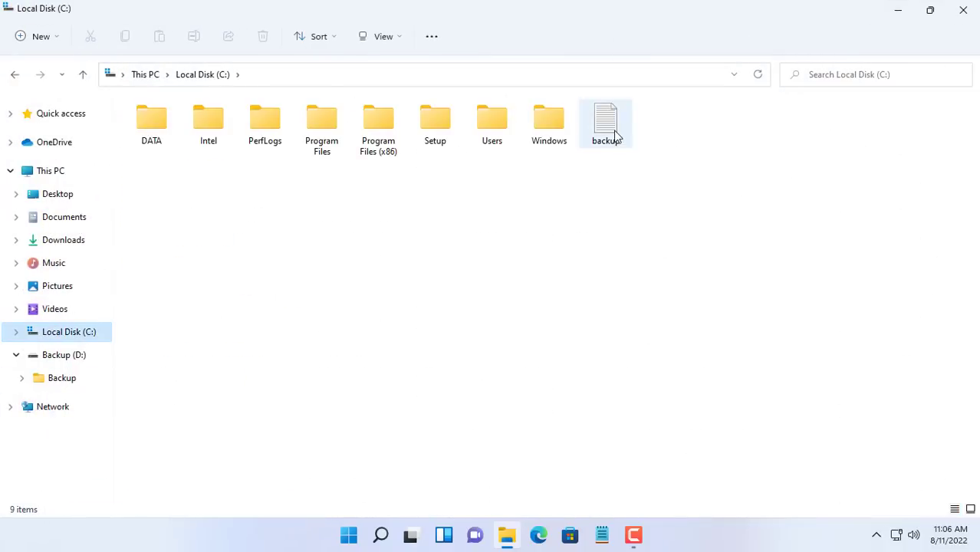
{"action": "double_click", "coordinate": [604, 123]}
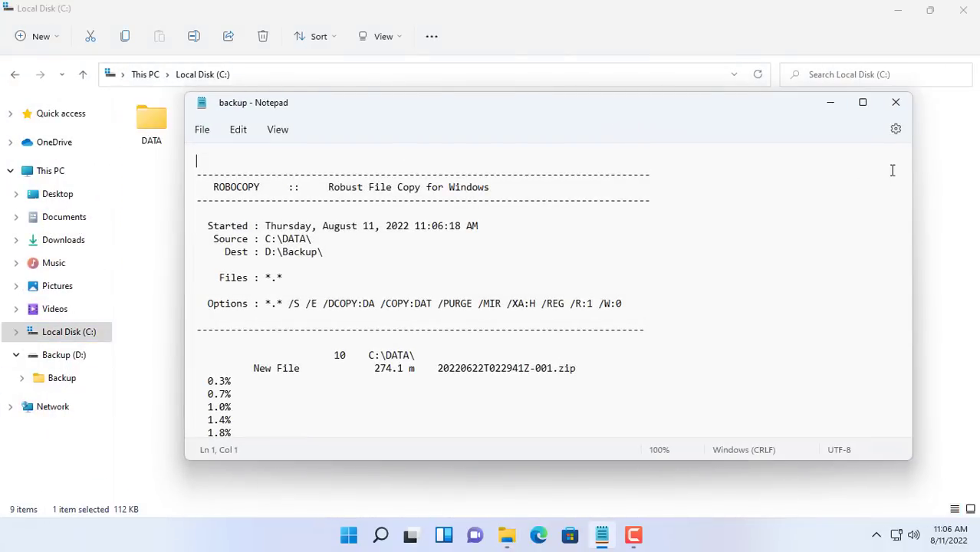
{"action": "scroll", "scroll_direction": "down", "scroll_amount": 3}
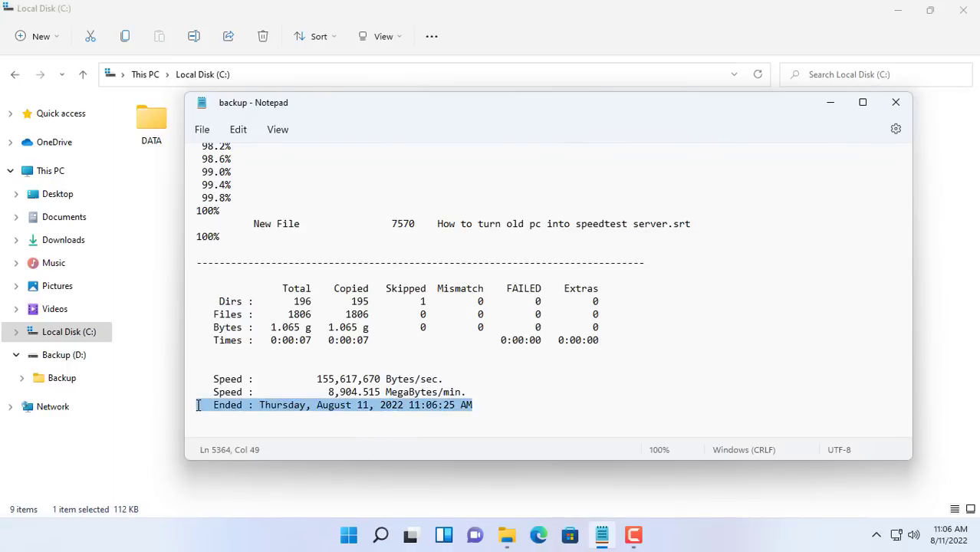
{"action": "mouse_move", "coordinate": [895, 102]}
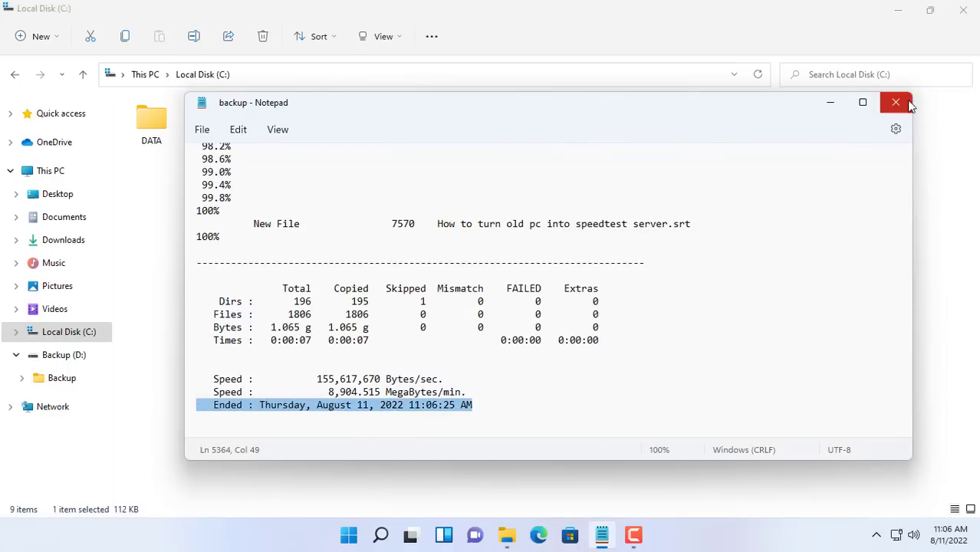
{"action": "left_click", "coordinate": [894, 102]}
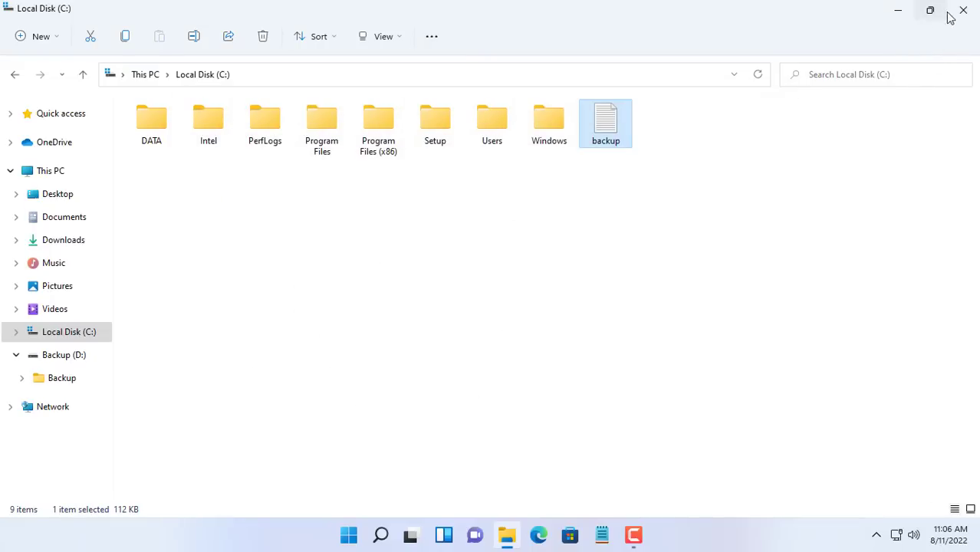
{"action": "mouse_move", "coordinate": [957, 17]}
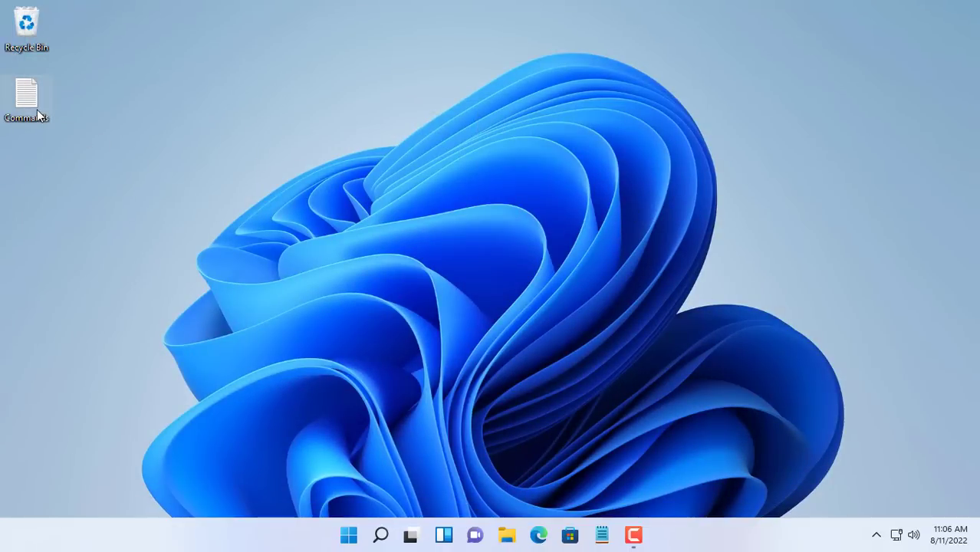
Open the Commands notes and select the Network_Destination robocopy line for editing
{"action": "double_click", "coordinate": [26, 95]}
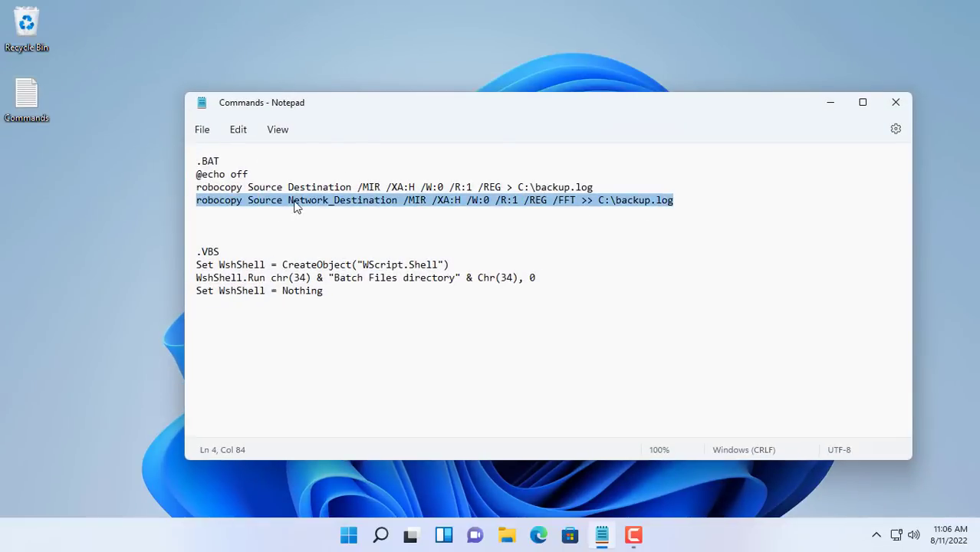
{"action": "double_click", "coordinate": [342, 200]}
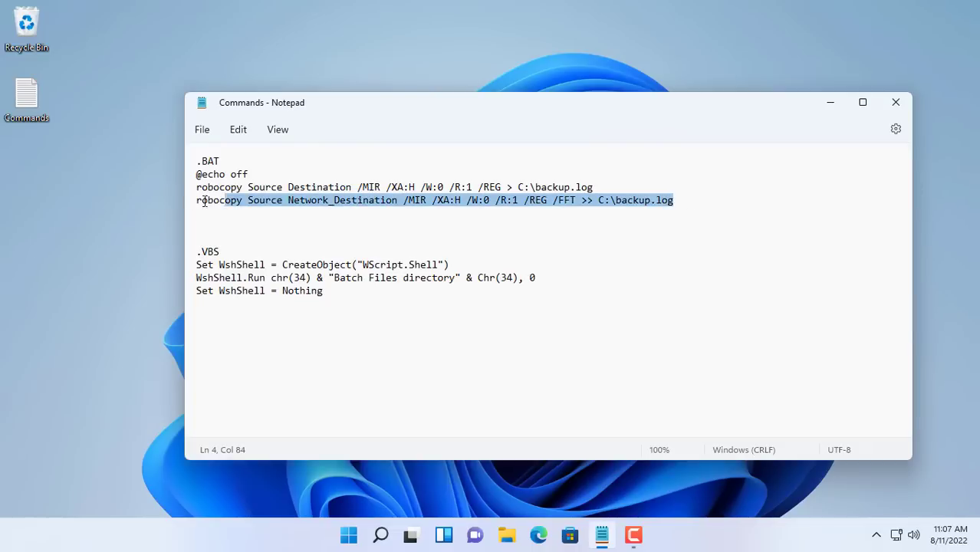
{"action": "right_click", "coordinate": [322, 200]}
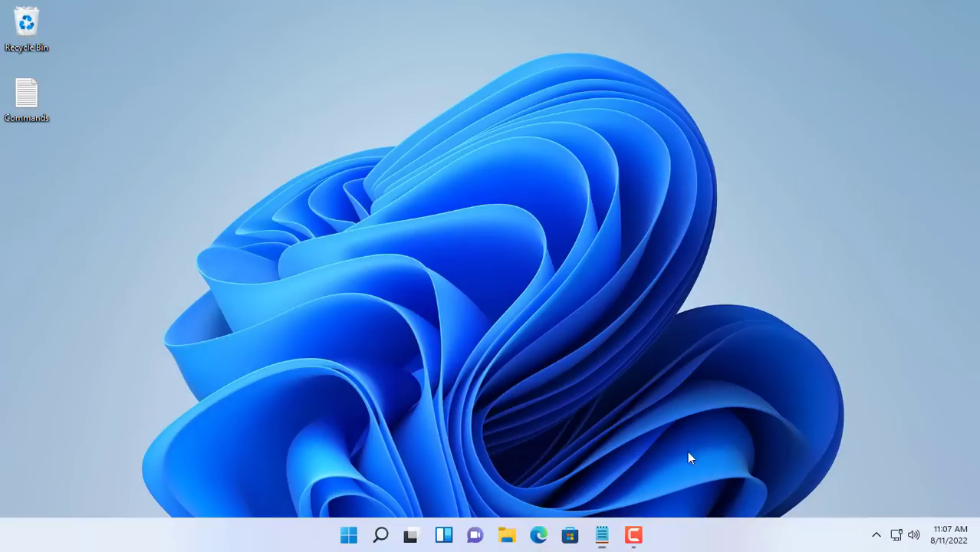
Open the backup.bat script from C:\DATA in Notepad
{"action": "left_click", "coordinate": [601, 535]}
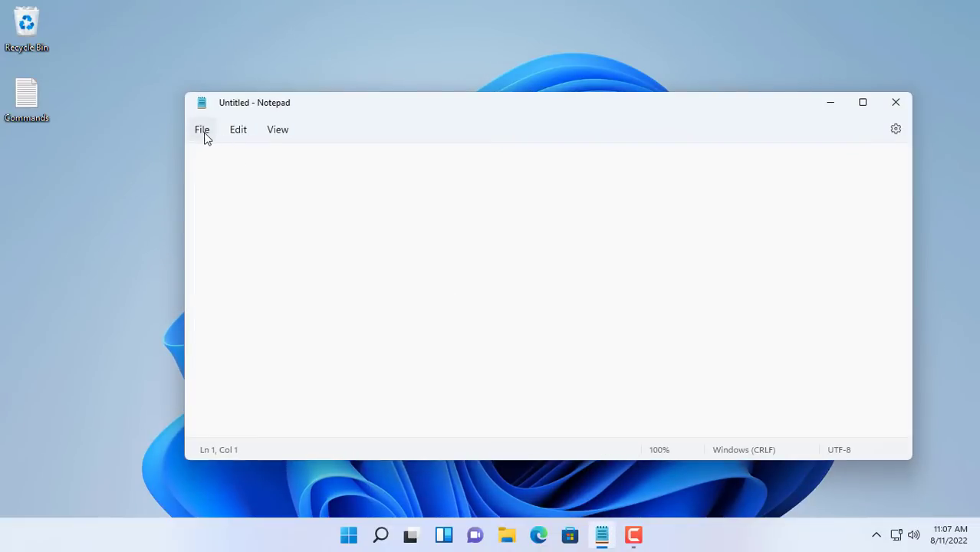
{"action": "left_click", "coordinate": [202, 129]}
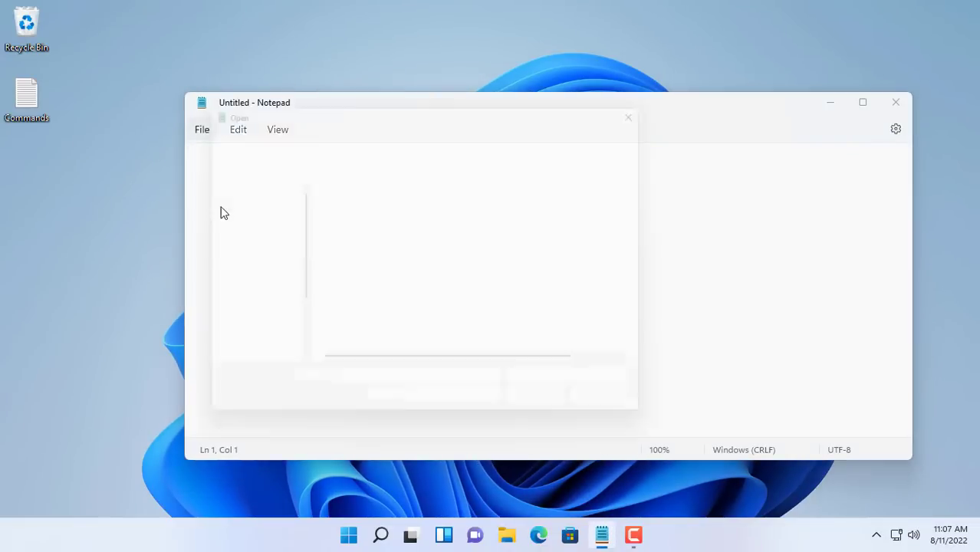
{"action": "left_click", "coordinate": [259, 354]}
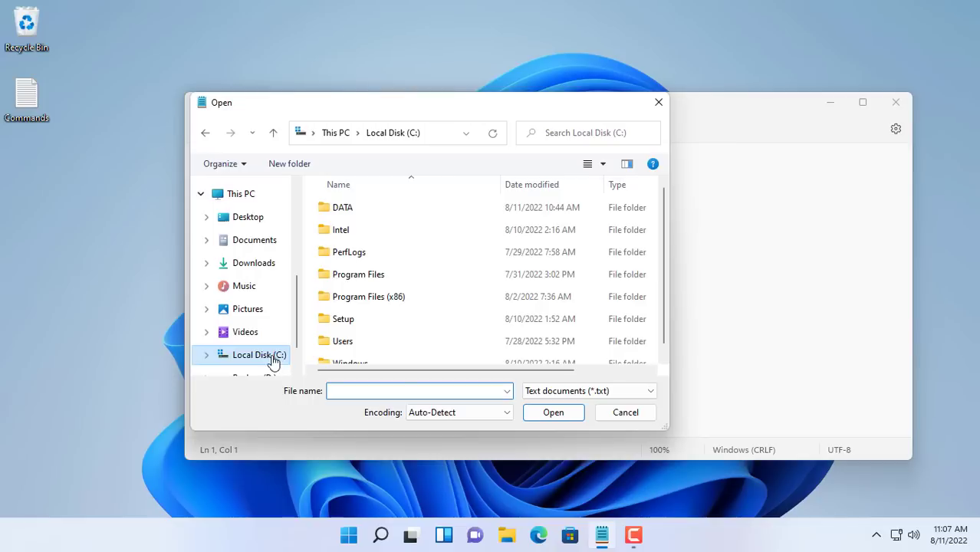
{"action": "double_click", "coordinate": [342, 207]}
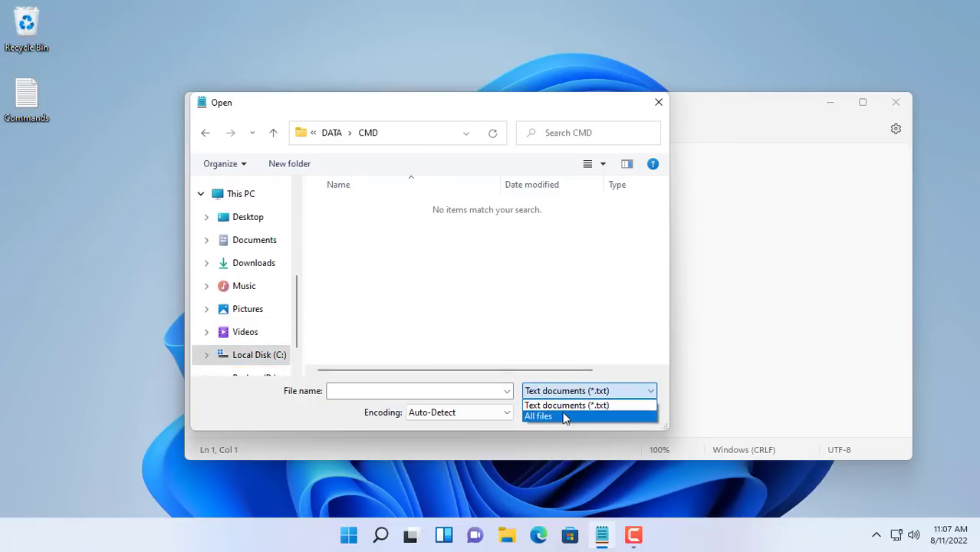
{"action": "left_click", "coordinate": [537, 416]}
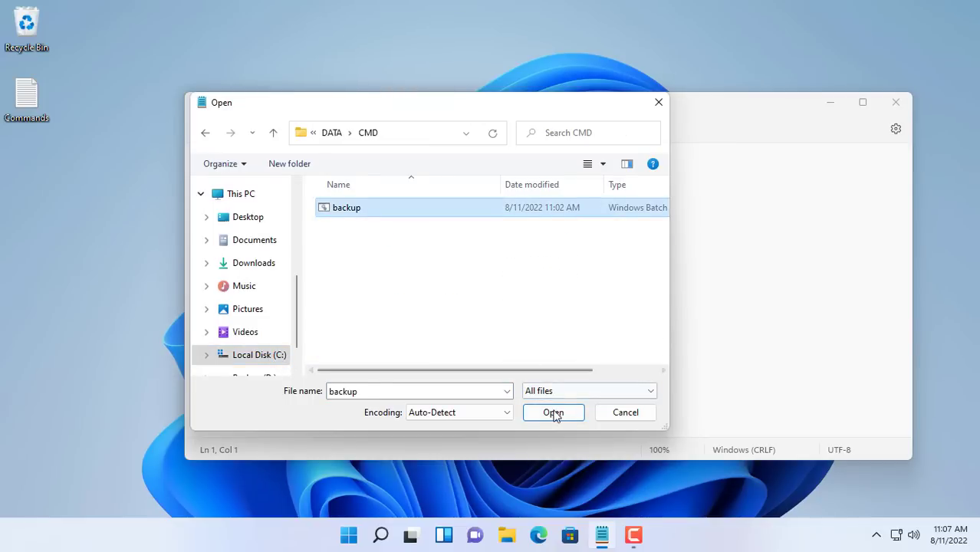
{"action": "left_click", "coordinate": [553, 413]}
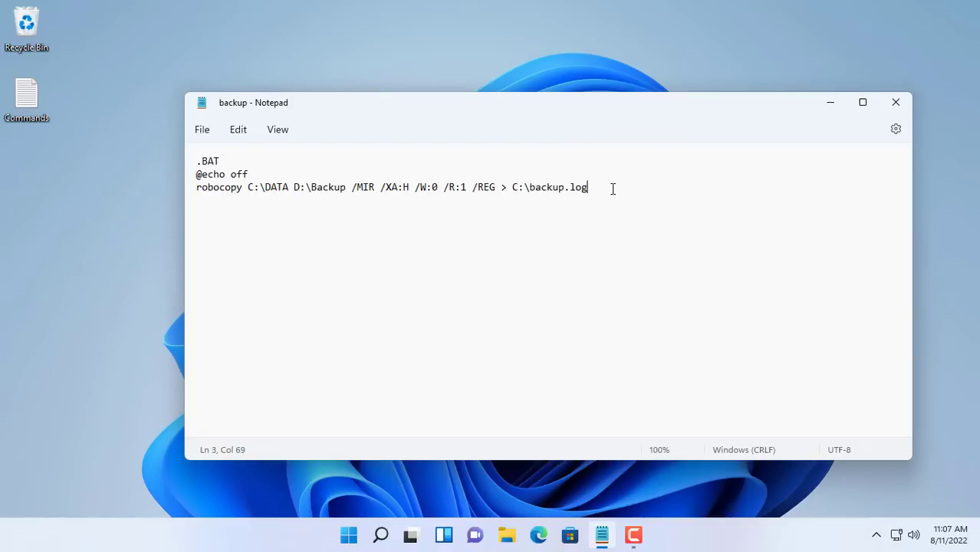
Add the line 'robocopy Source Network_Destination /MIR /XA:H /W:0 /R:1 /REG /FFT >> C:\backup.log'
{"action": "type", "text": "robocopy Source Network_Destination /MIR /XA:H /W:0 /R:1 /REG /FFT >> C:\\backup.log"}
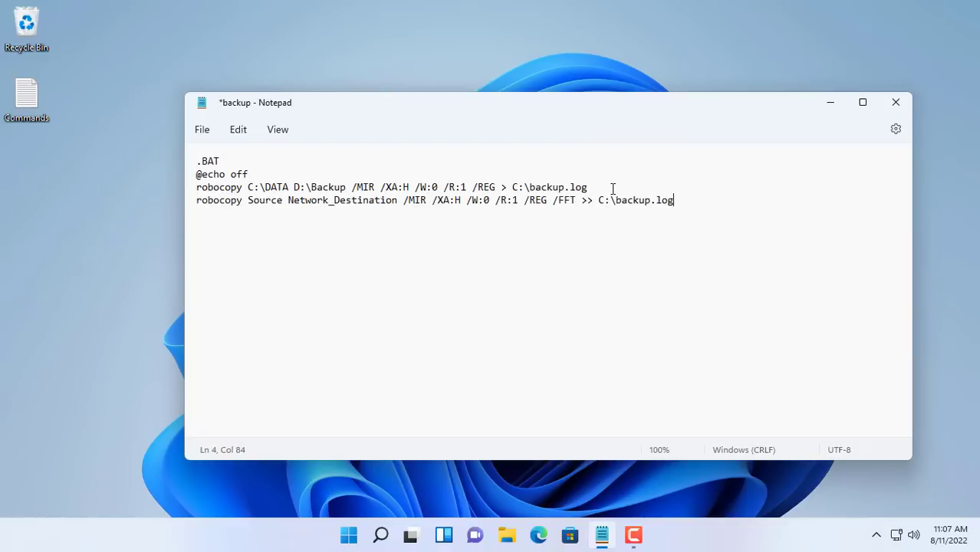
{"action": "mouse_move", "coordinate": [250, 187]}
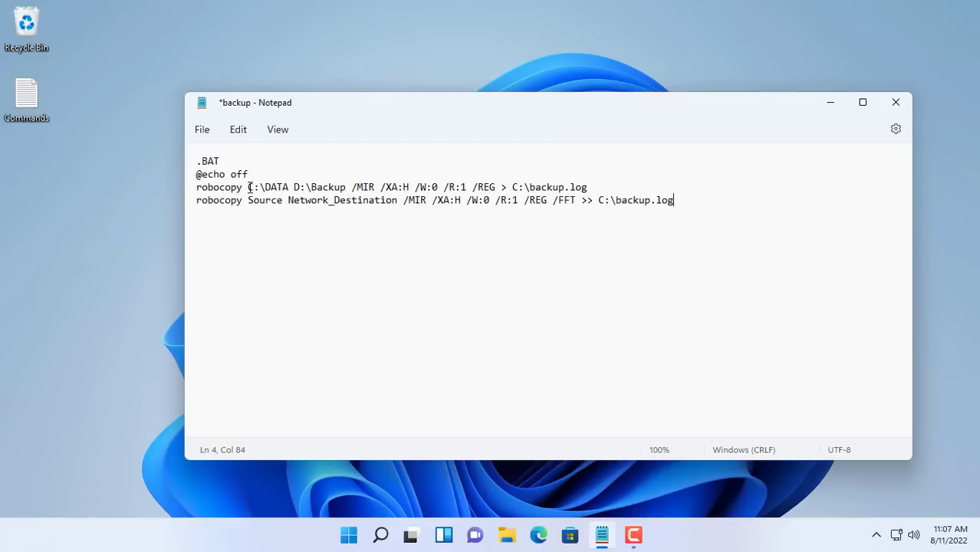
{"action": "double_click", "coordinate": [268, 186]}
{"action": "type", "text": "C:\\DATA"}
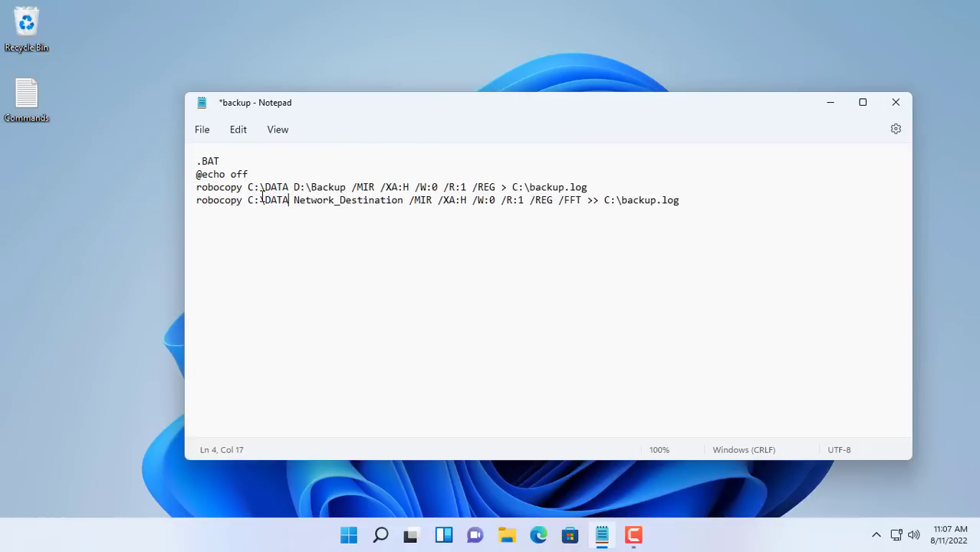
{"action": "double_click", "coordinate": [347, 200]}
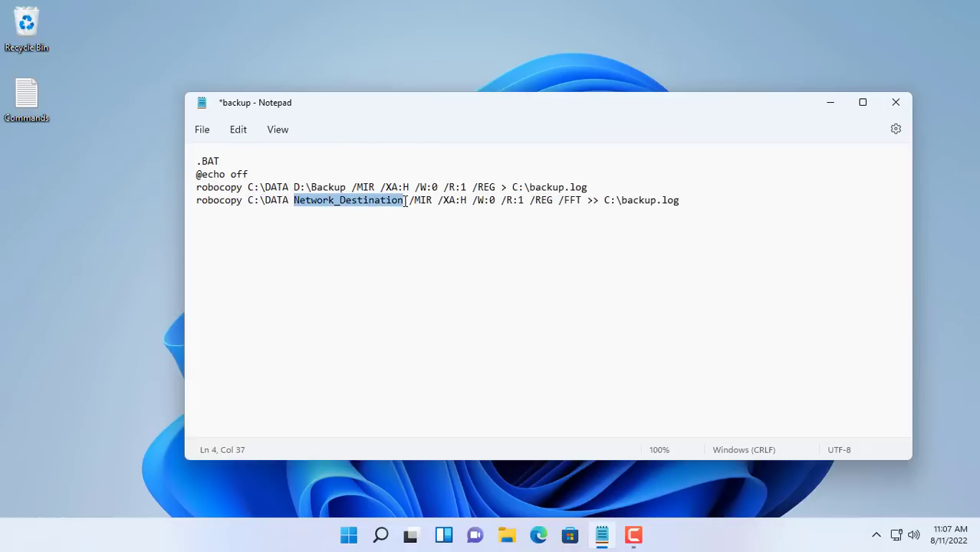
{"action": "left_click", "coordinate": [895, 102]}
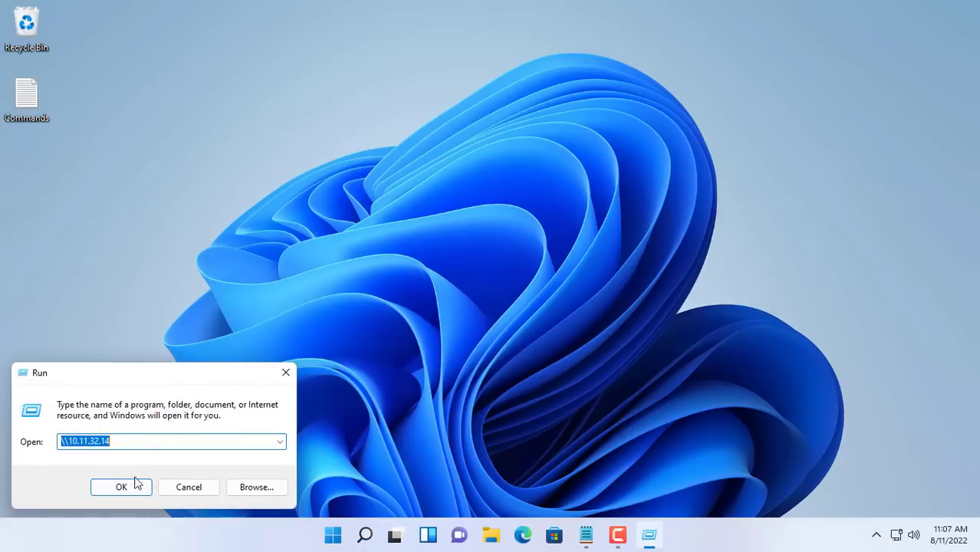
{"action": "left_click", "coordinate": [120, 486]}
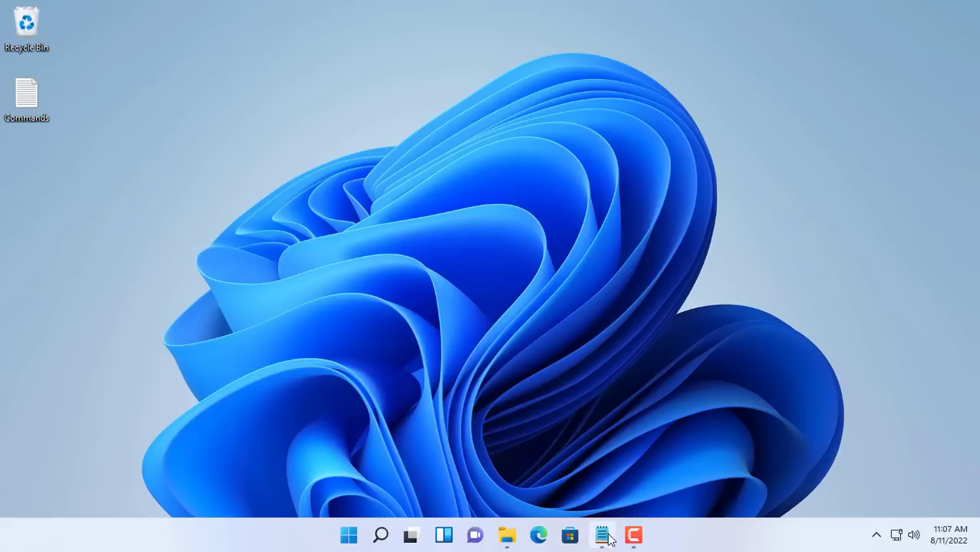
Replace Network_Destination with \\10.11.32.14\Backup and save backup.bat
{"action": "left_click", "coordinate": [601, 534]}
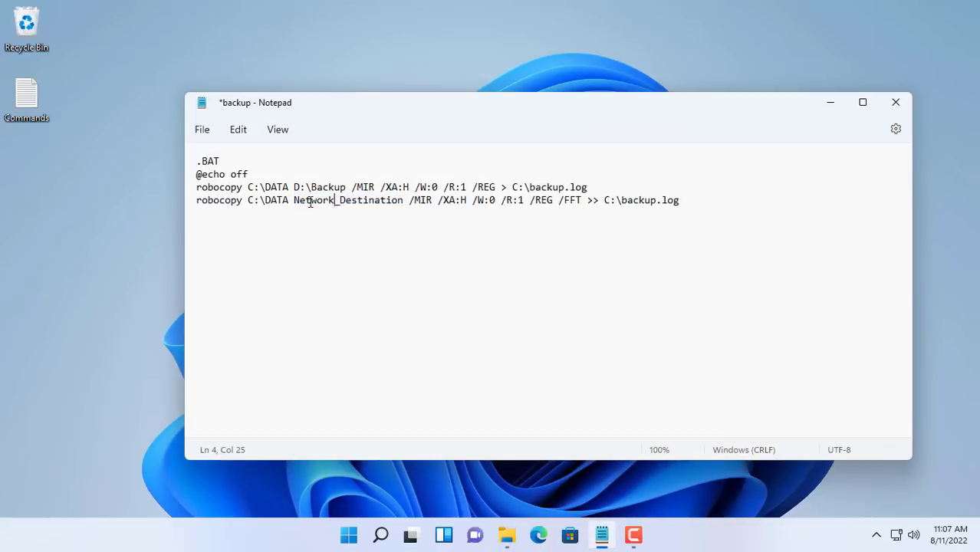
{"action": "double_click", "coordinate": [348, 200]}
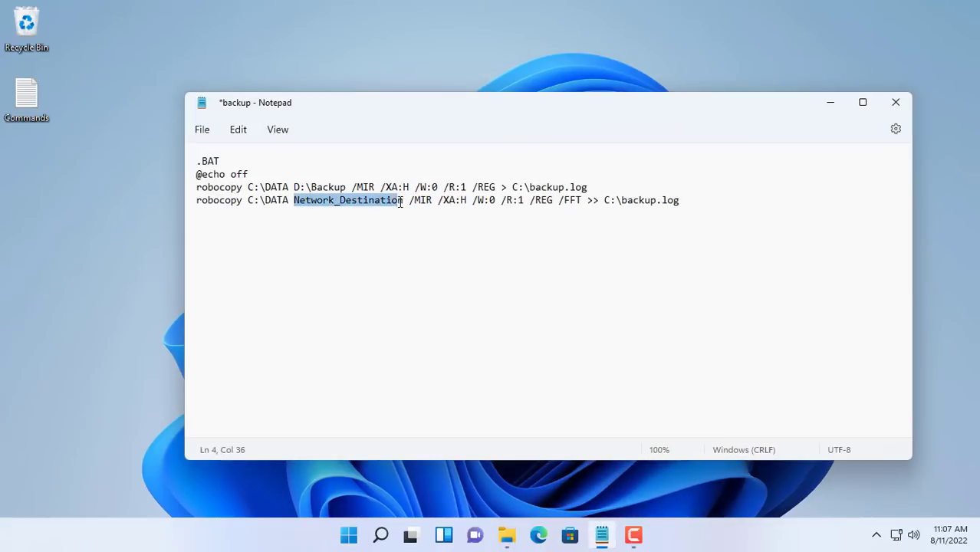
{"action": "type", "text": "\\\\10.11.32.14\\Backup"}
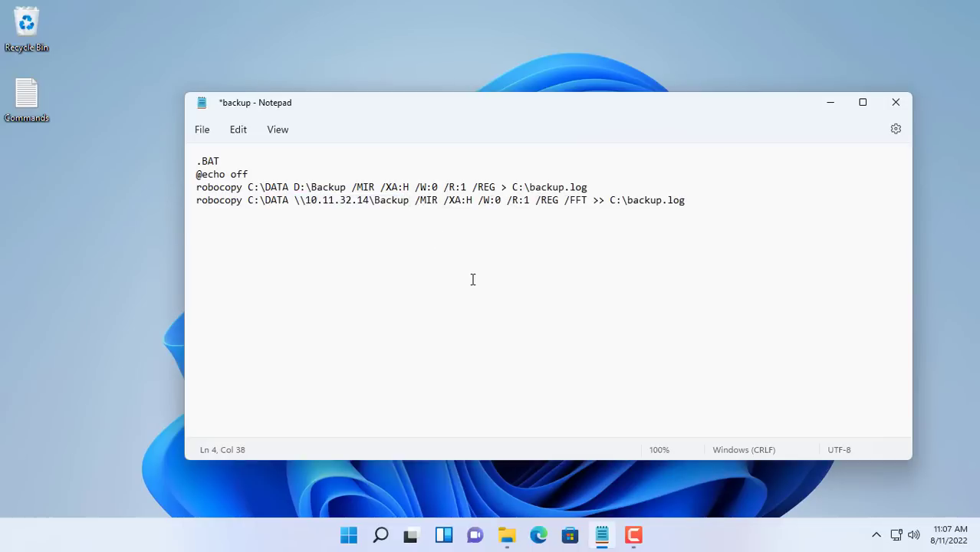
{"action": "left_click", "coordinate": [410, 200]}
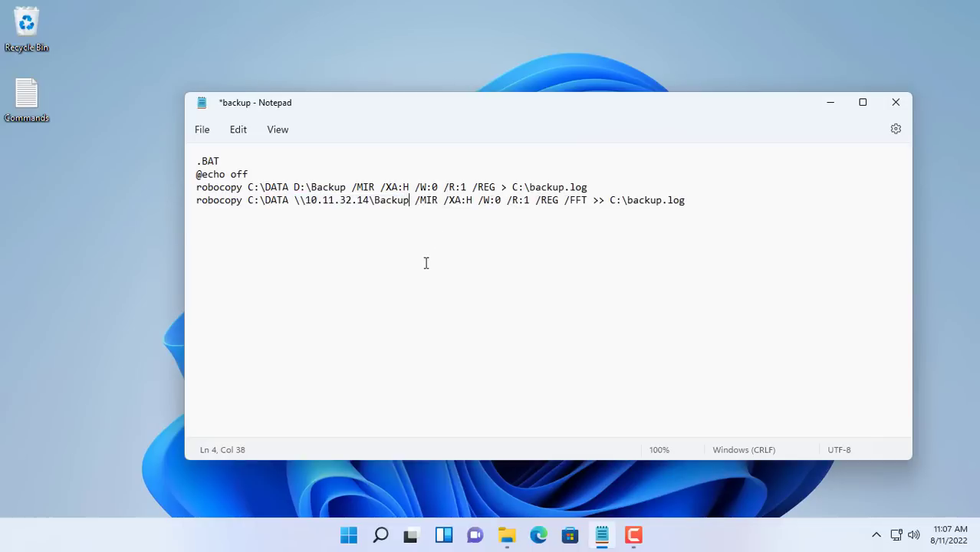
{"action": "left_click", "coordinate": [201, 129]}
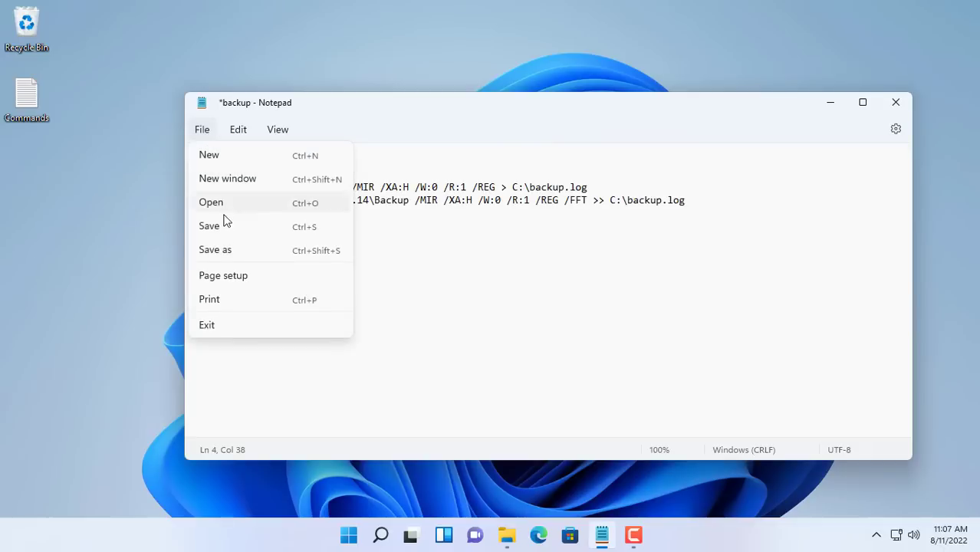
{"action": "left_click", "coordinate": [208, 226]}
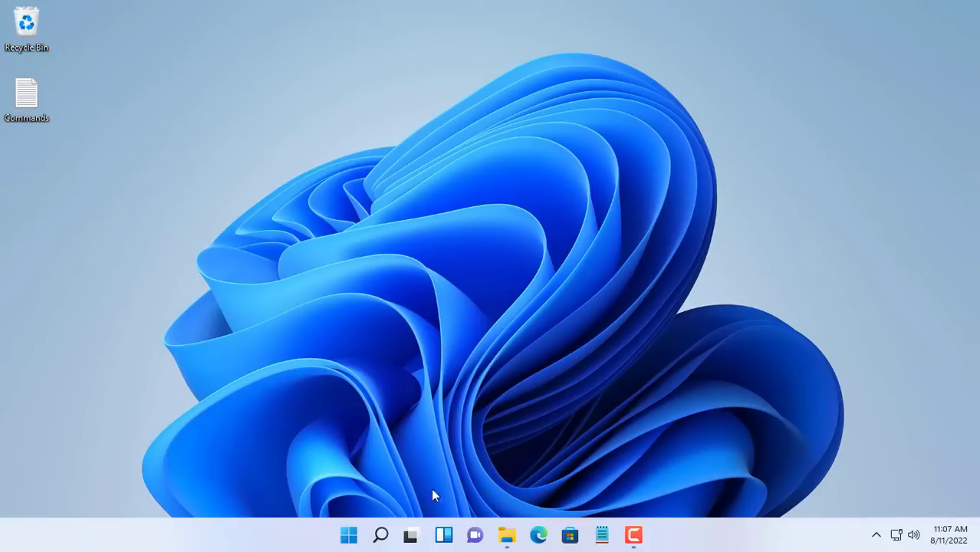
Reopen Task Scheduler and change the start time of MyBackup's daily trigger
{"action": "left_click", "coordinate": [381, 535]}
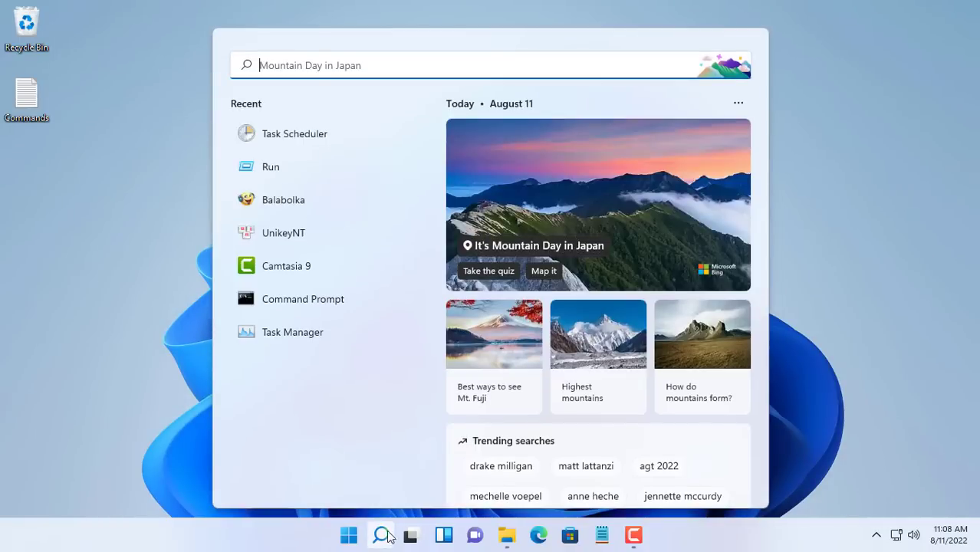
{"action": "left_click", "coordinate": [295, 133]}
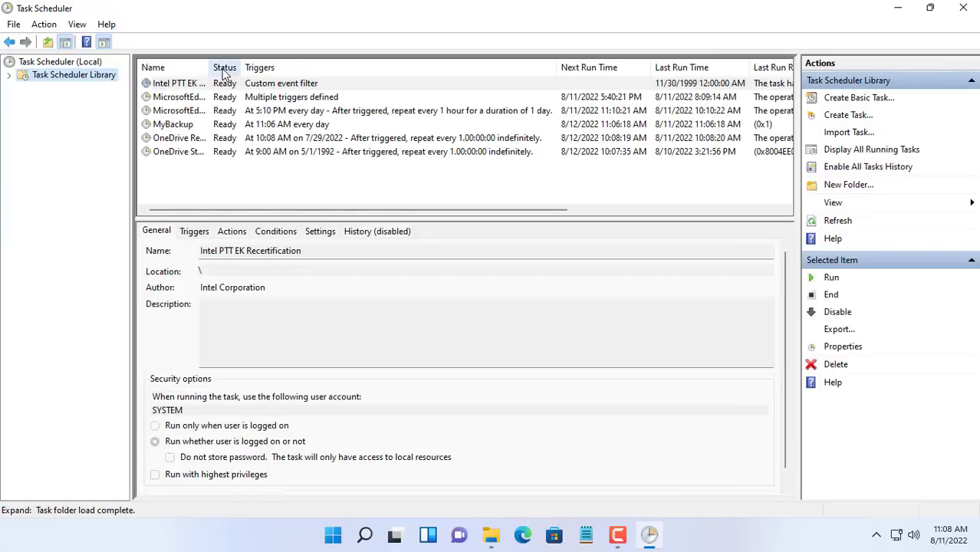
{"action": "left_click", "coordinate": [204, 83]}
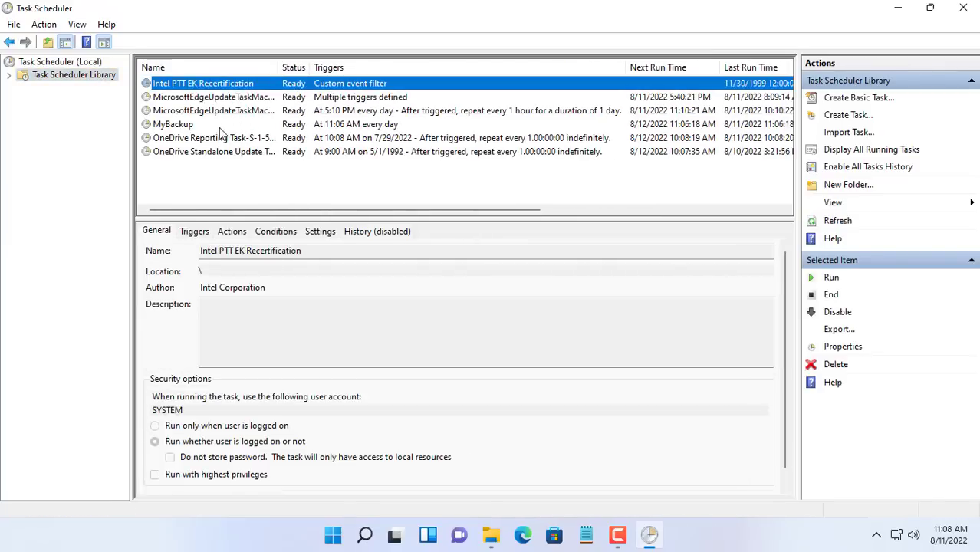
{"action": "double_click", "coordinate": [174, 123]}
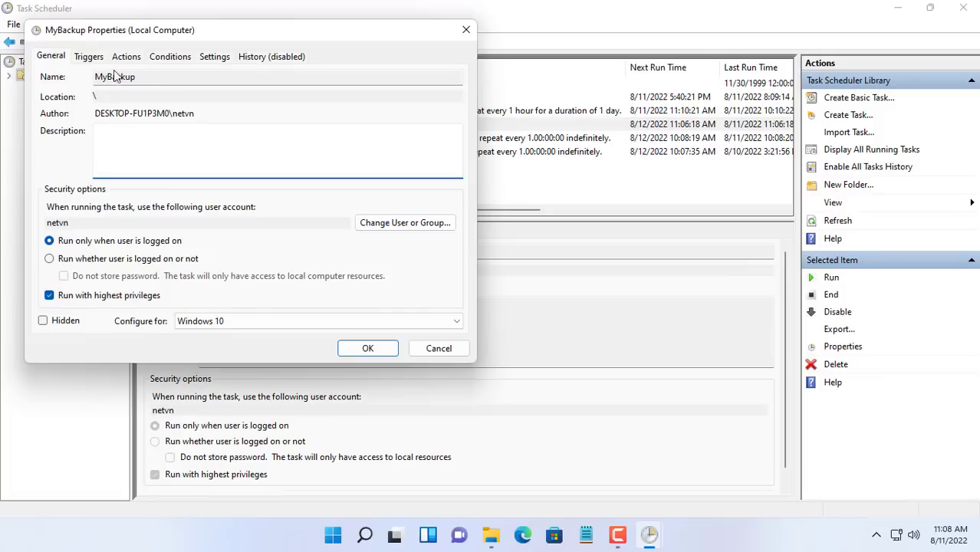
{"action": "left_click", "coordinate": [88, 56]}
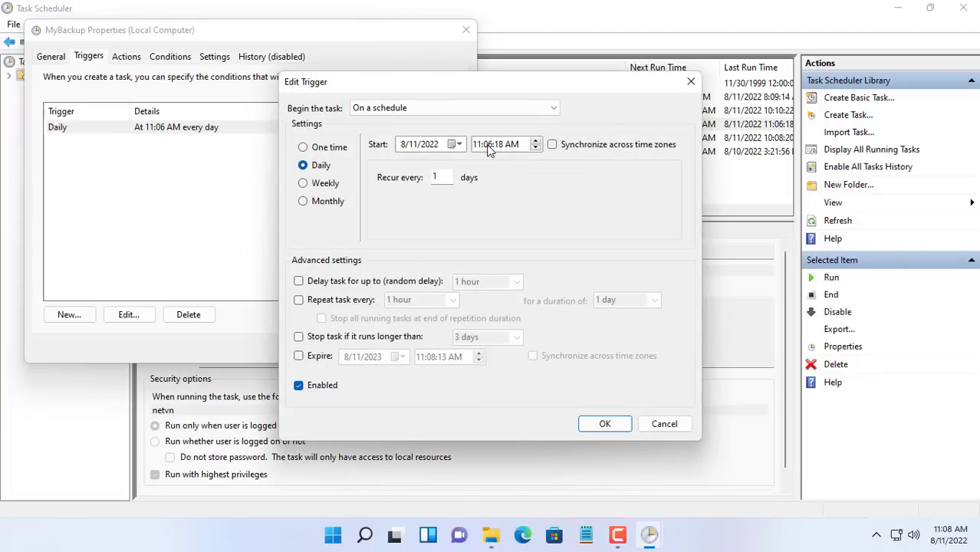
{"action": "left_click", "coordinate": [497, 144]}
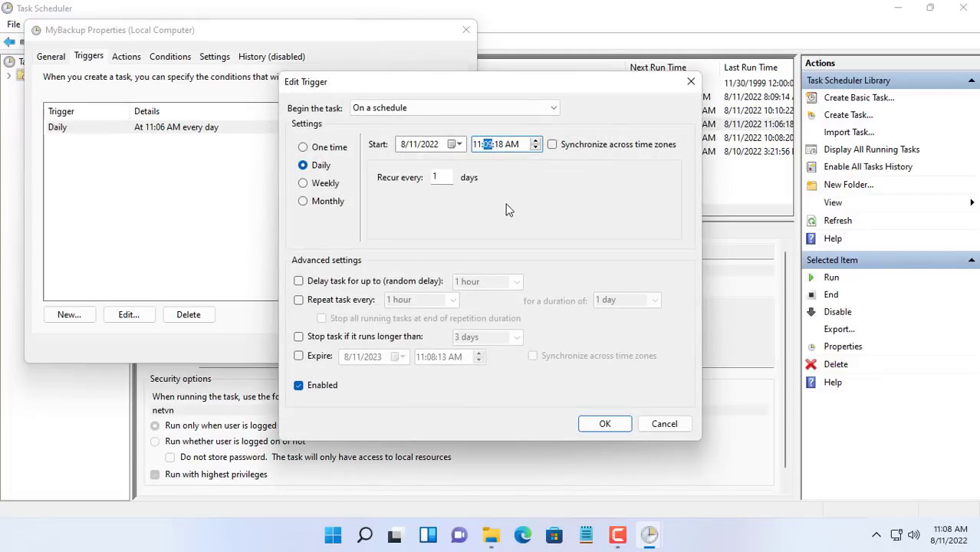
{"action": "left_click", "coordinate": [605, 423]}
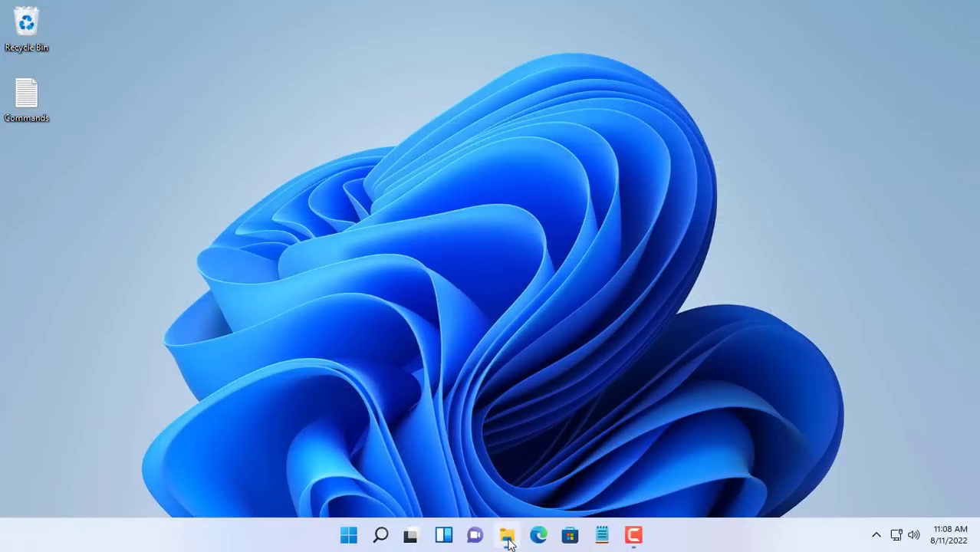
Check the D: Backup folder, then confirm backup.log shows 1806 files copied by 11:10:39 AM
{"action": "left_click", "coordinate": [506, 534]}
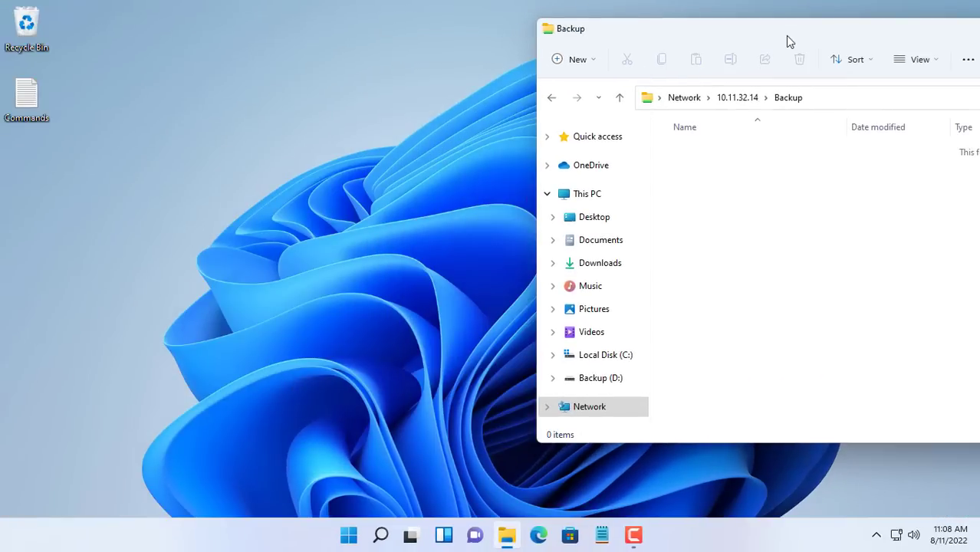
{"action": "left_click", "coordinate": [646, 535]}
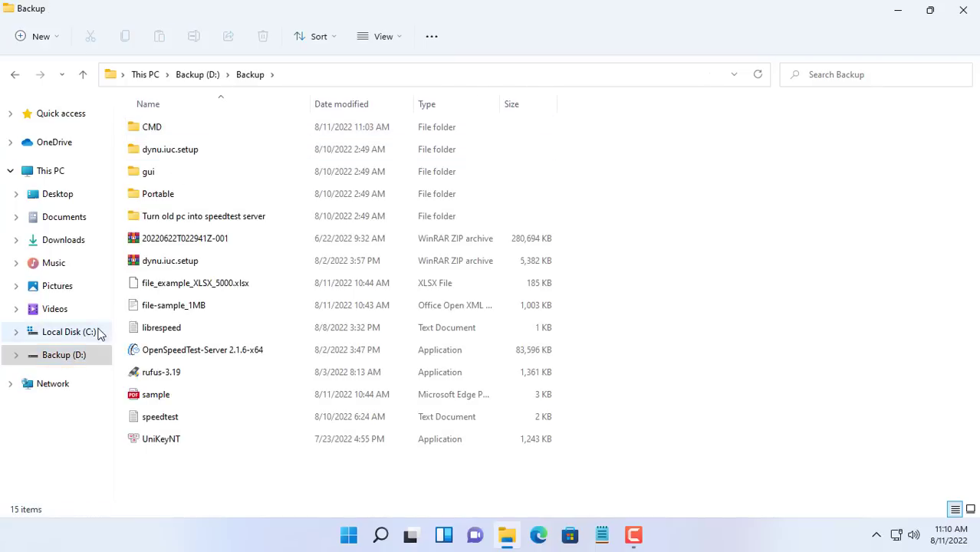
{"action": "left_click", "coordinate": [69, 331]}
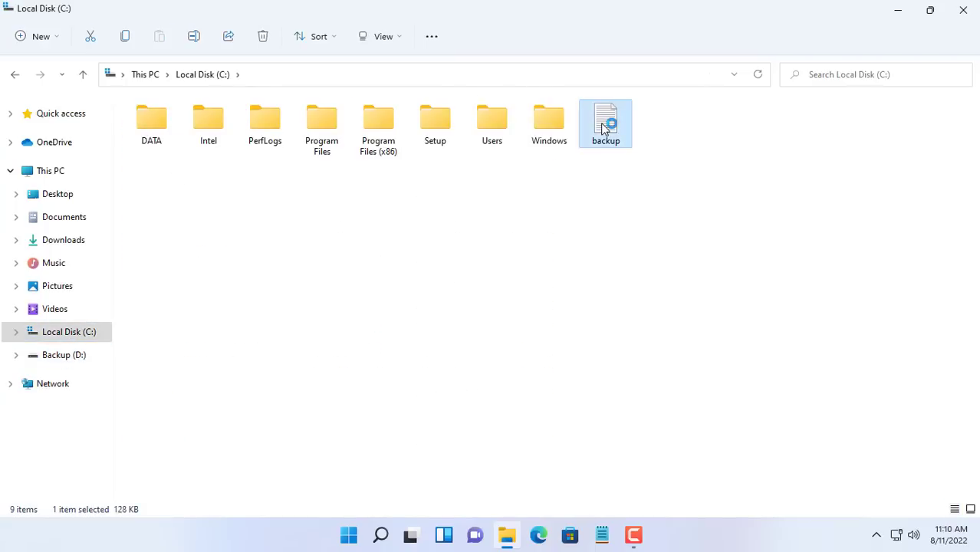
{"action": "double_click", "coordinate": [606, 123]}
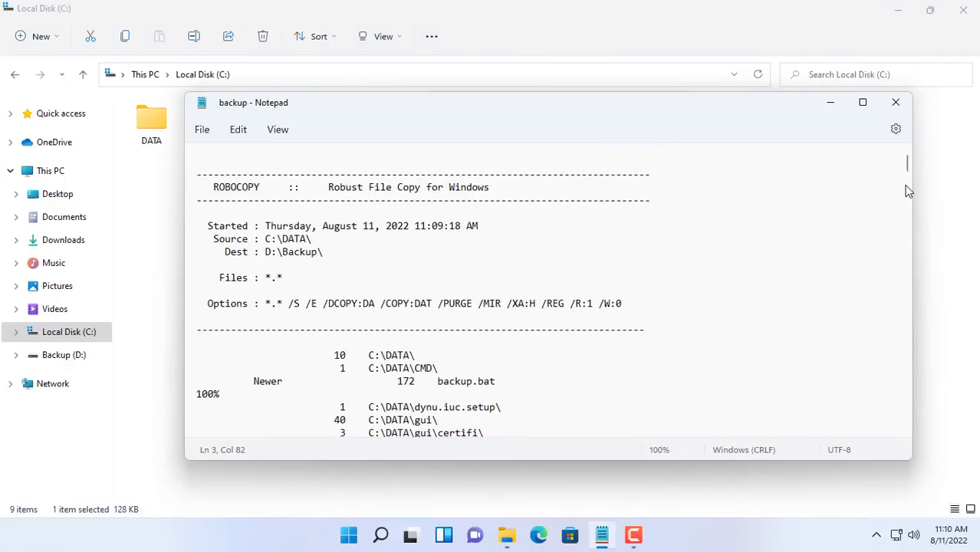
{"action": "scroll", "scroll_direction": "down", "scroll_amount": 3}
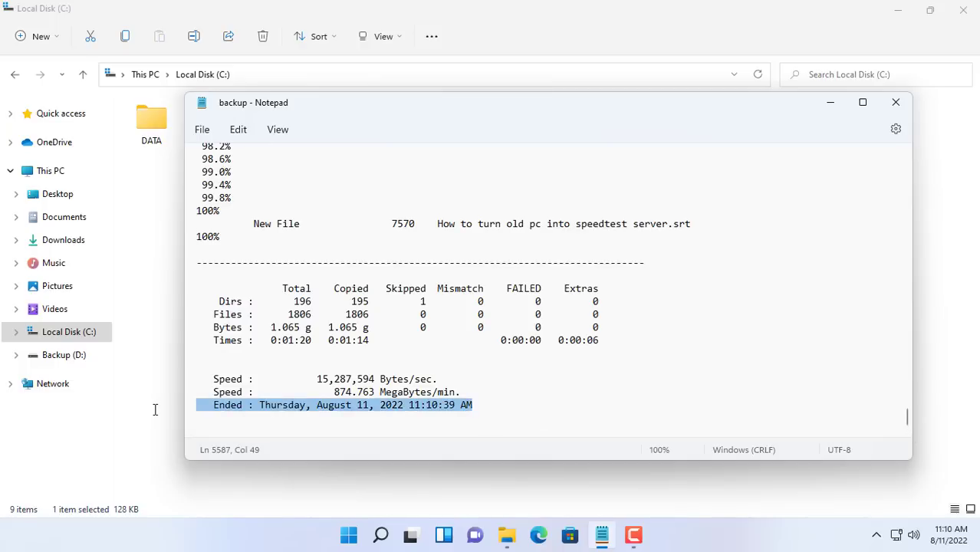
{"action": "mouse_move", "coordinate": [161, 416]}
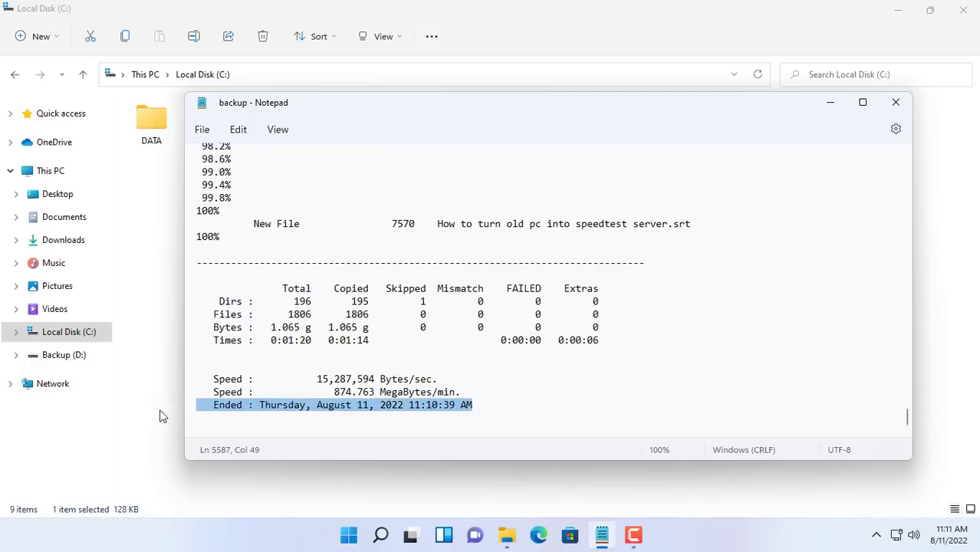
{"action": "left_click", "coordinate": [454, 392]}
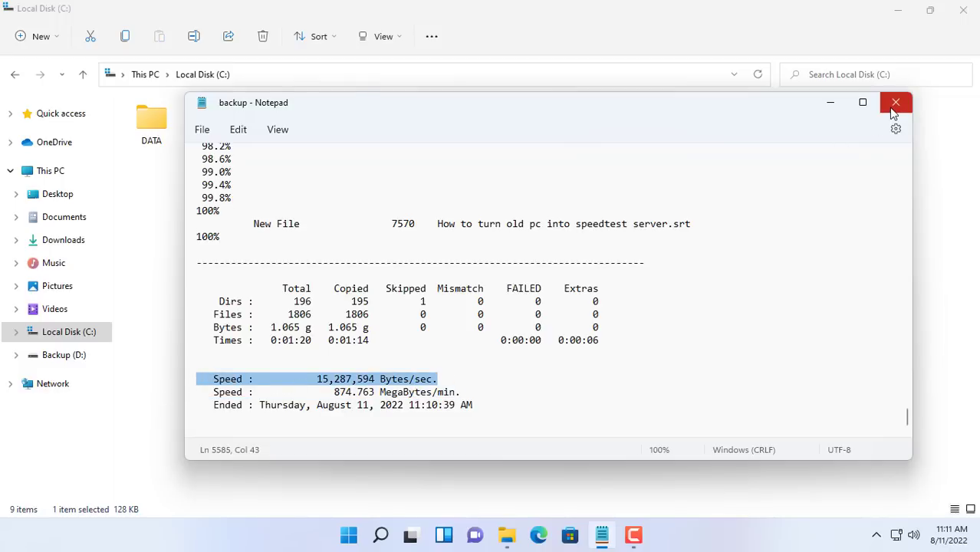
{"action": "left_click", "coordinate": [895, 102]}
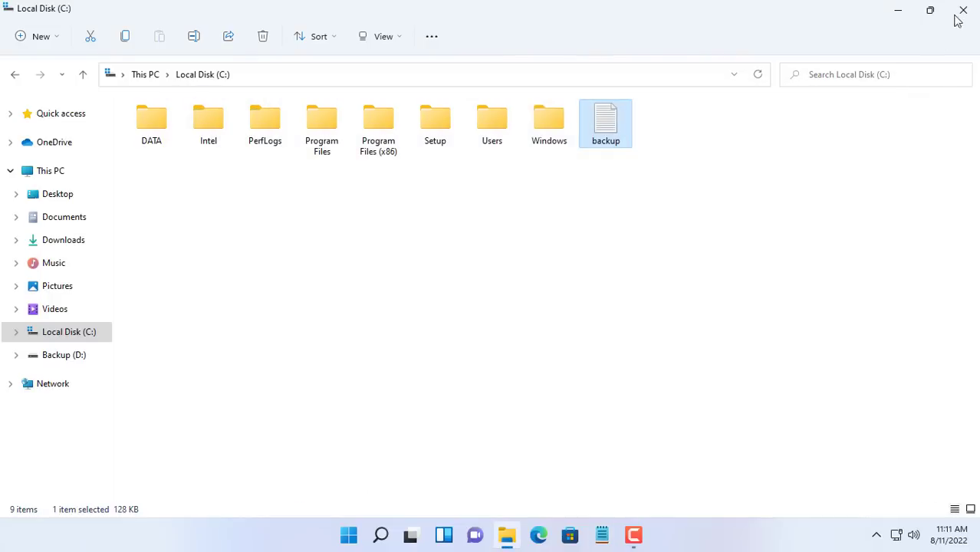
{"action": "left_click", "coordinate": [963, 11]}
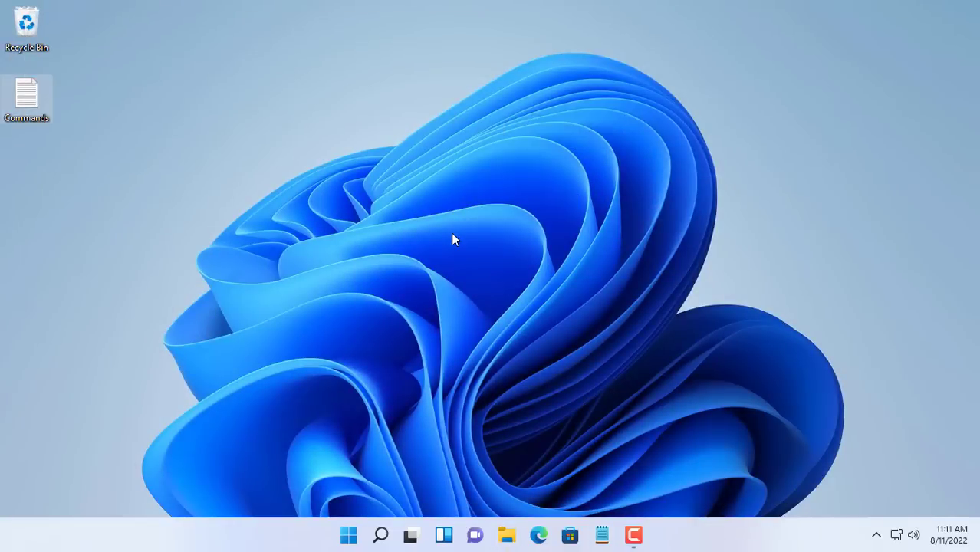
Copy the three VBS lines from the Commands notes into a new Notepad document
{"action": "double_click", "coordinate": [26, 96]}
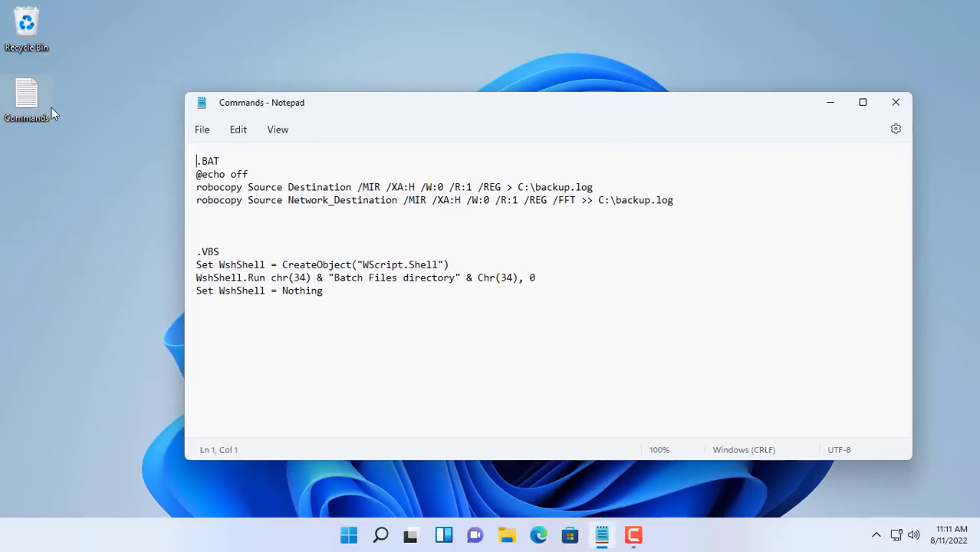
{"action": "left_click_drag", "start_coordinate": [196, 265], "coordinate": [323, 290]}
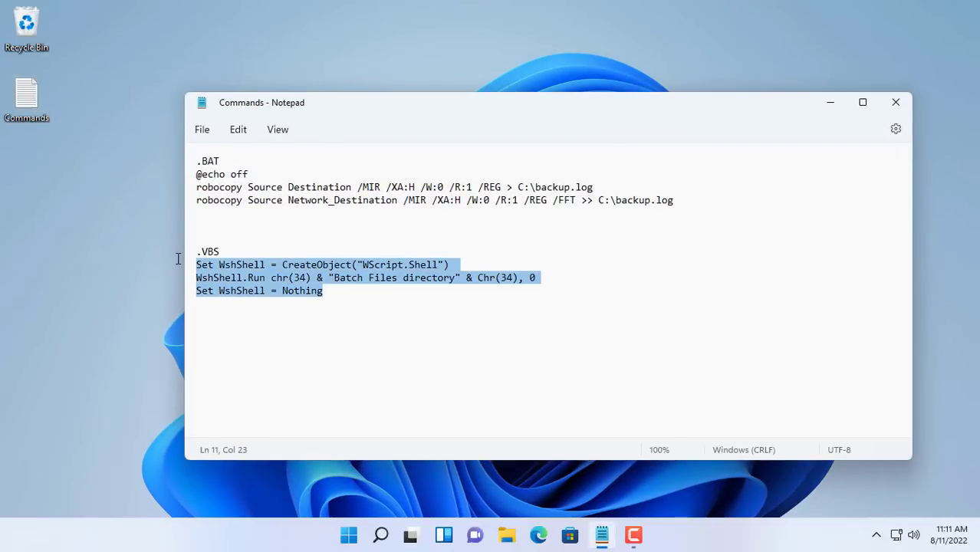
{"action": "right_click", "coordinate": [368, 276]}
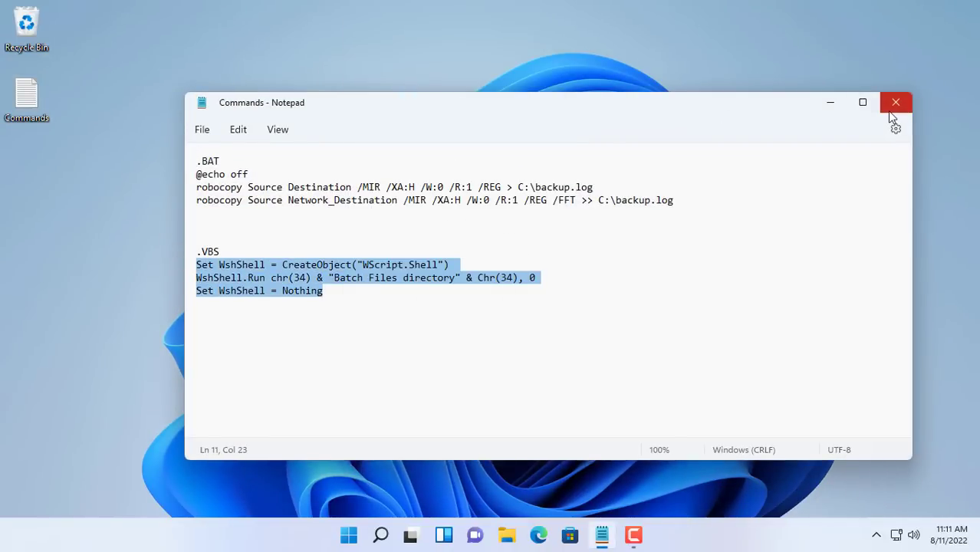
{"action": "left_click", "coordinate": [895, 102]}
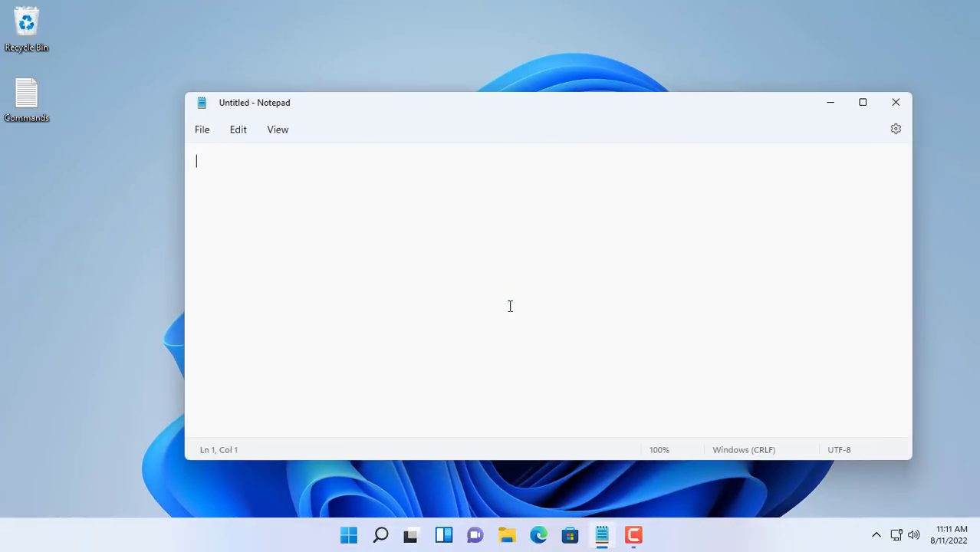
{"action": "type", "text": "Set WshShell = CreateObject(\"WScript.Shell\")"}
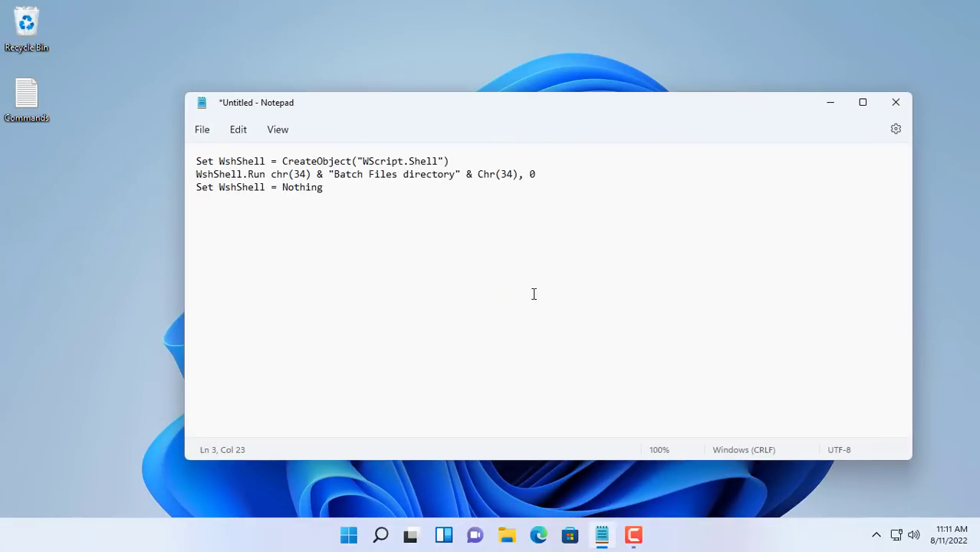
{"action": "left_click", "coordinate": [201, 129]}
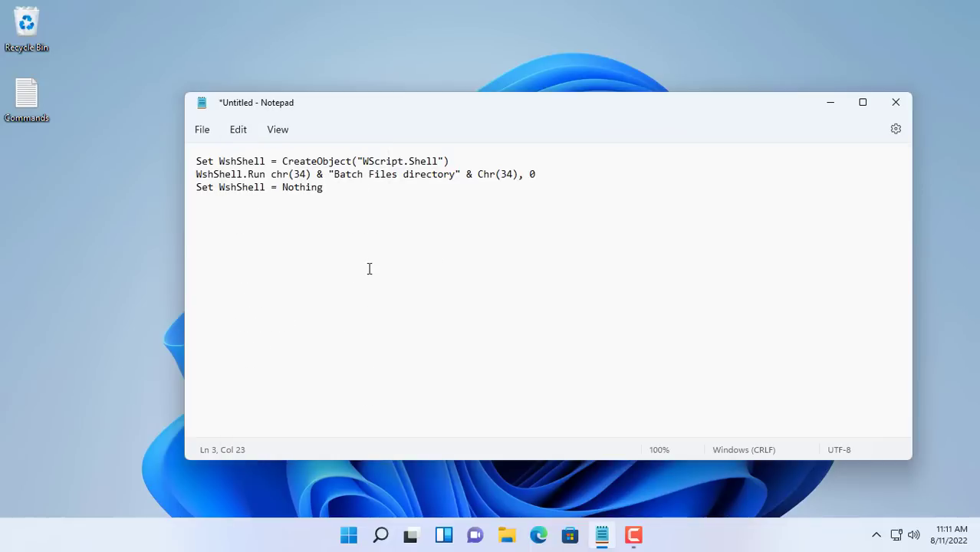
Replace the Batch Files placeholder with C:\DATA\CMD\backup.bat
{"action": "double_click", "coordinate": [348, 174]}
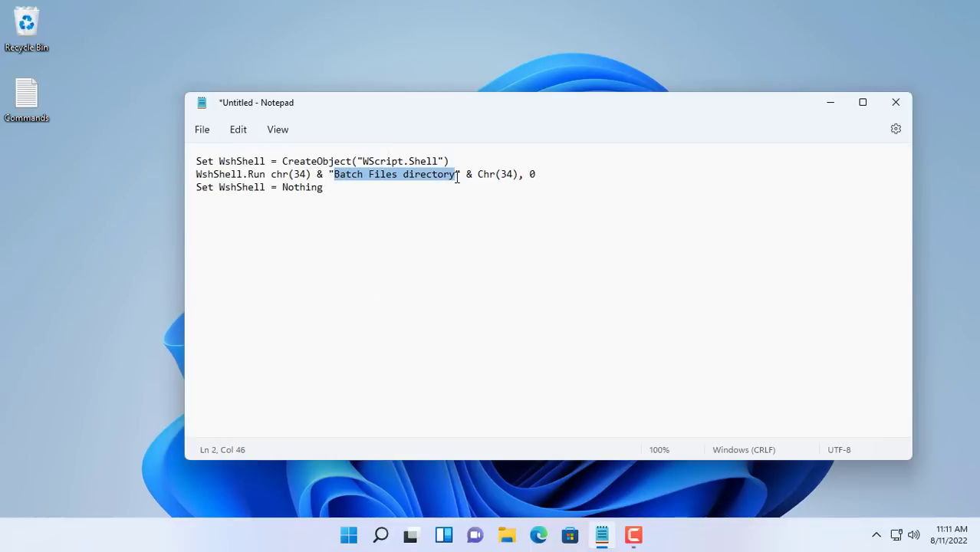
{"action": "left_click", "coordinate": [506, 535]}
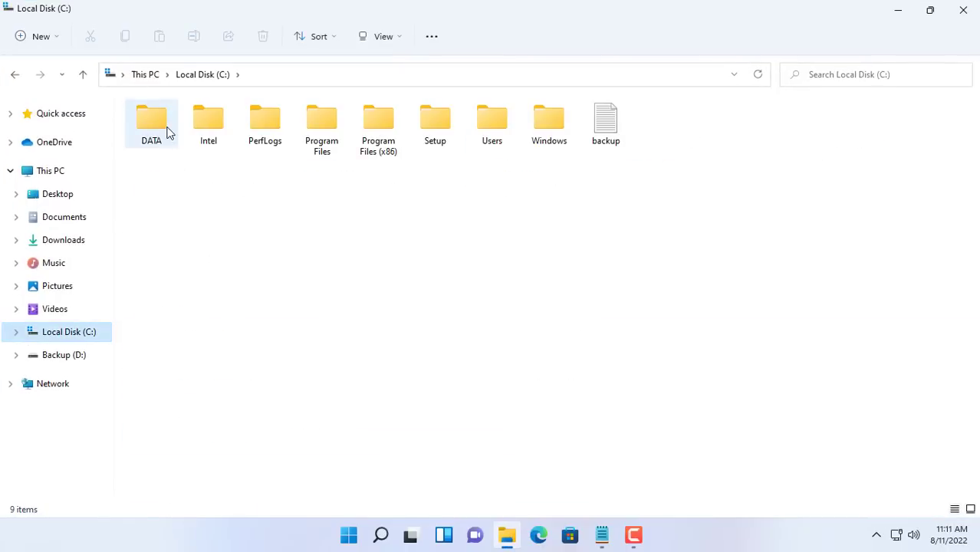
{"action": "double_click", "coordinate": [151, 119]}
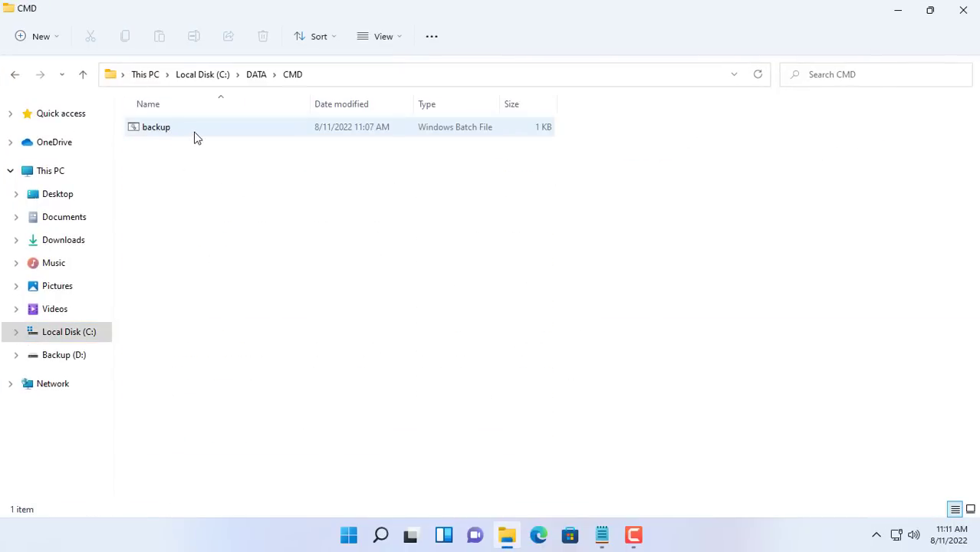
{"action": "left_click", "coordinate": [155, 126]}
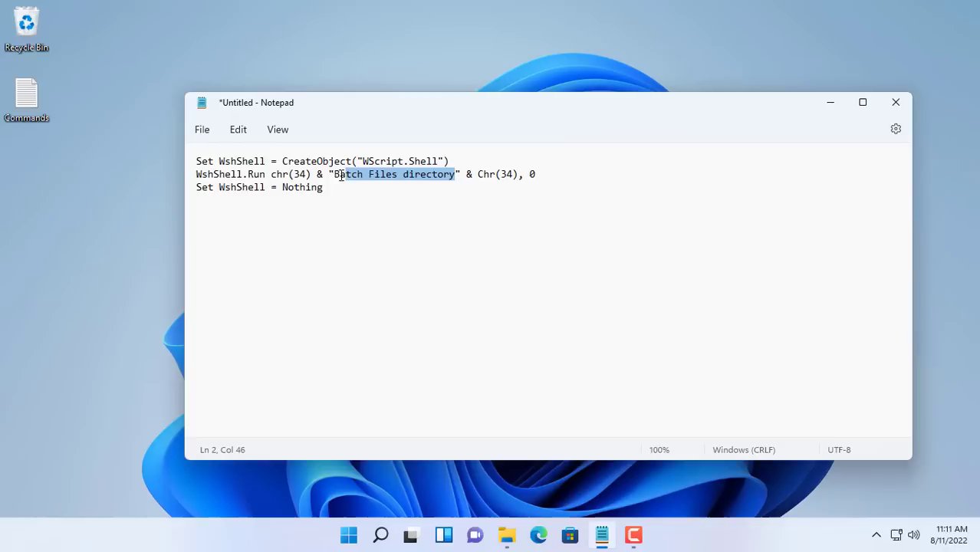
{"action": "type", "text": "C:\\DATA\\CMD"}
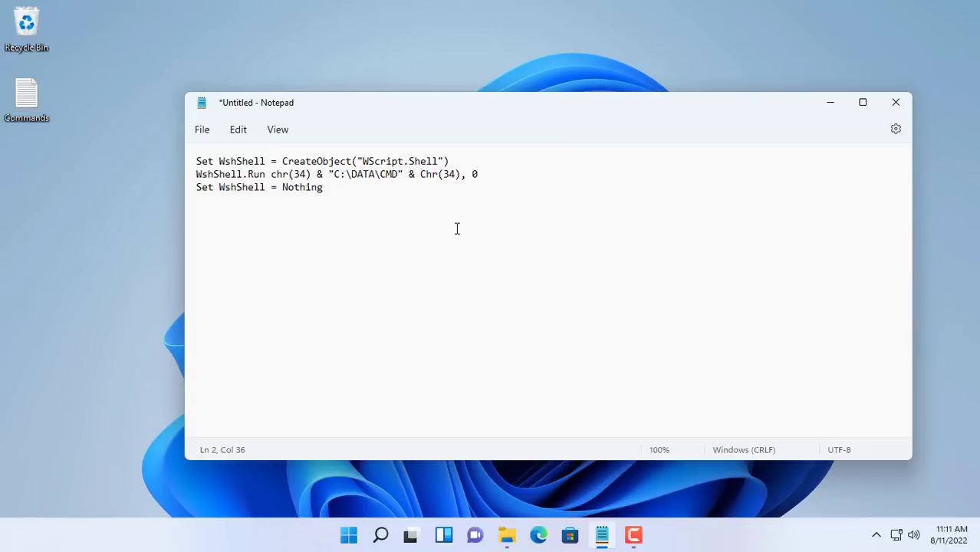
{"action": "type", "text": "\\"}
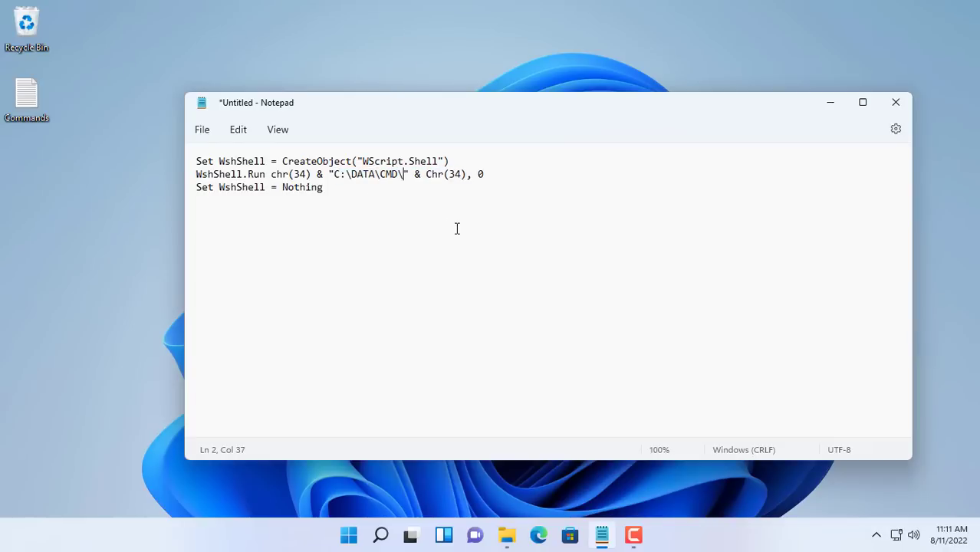
{"action": "mouse_move", "coordinate": [506, 535]}
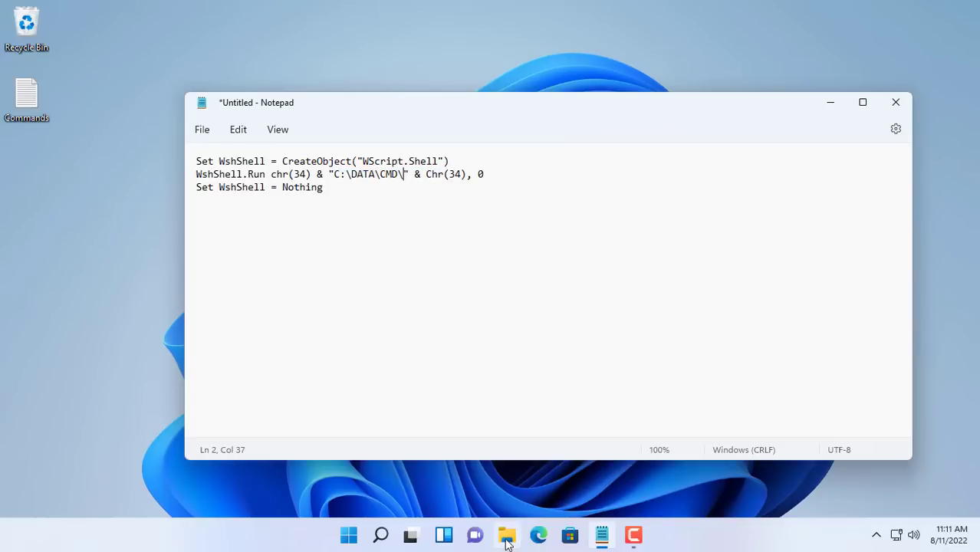
{"action": "left_click", "coordinate": [506, 535]}
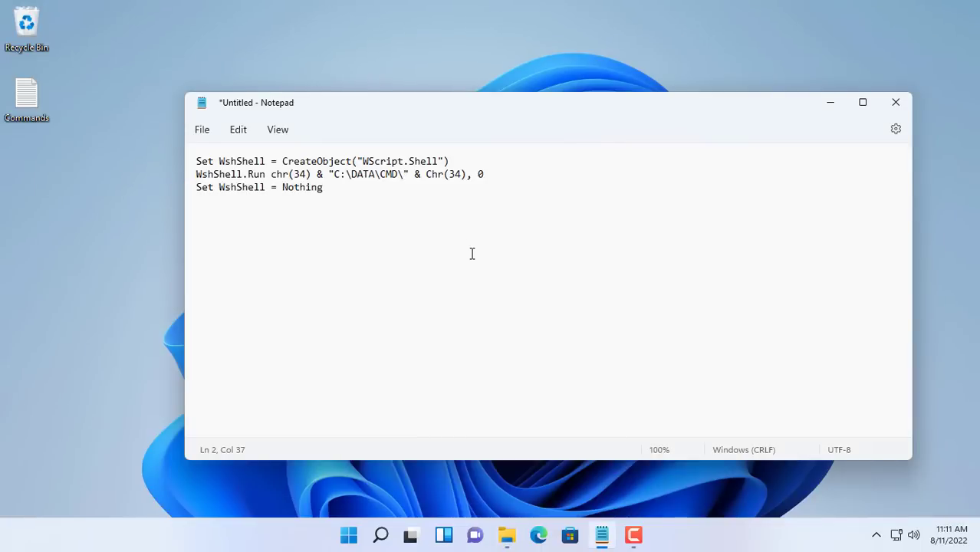
{"action": "type", "text": "backup"}
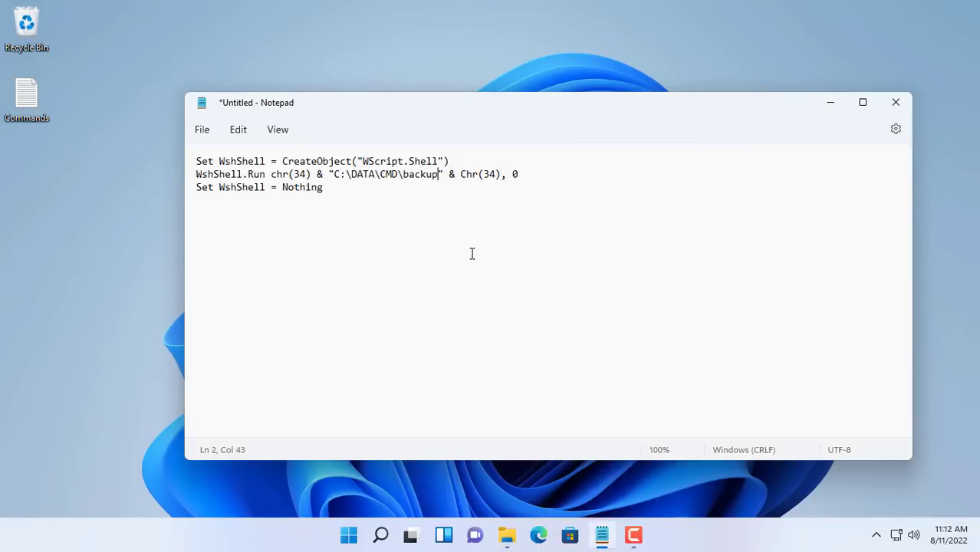
{"action": "type", "text": ".bat"}
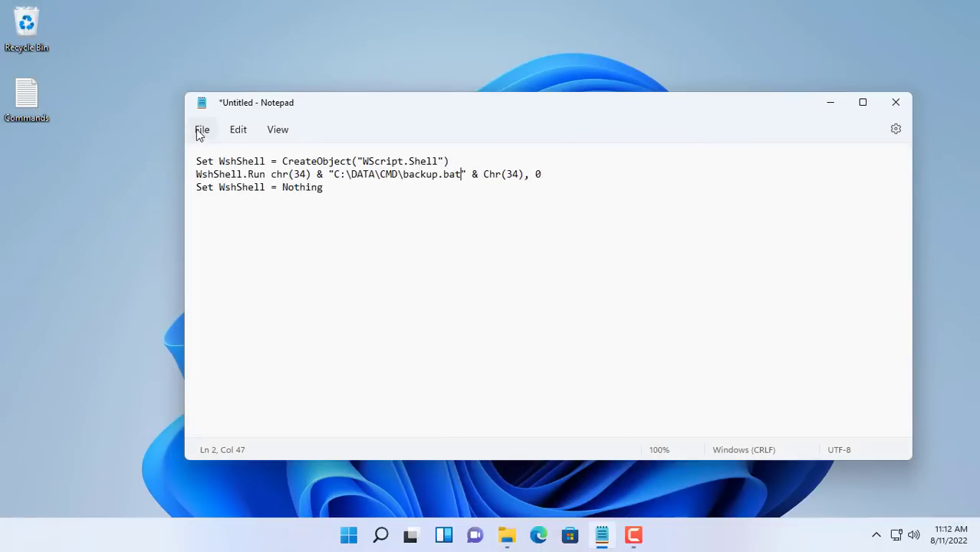
Save the script as backup.vbs with All files type, then close Notepad
{"action": "left_click", "coordinate": [201, 129]}
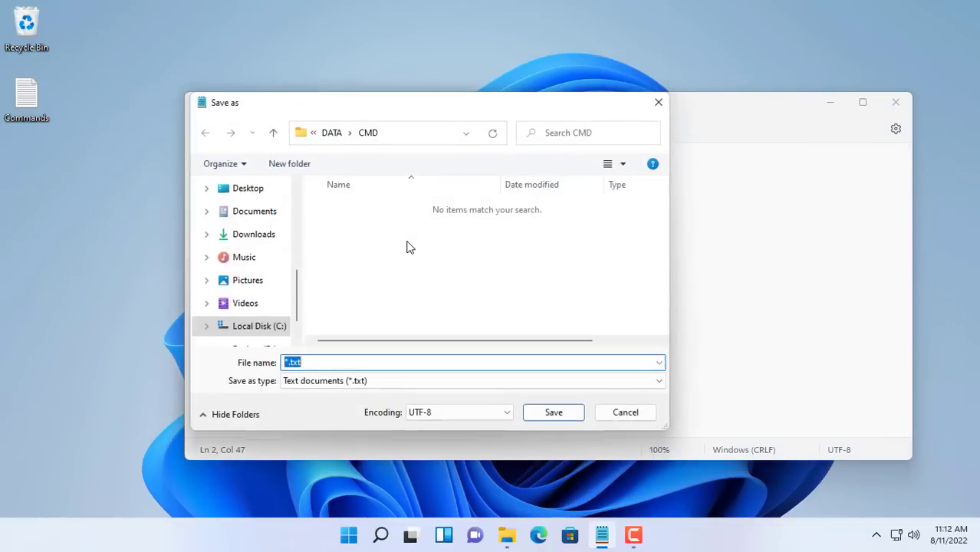
{"action": "left_click", "coordinate": [391, 133]}
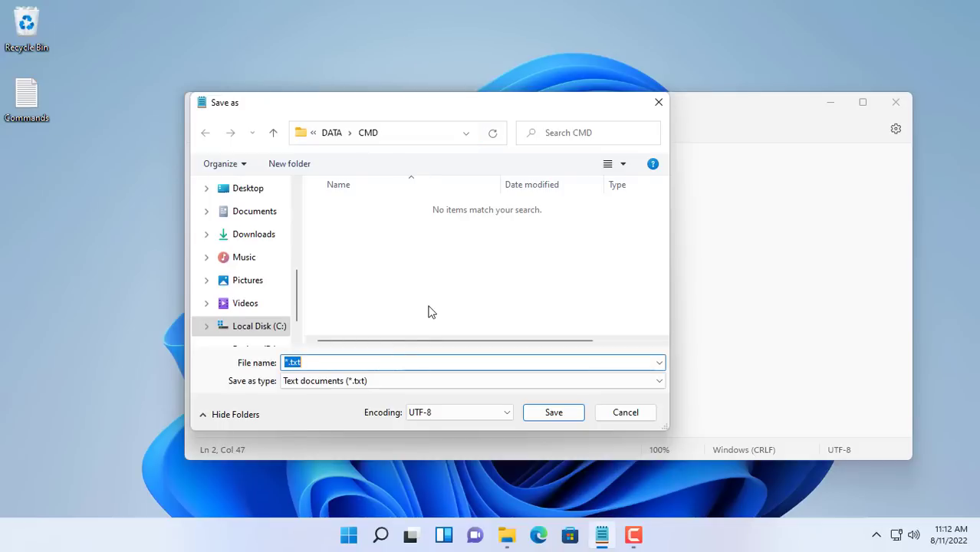
{"action": "type", "text": "backup.vbs"}
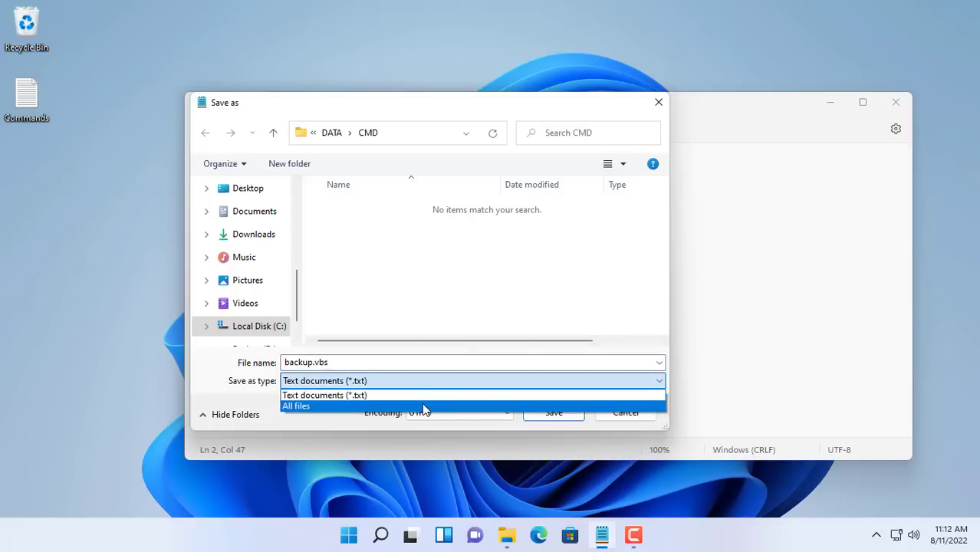
{"action": "left_click", "coordinate": [296, 406]}
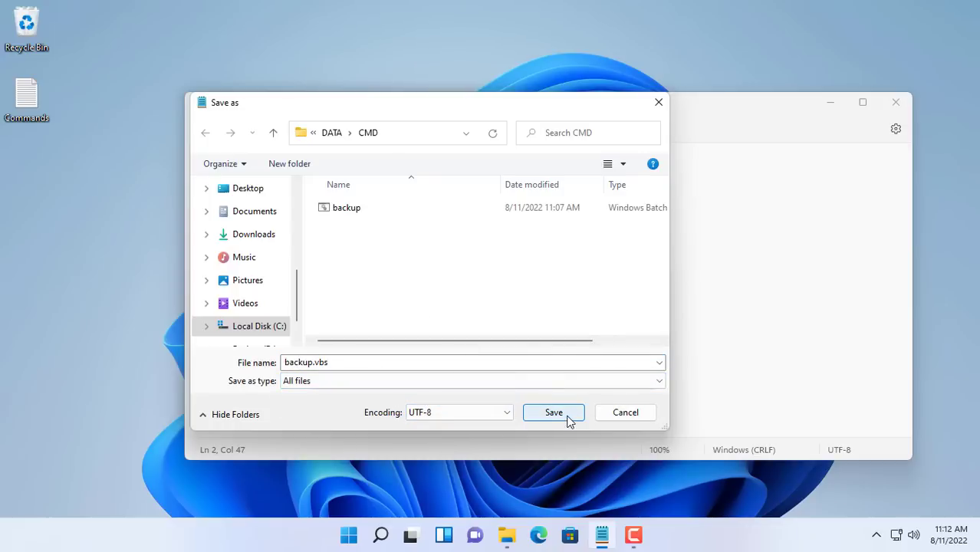
{"action": "left_click", "coordinate": [553, 412]}
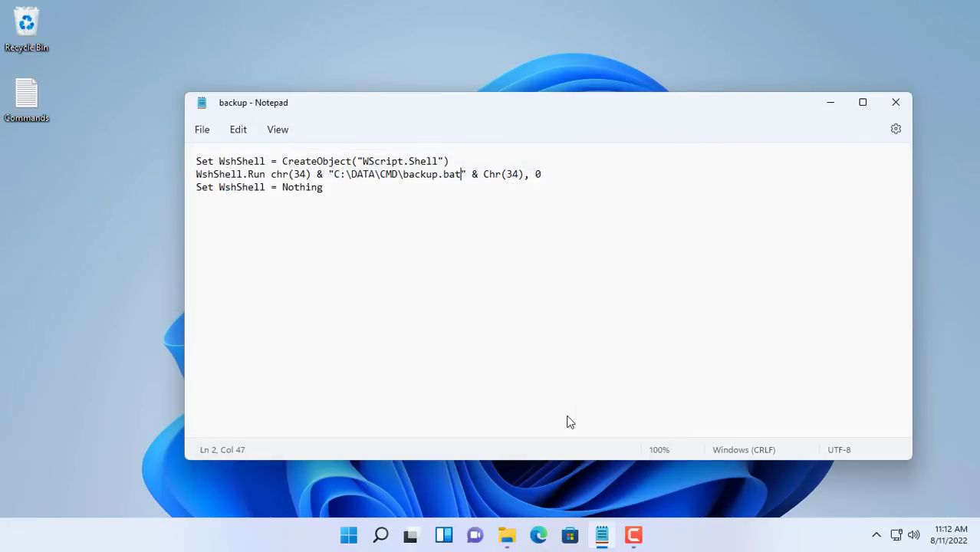
{"action": "mouse_move", "coordinate": [894, 102]}
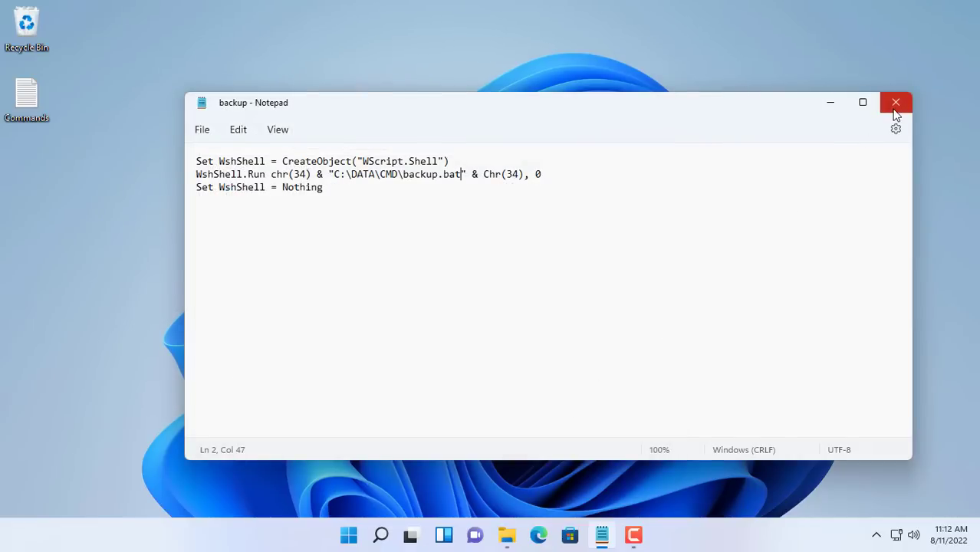
{"action": "mouse_move", "coordinate": [895, 102]}
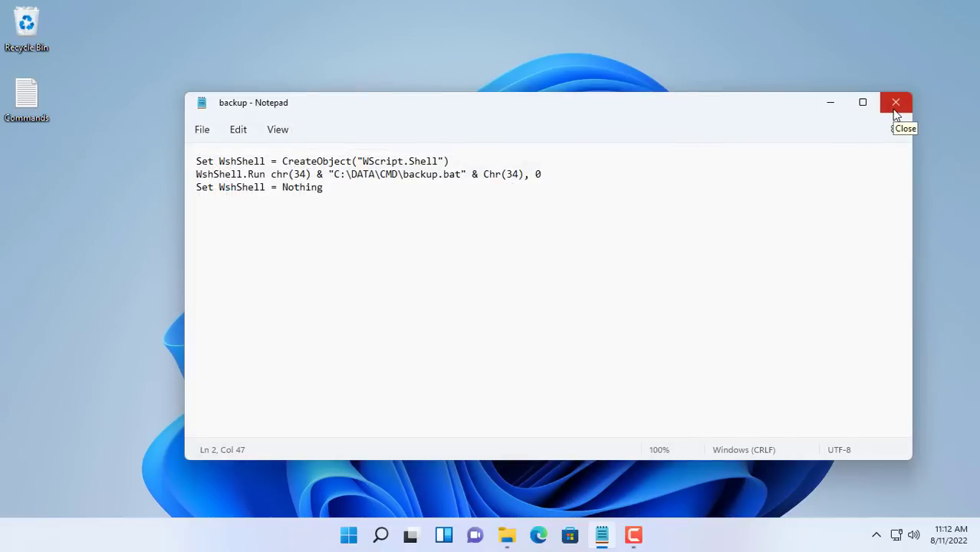
{"action": "left_click", "coordinate": [896, 102]}
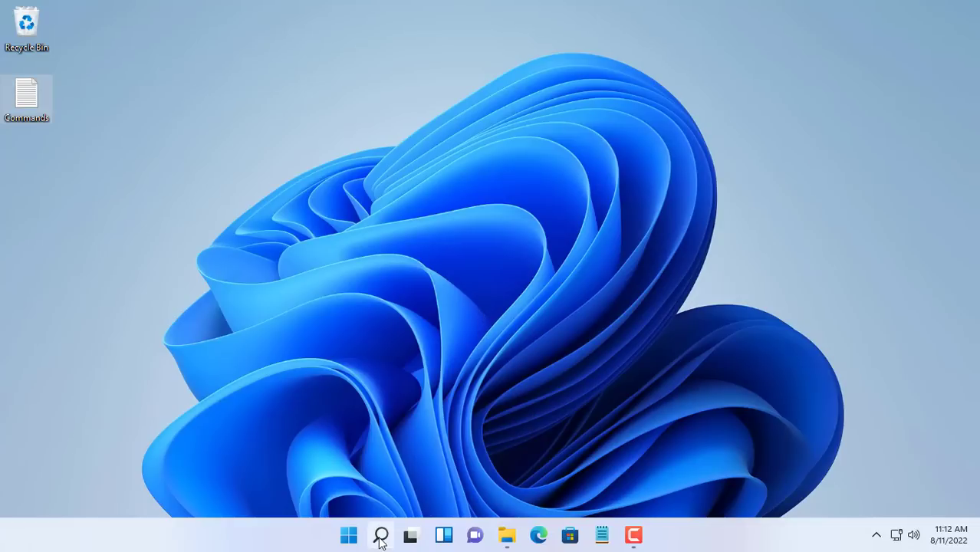
Change MyBackup's action to run C:\DATA\CMD\backup.vbs instead of backup.bat
{"action": "left_click", "coordinate": [380, 535]}
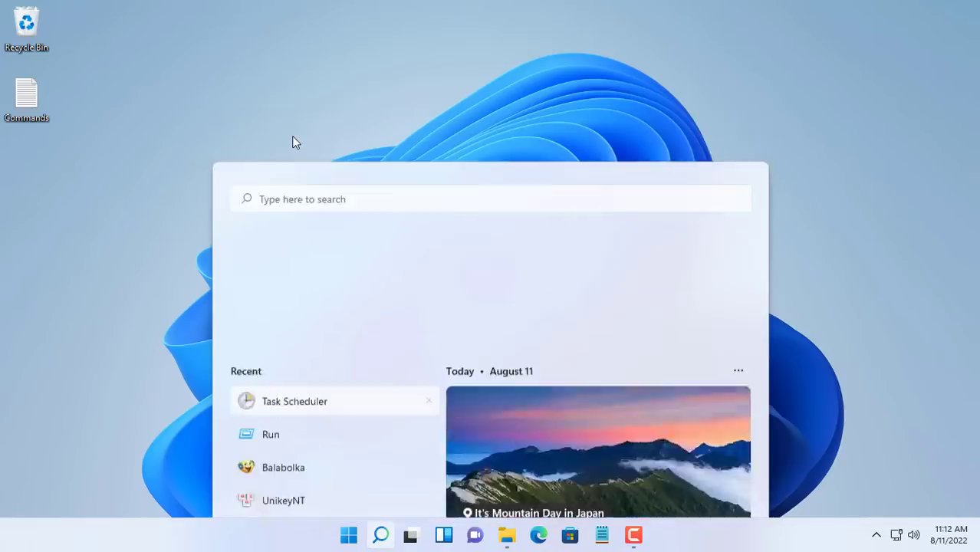
{"action": "left_click", "coordinate": [295, 401]}
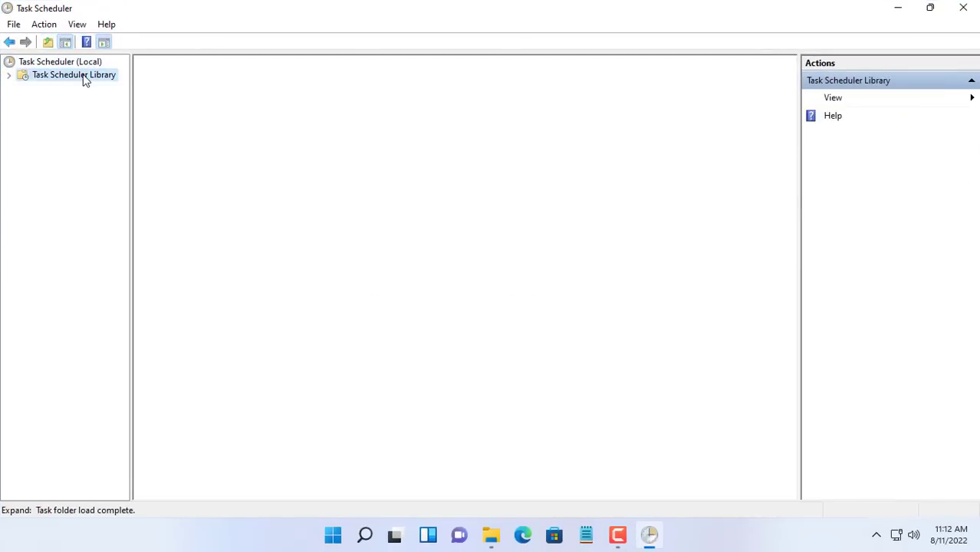
{"action": "left_click", "coordinate": [73, 75]}
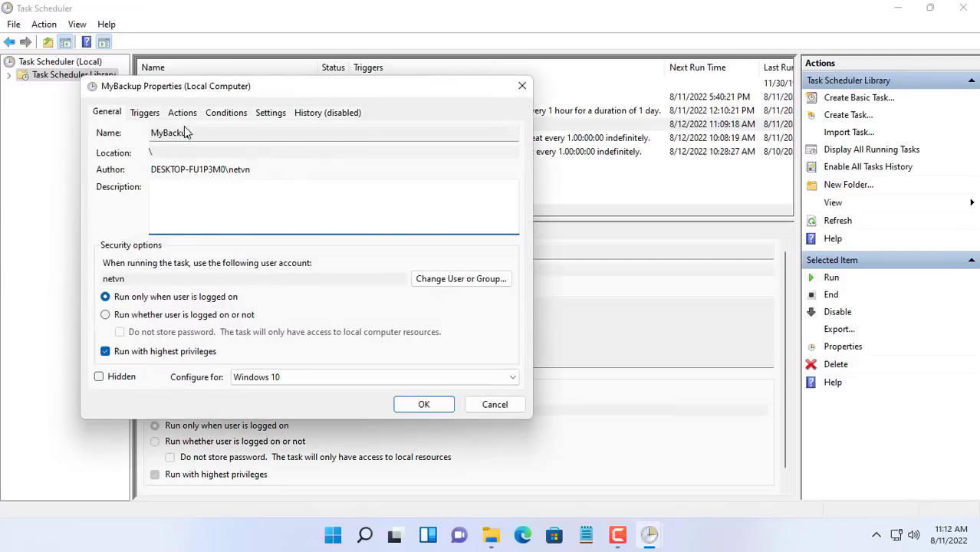
{"action": "left_click", "coordinate": [144, 112]}
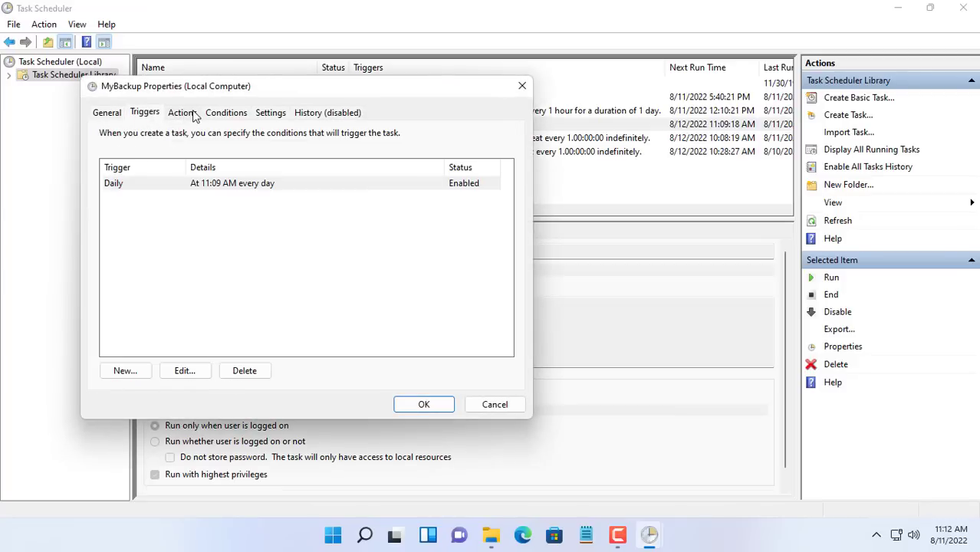
{"action": "left_click", "coordinate": [183, 112]}
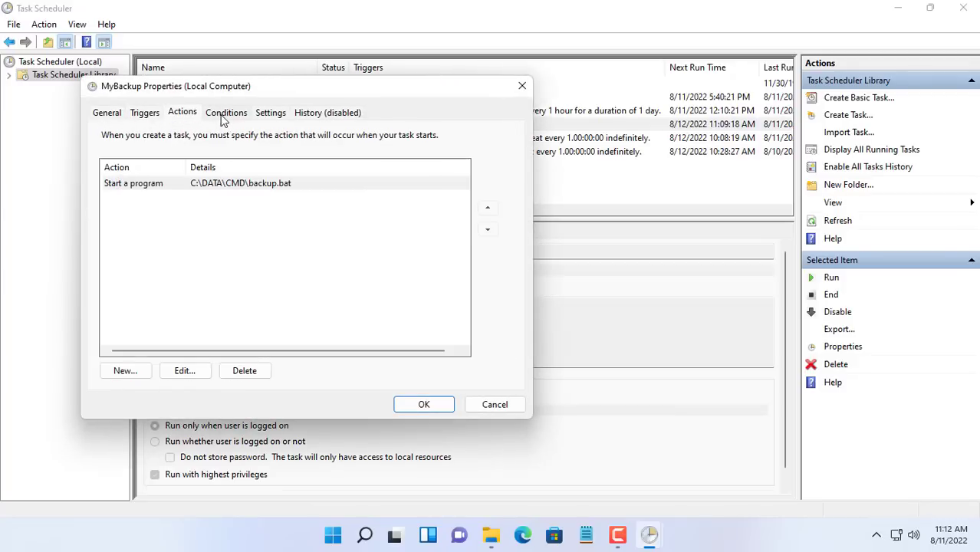
{"action": "mouse_move", "coordinate": [244, 191]}
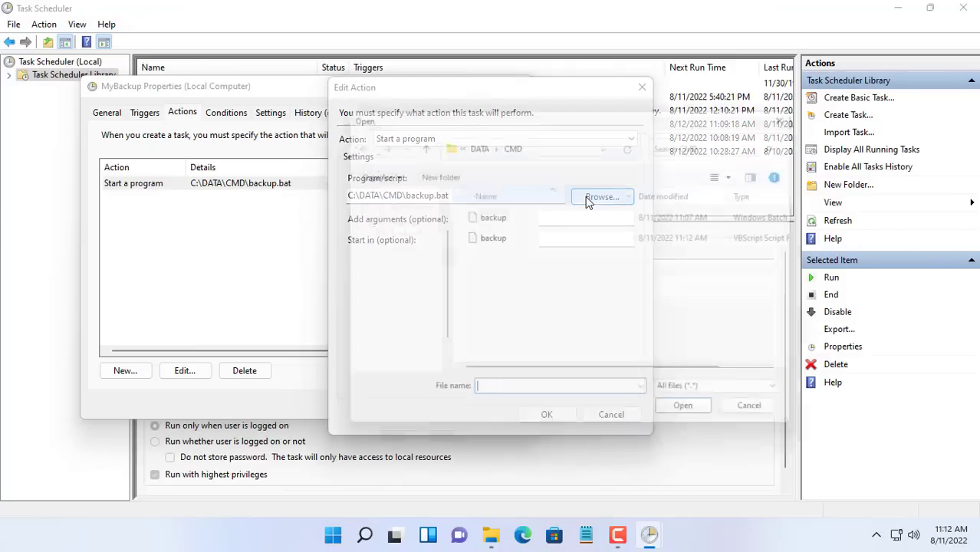
{"action": "left_click", "coordinate": [489, 236]}
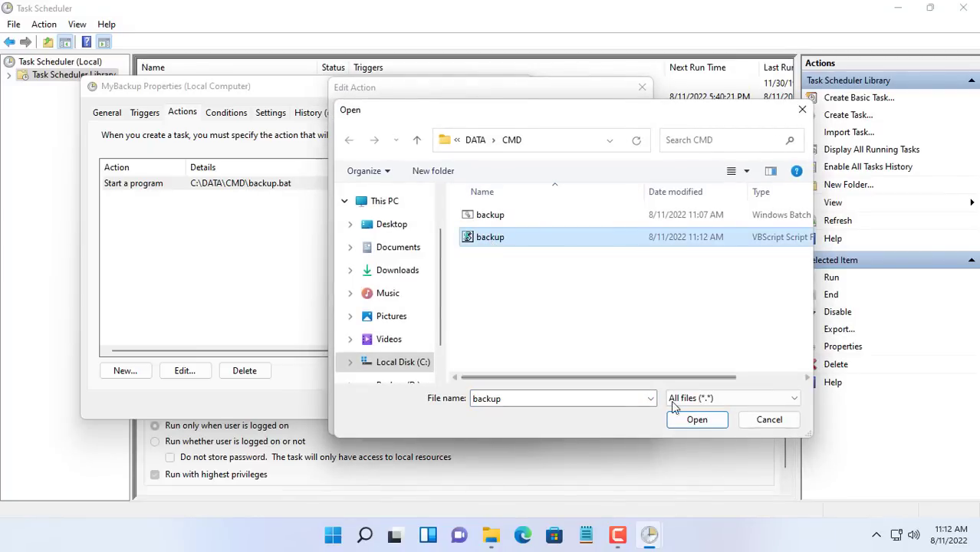
{"action": "left_click", "coordinate": [696, 420]}
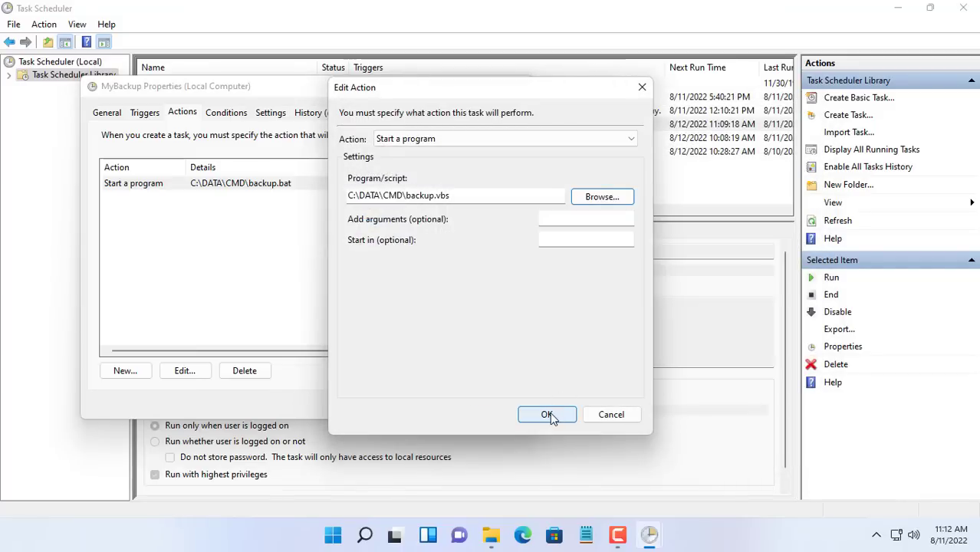
{"action": "left_click", "coordinate": [547, 414]}
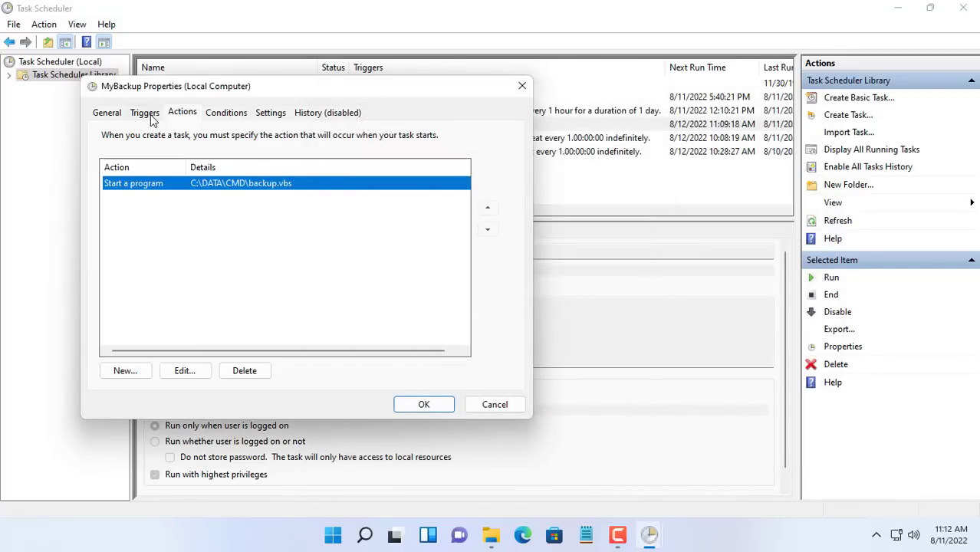
Set MyBackup's daily trigger start time to 11:14:18 AM
{"action": "left_click", "coordinate": [144, 112]}
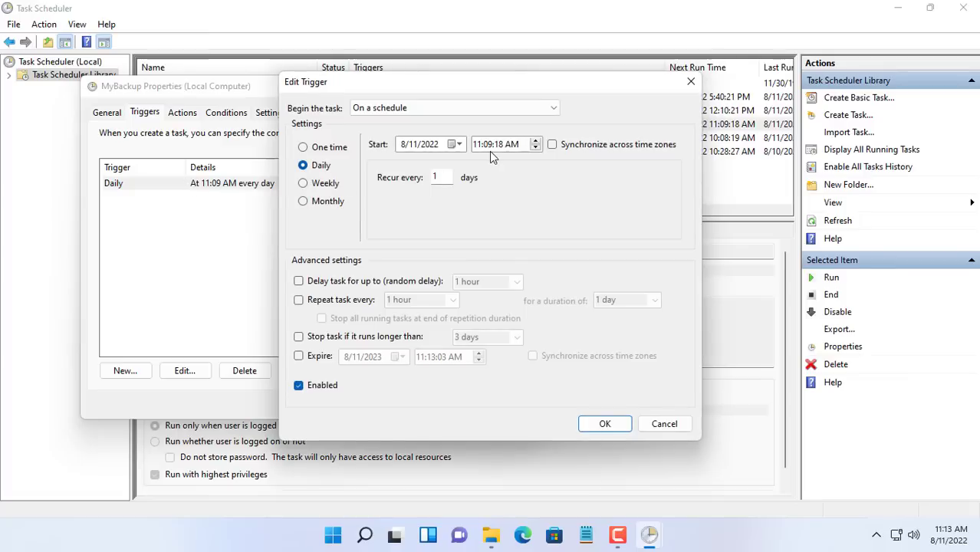
{"action": "left_click", "coordinate": [479, 145]}
{"action": "type", "text": "14"}
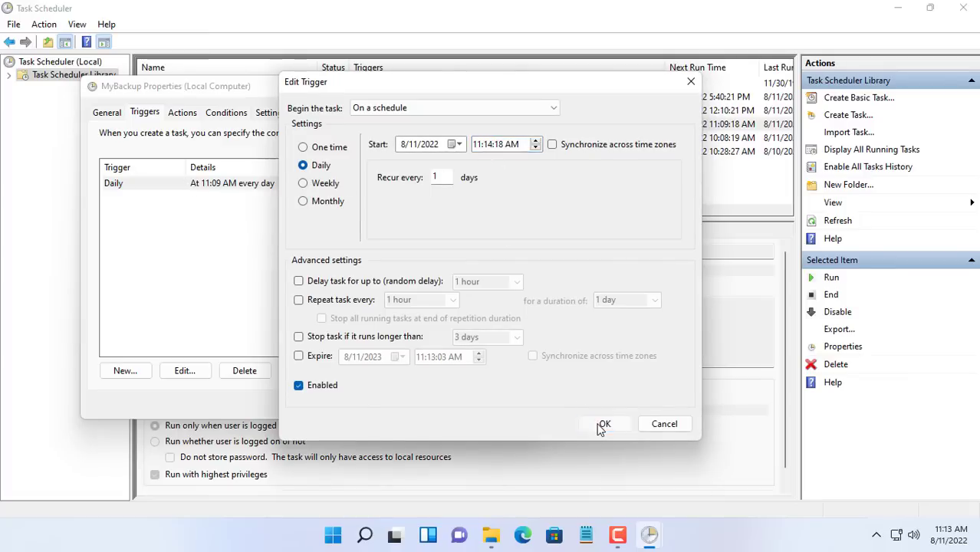
{"action": "left_click", "coordinate": [604, 423]}
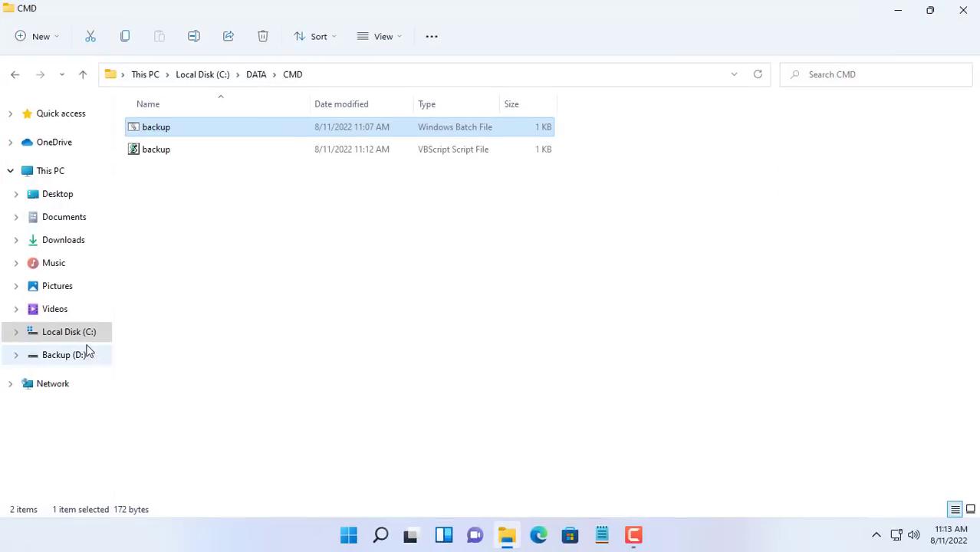
Create a new text document named Sync_Test in the DATA folder
{"action": "left_click", "coordinate": [256, 74]}
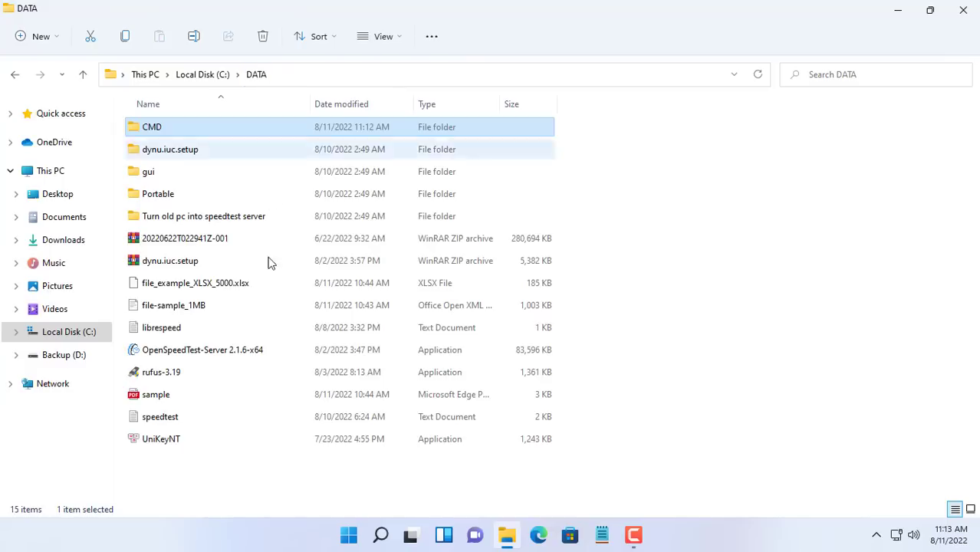
{"action": "right_click", "coordinate": [272, 263]}
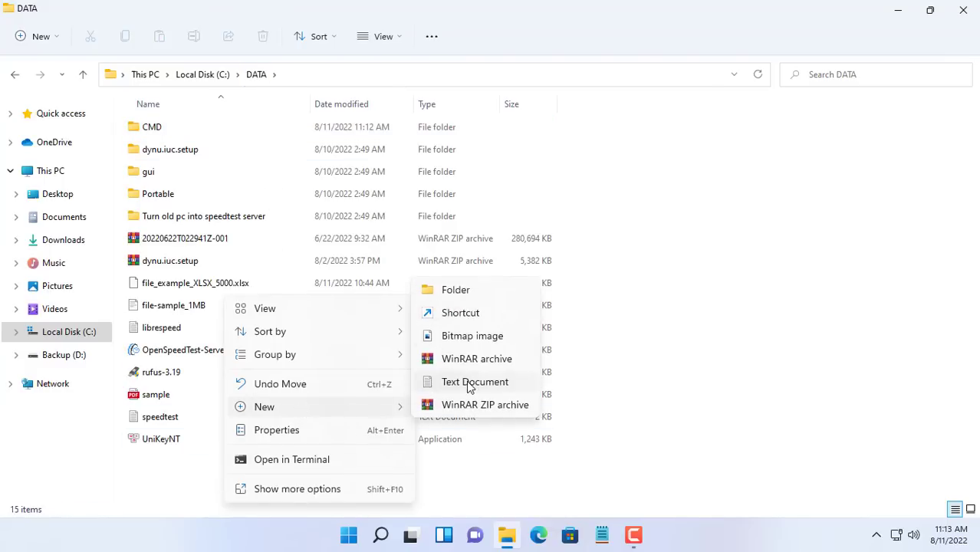
{"action": "left_click", "coordinate": [473, 381]}
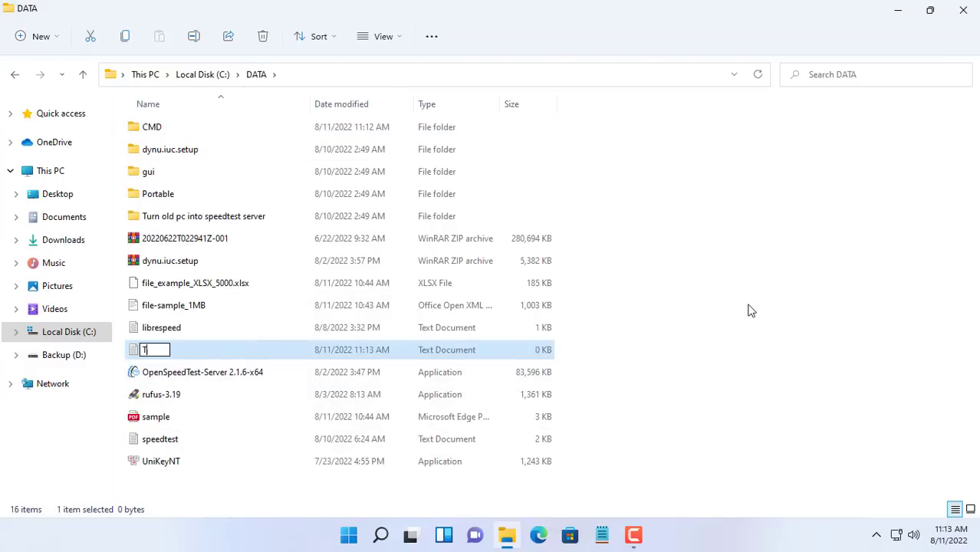
{"action": "type", "text": "S"}
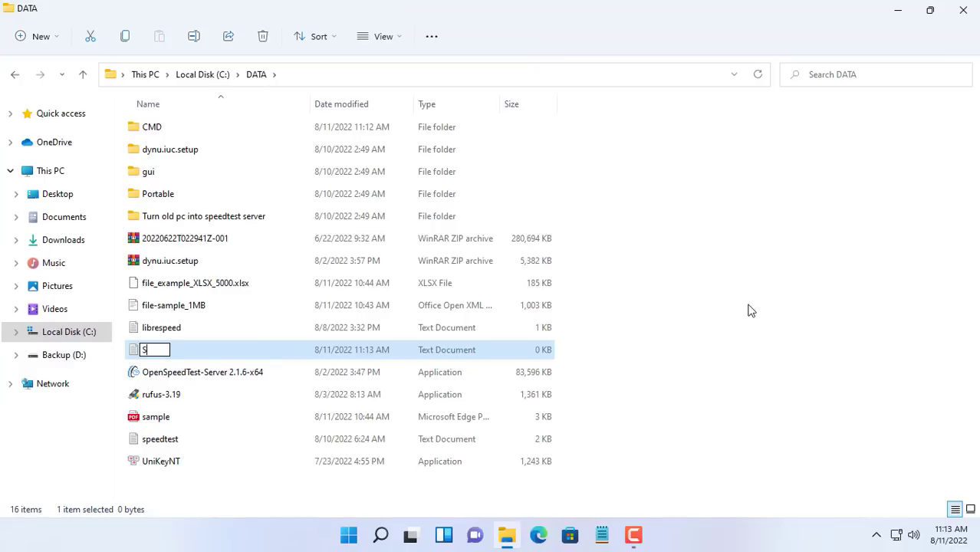
{"action": "type", "text": "ync_Test"}
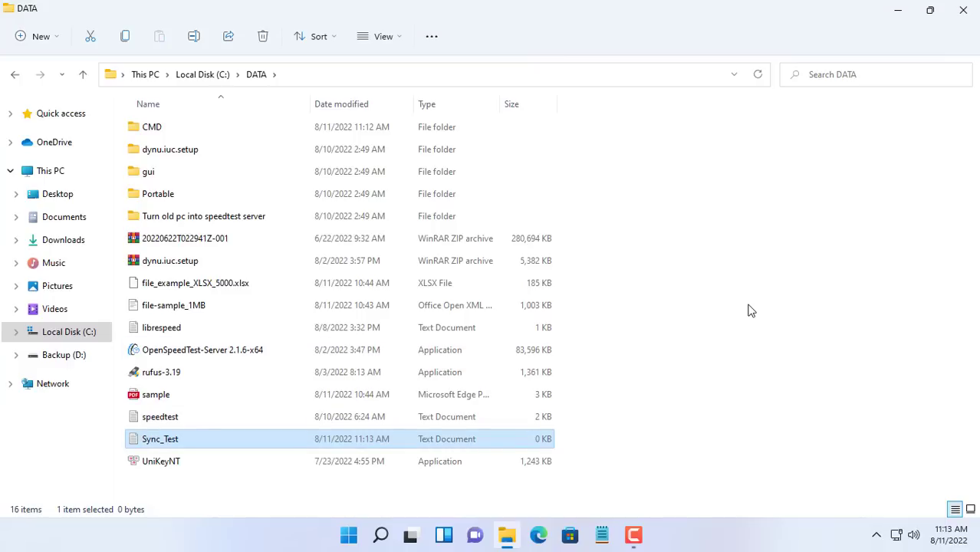
Write 'Hello world' in Sync_Test, save and close it, and close the DATA window
{"action": "type", "text": "Hello world"}
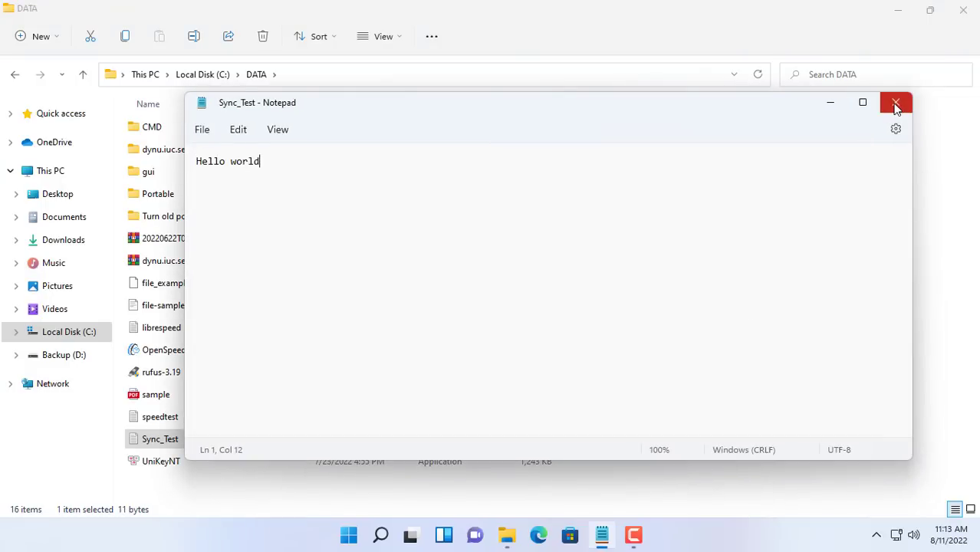
{"action": "left_click", "coordinate": [896, 102]}
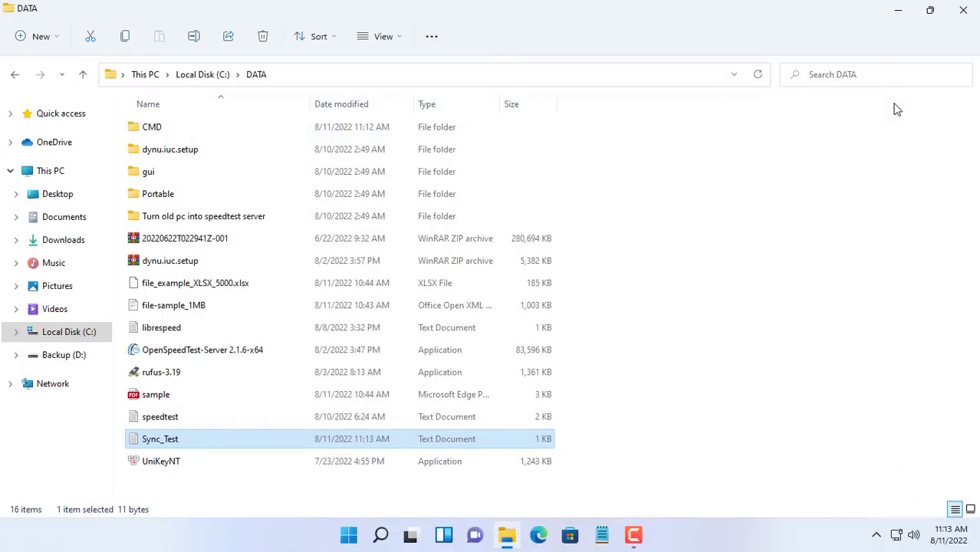
{"action": "mouse_move", "coordinate": [970, 23]}
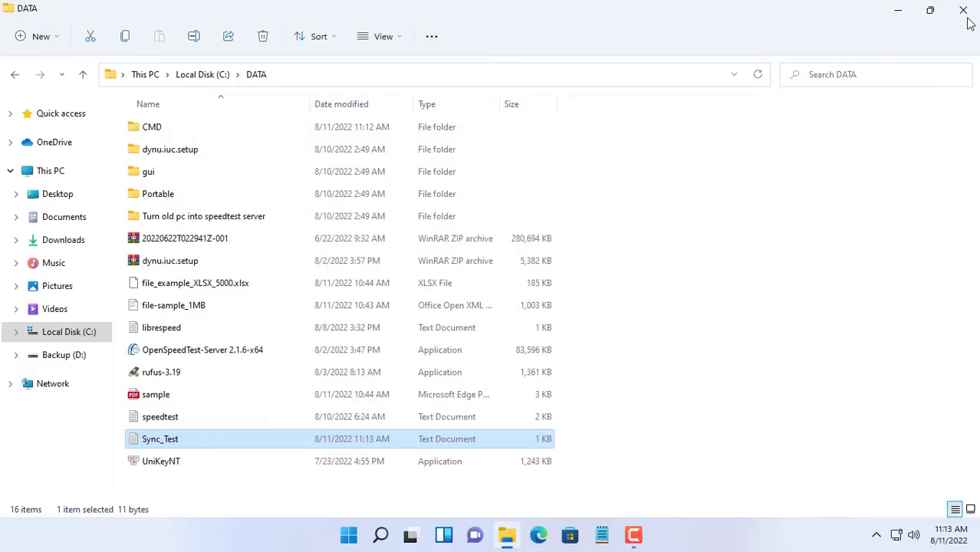
{"action": "left_click", "coordinate": [64, 354]}
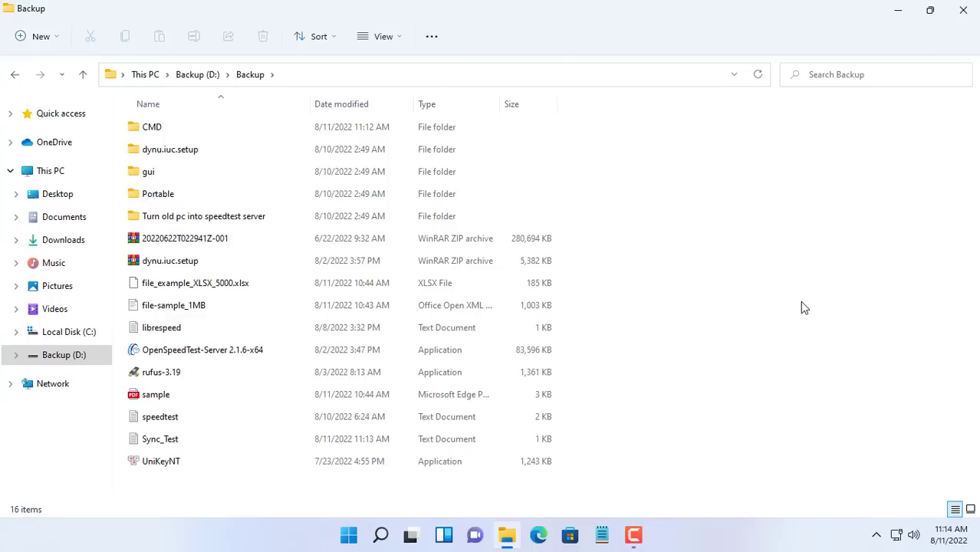
Open the D:\Backup copy of Sync_Test, check it reads 'Hello world', then close it
{"action": "left_click", "coordinate": [160, 439]}
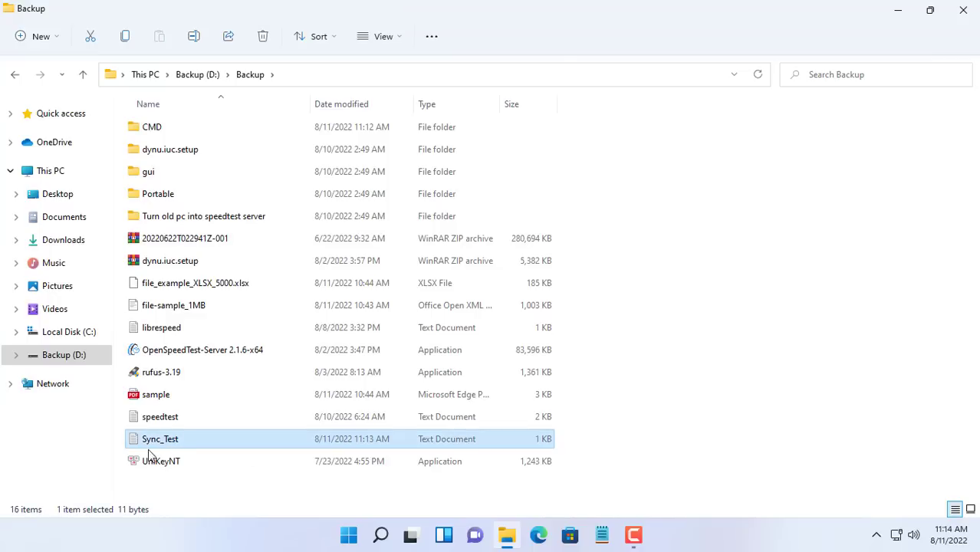
{"action": "double_click", "coordinate": [161, 439]}
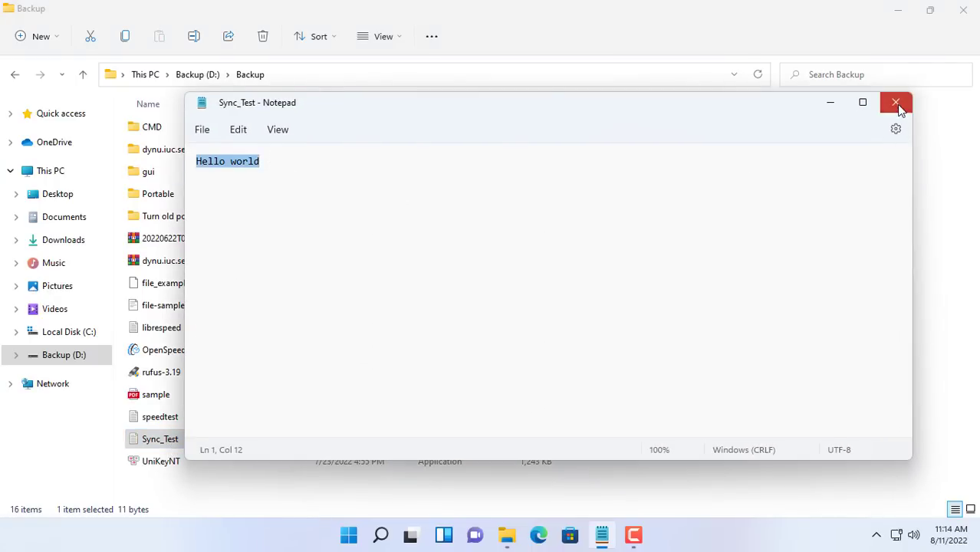
{"action": "left_click", "coordinate": [895, 102]}
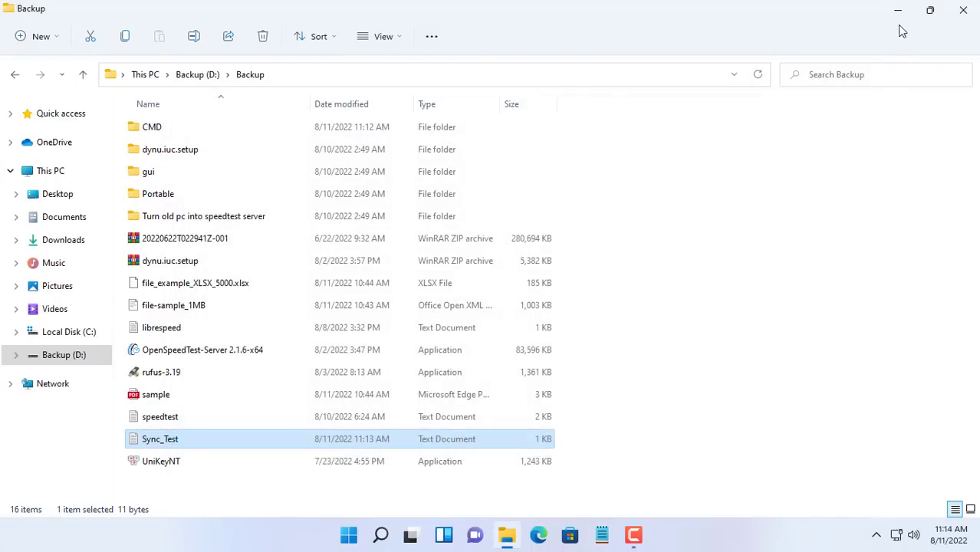
{"action": "left_click", "coordinate": [381, 534]}
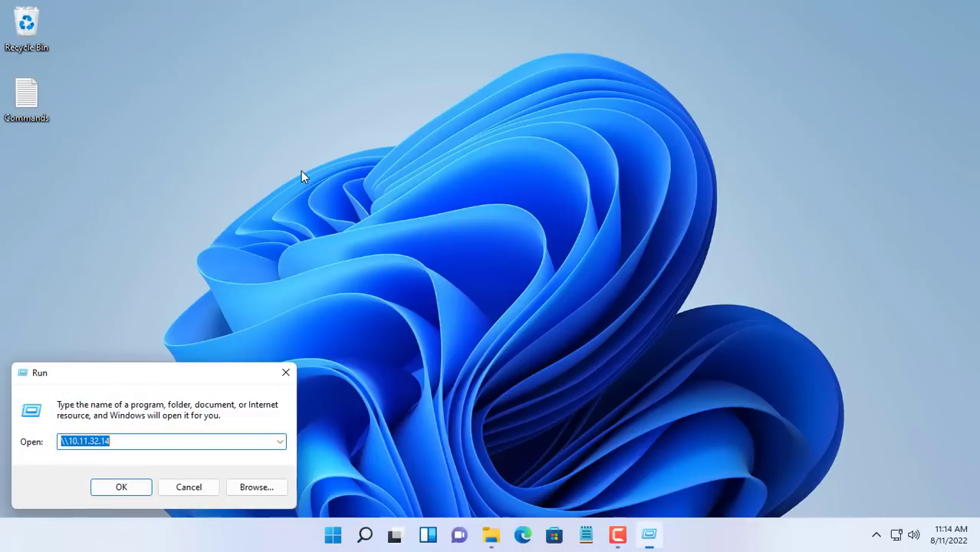
Open Sync_Test from \\10.11.32.14\Backup, check it reads 'Hello world', then close it
{"action": "left_click", "coordinate": [121, 487]}
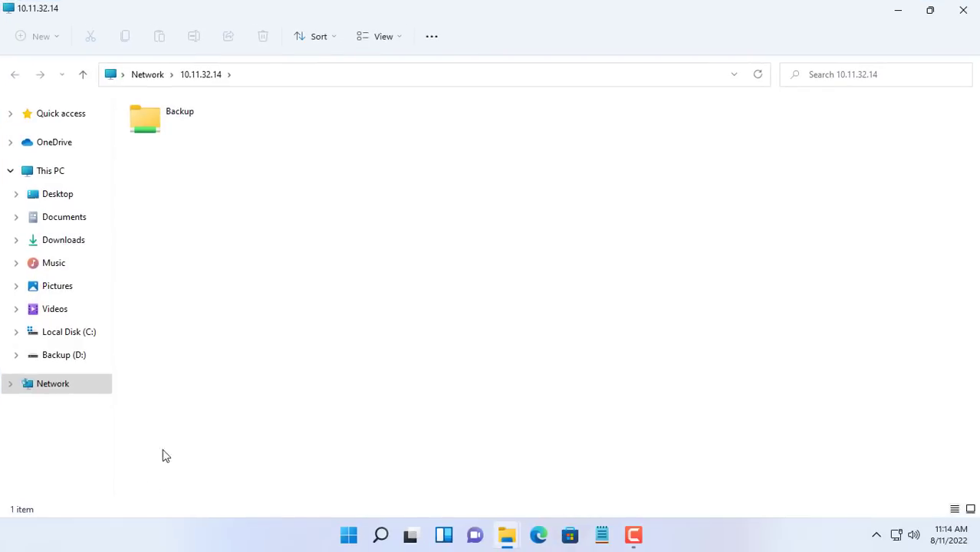
{"action": "double_click", "coordinate": [144, 119]}
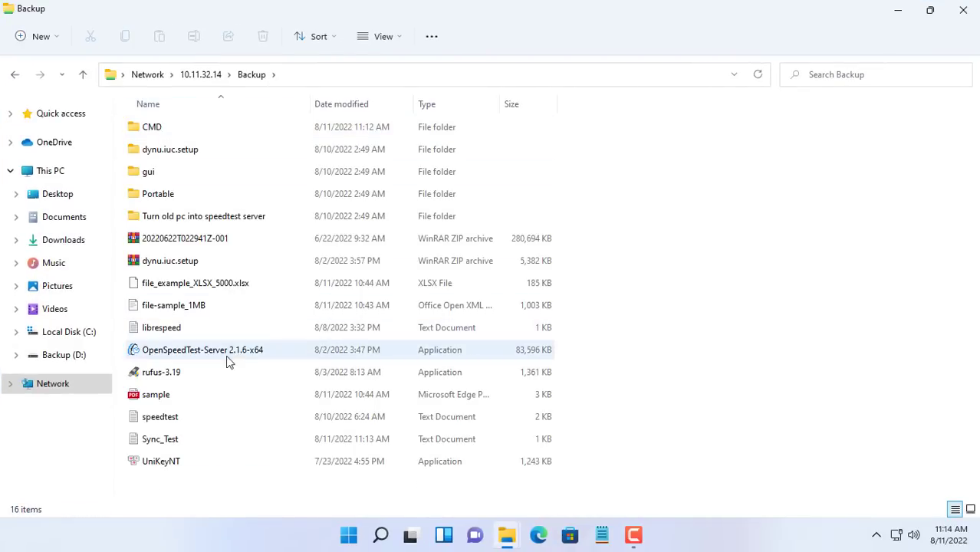
{"action": "double_click", "coordinate": [160, 439]}
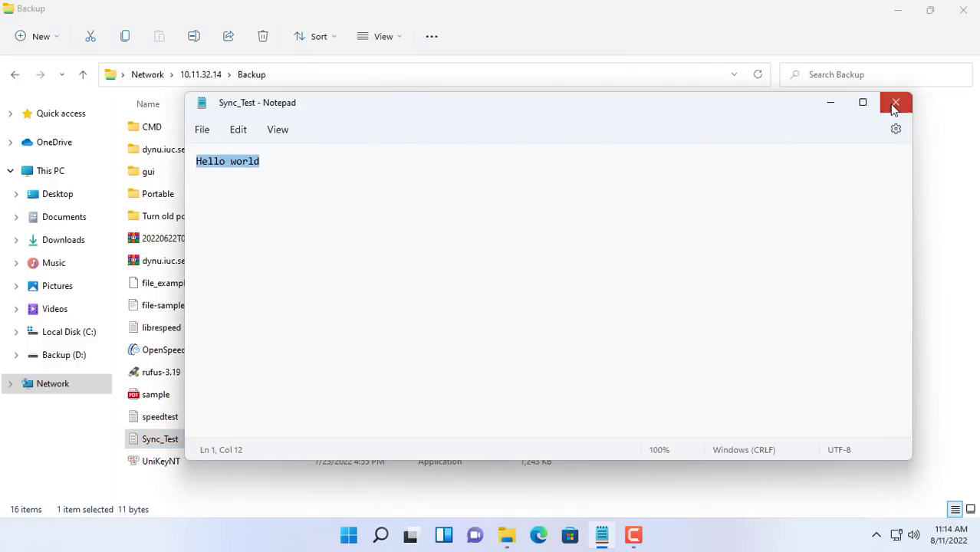
{"action": "left_click", "coordinate": [894, 102]}
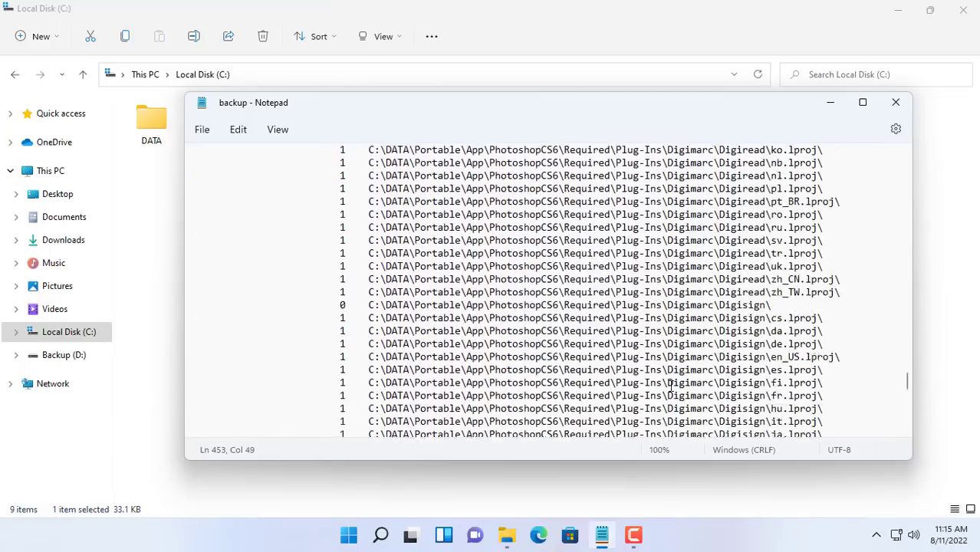
Find the 11:14:18 AM robocopy run in the log and its summary of copied files
{"action": "scroll", "scroll_direction": "down", "scroll_amount": 3}
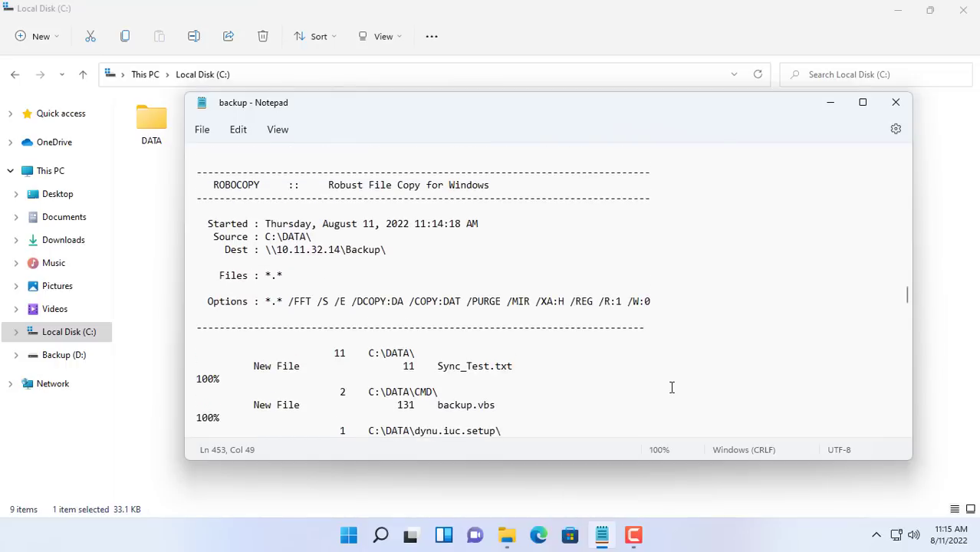
{"action": "mouse_move", "coordinate": [476, 275]}
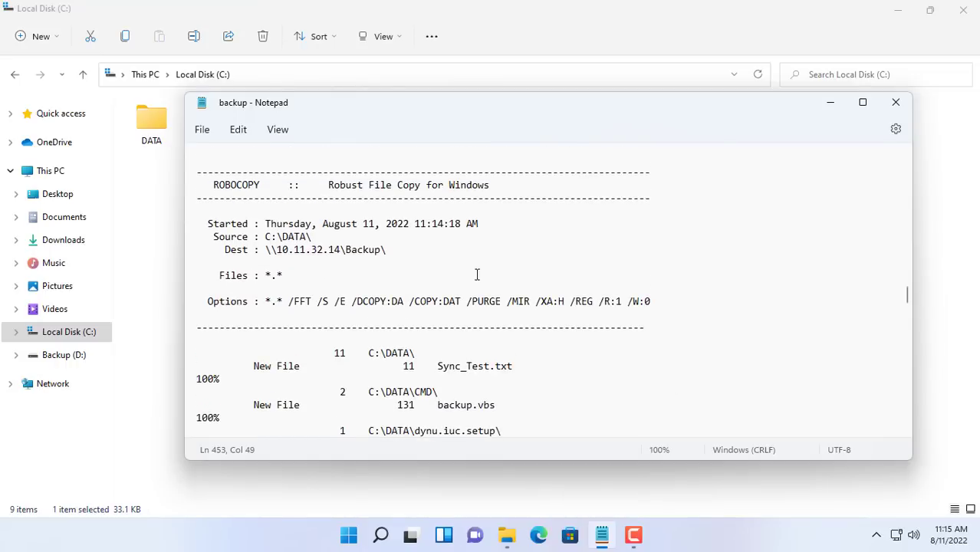
{"action": "triple_click", "coordinate": [337, 223]}
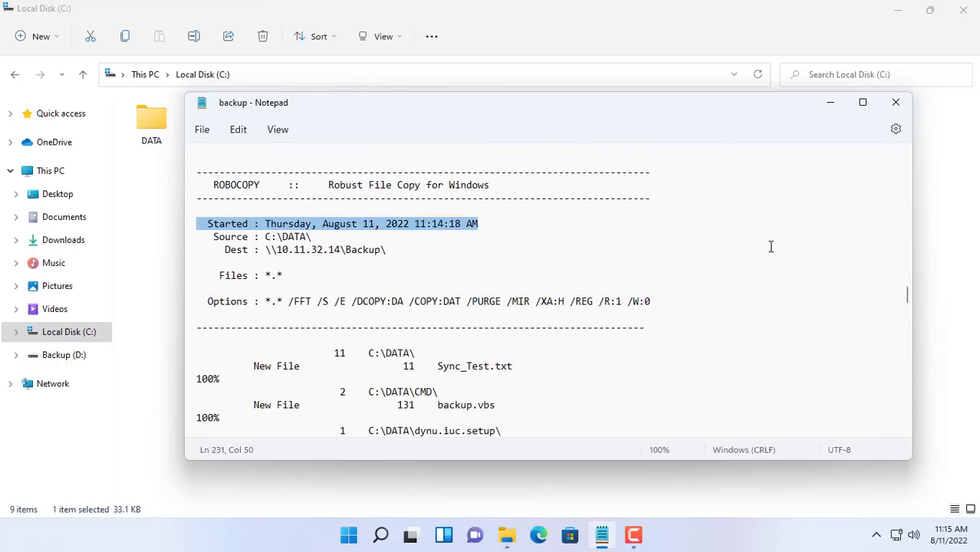
{"action": "scroll", "scroll_direction": "down", "scroll_amount": 3}
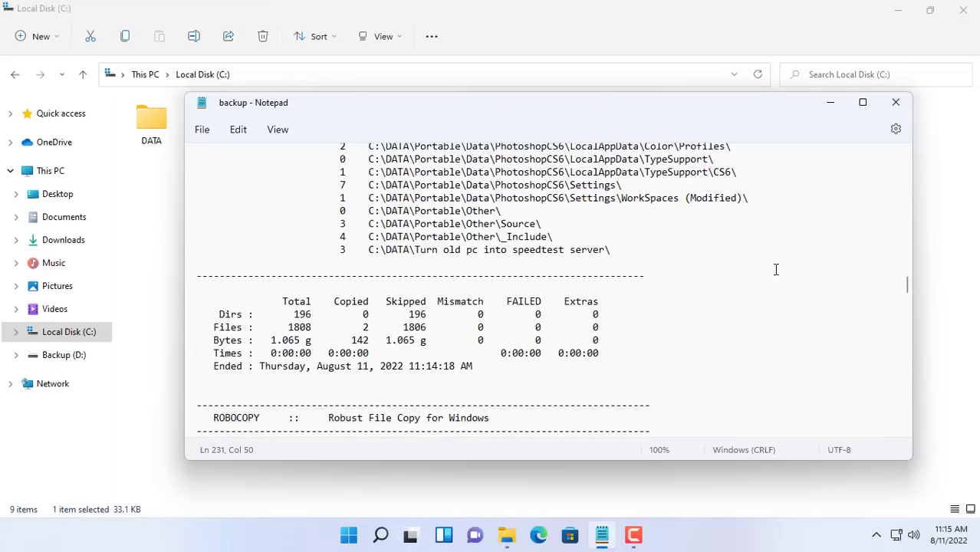